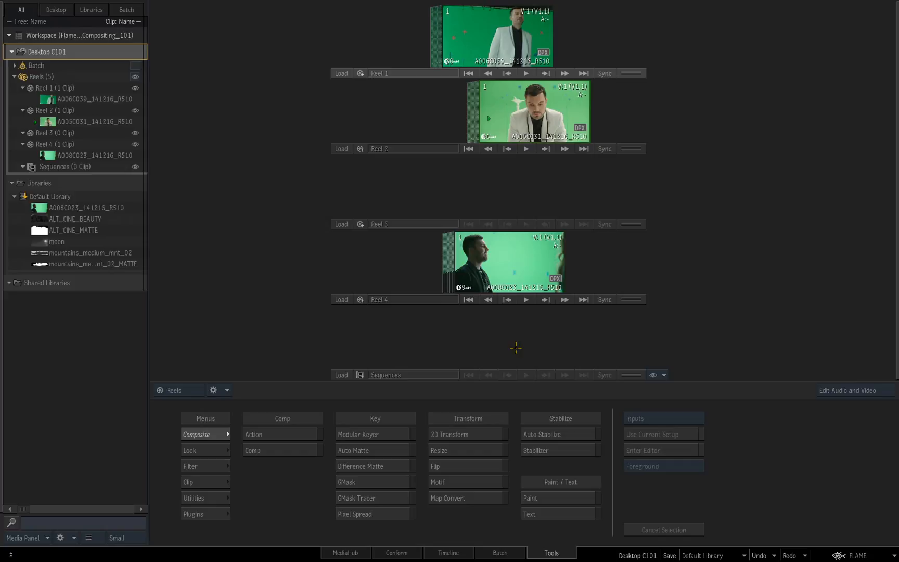
pyautogui.moveTo(528, 330)
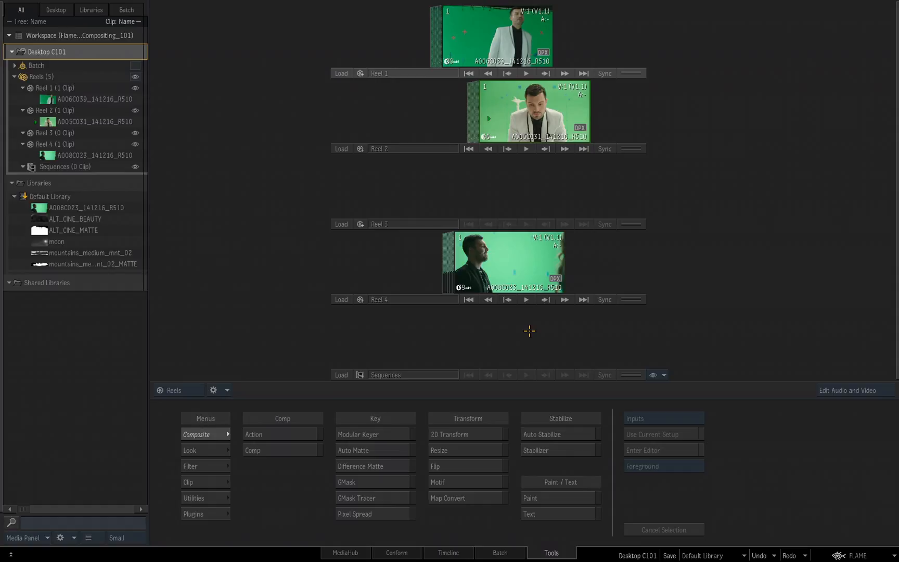
pyautogui.moveTo(650, 224)
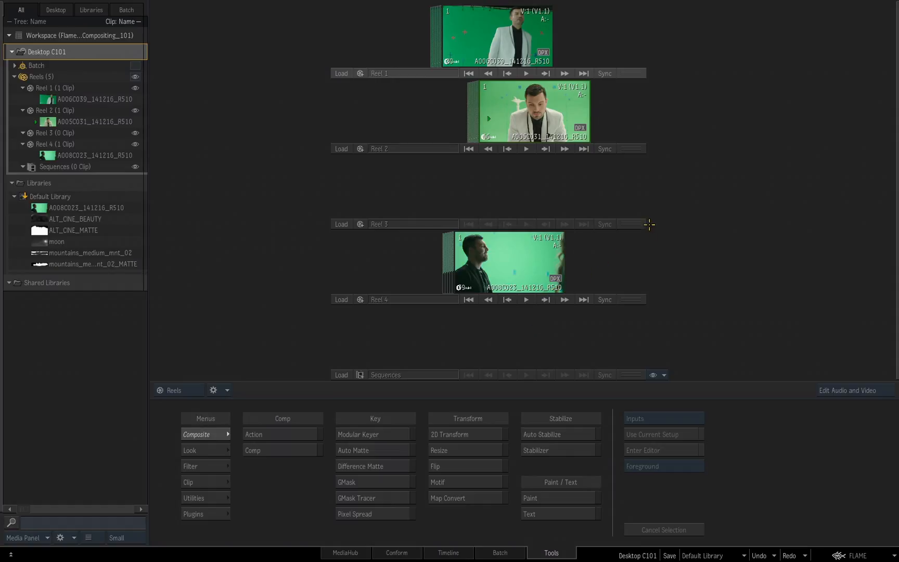
pyautogui.moveTo(295, 159)
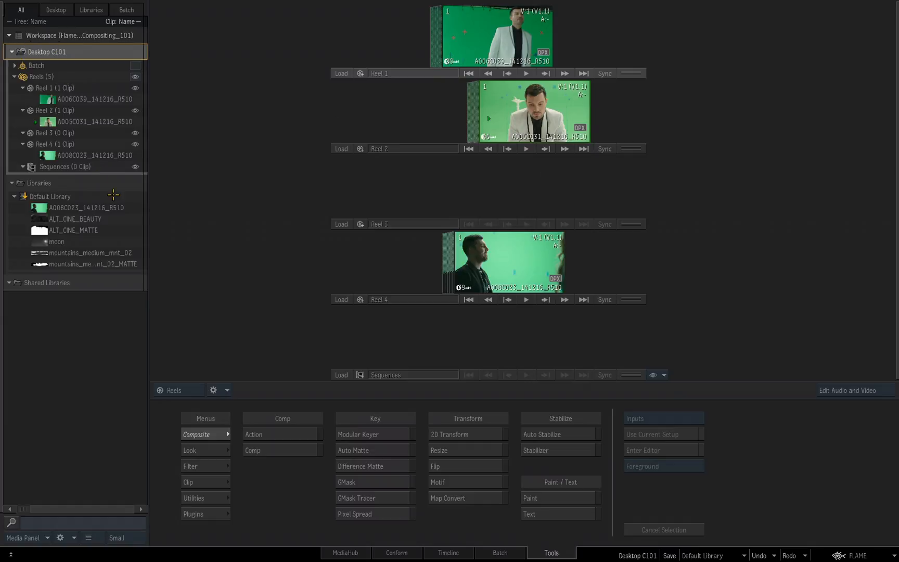
pyautogui.moveTo(539, 185)
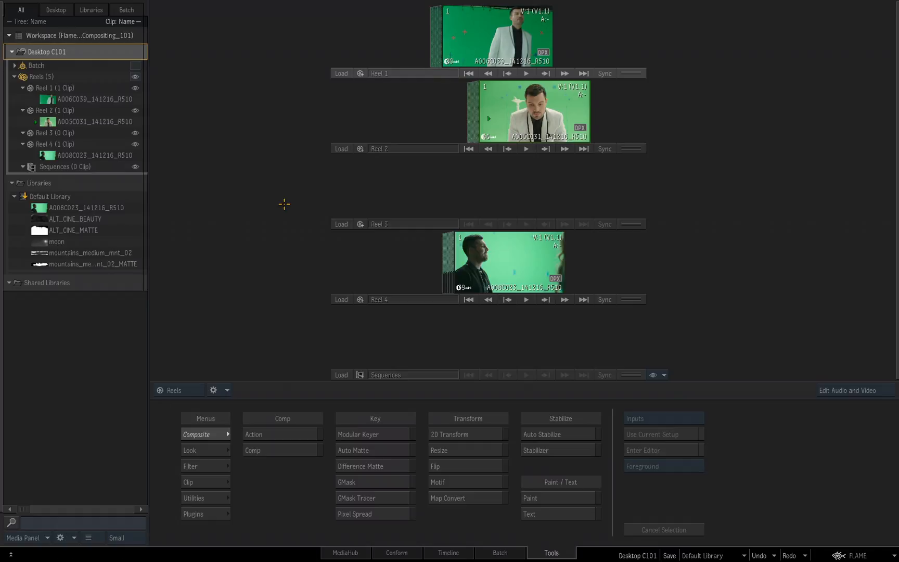
pyautogui.moveTo(308, 315)
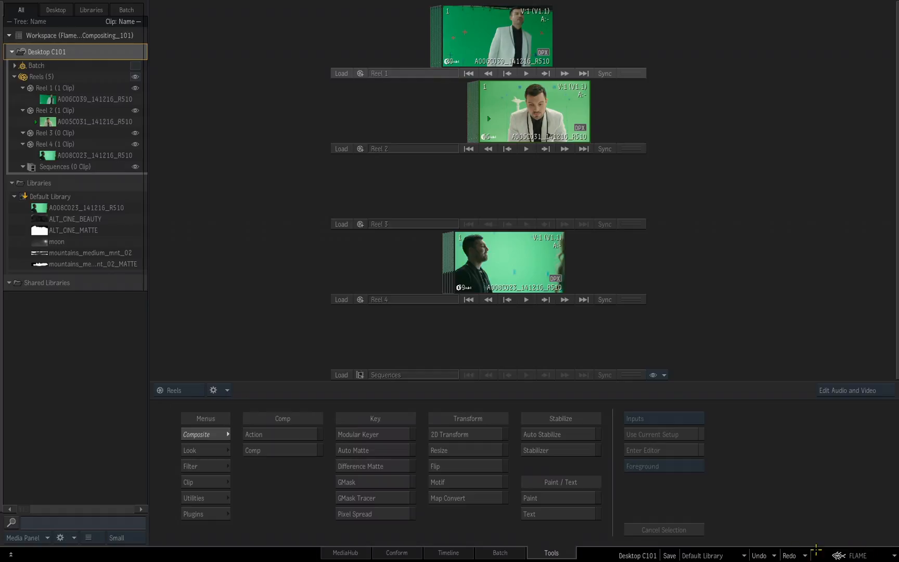
pyautogui.moveTo(766, 461)
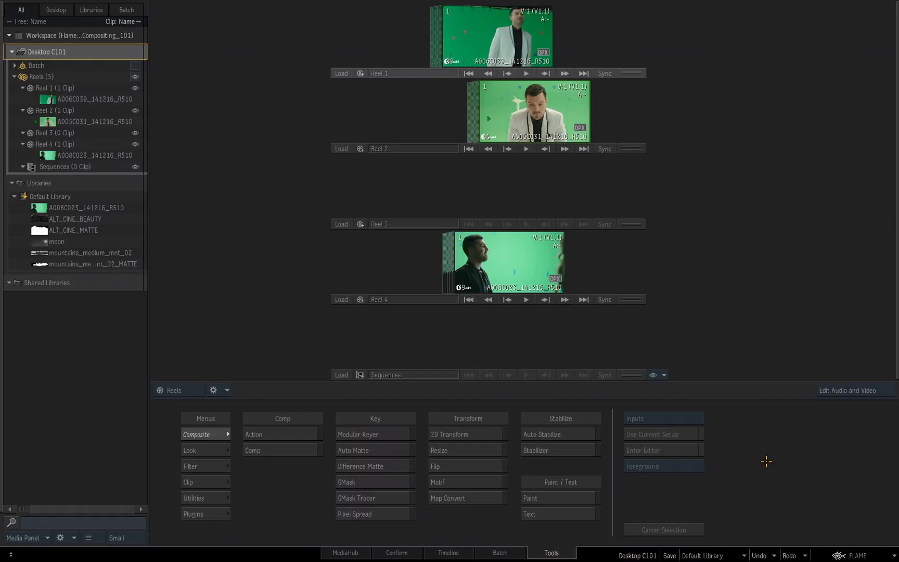
pyautogui.moveTo(787, 523)
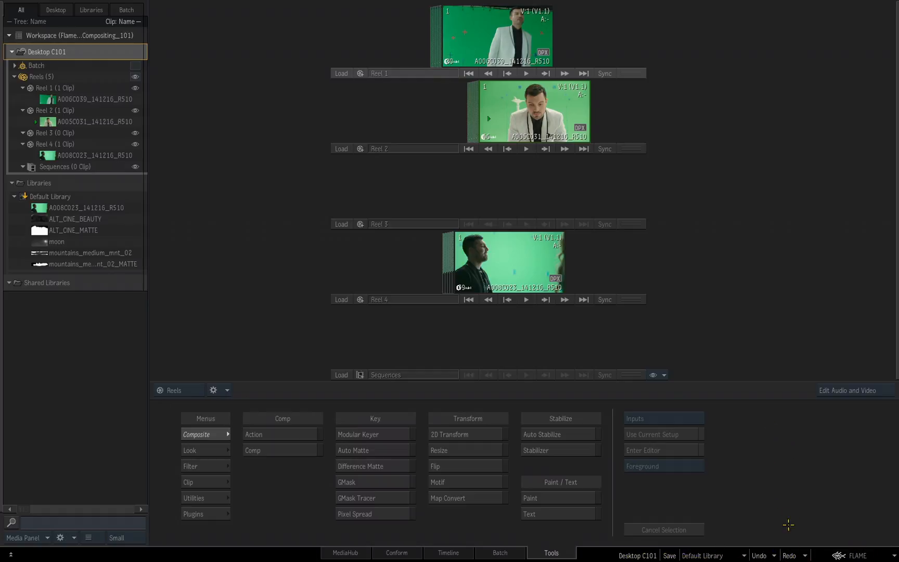
pyautogui.moveTo(636, 554)
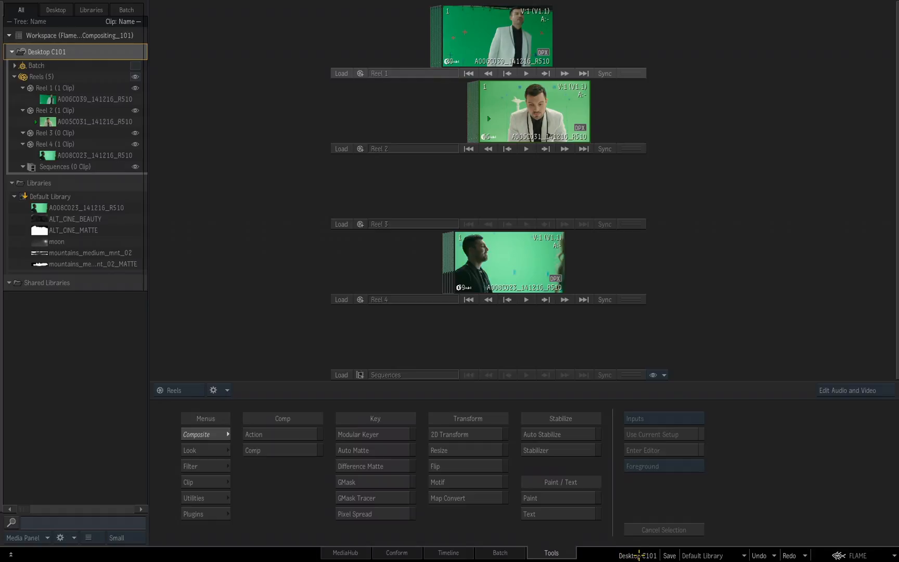
pyautogui.moveTo(789, 457)
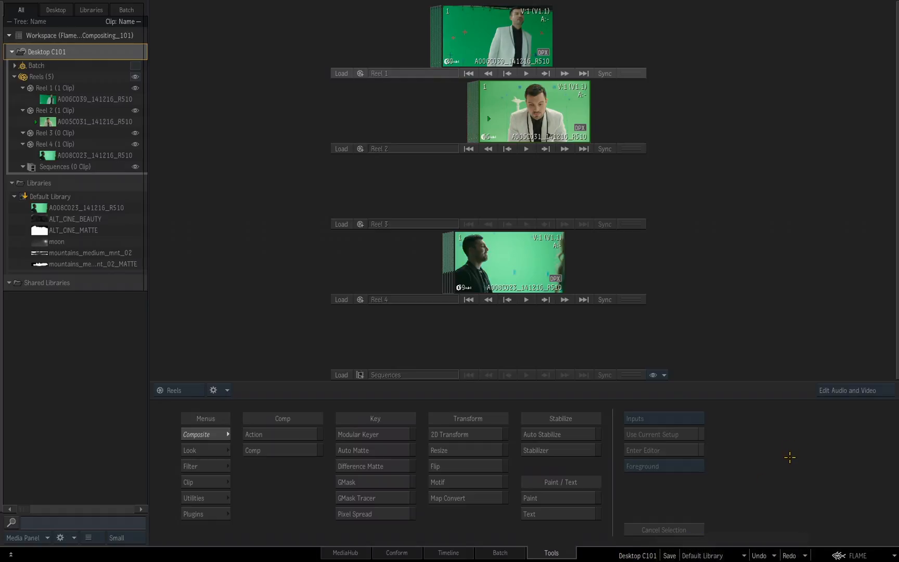
pyautogui.moveTo(777, 467)
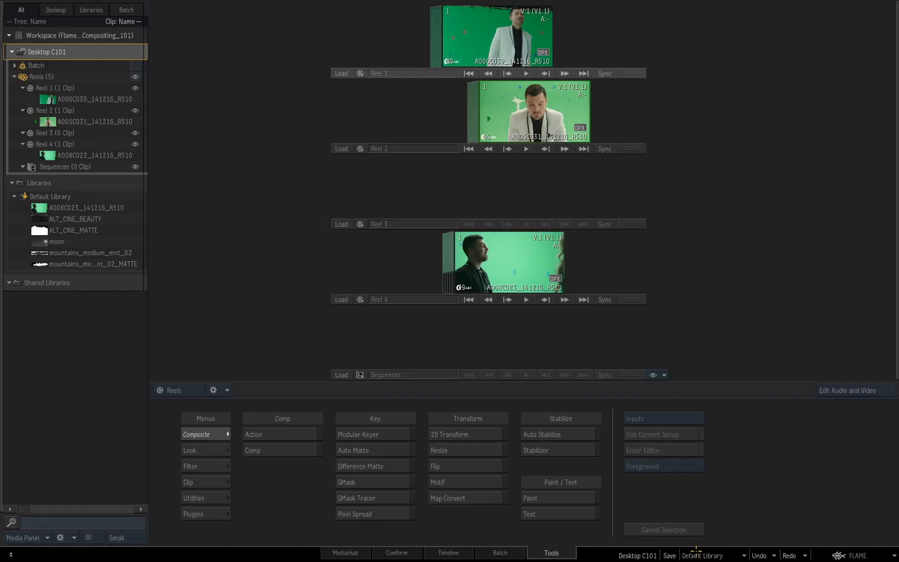
pyautogui.moveTo(751, 493)
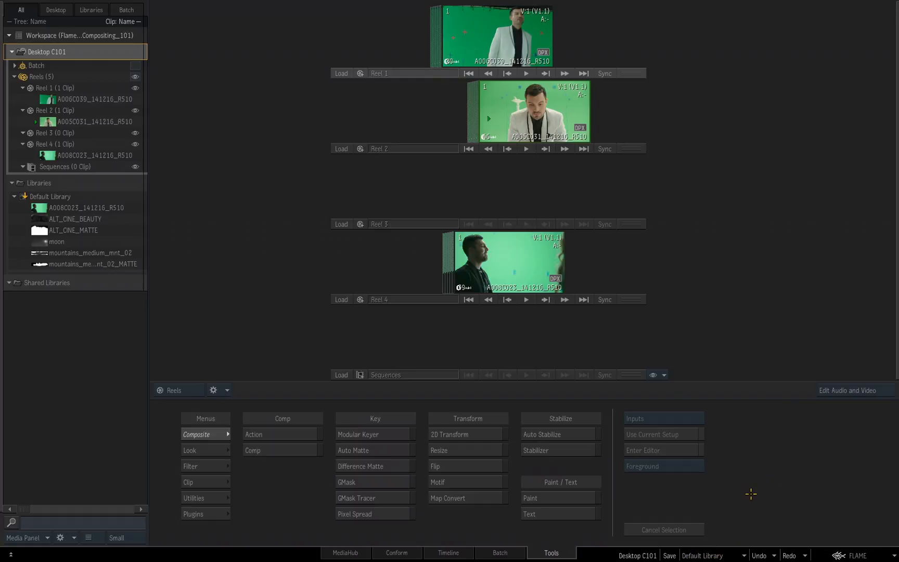
# Add a new library under Default Library from the Media Panel options menu.
pyautogui.click(711, 555)
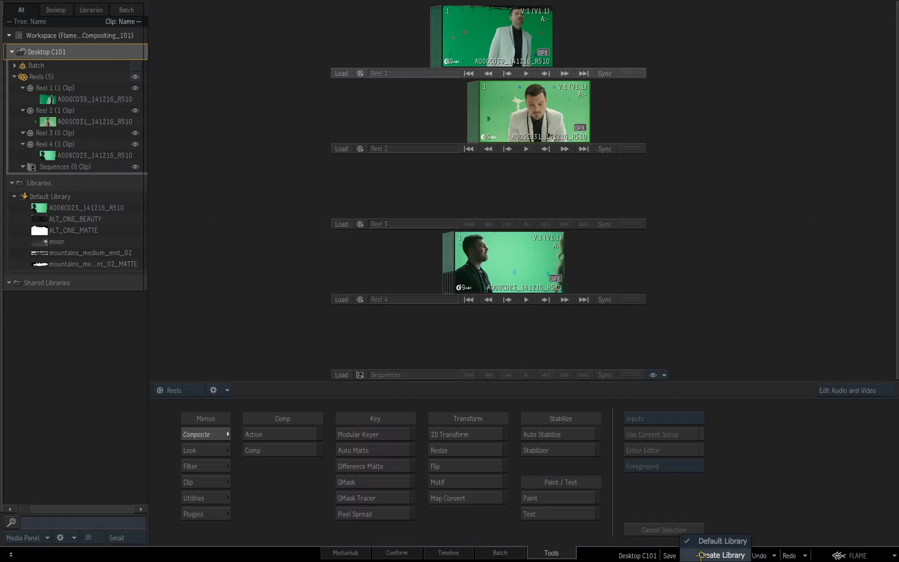
pyautogui.moveTo(789, 458)
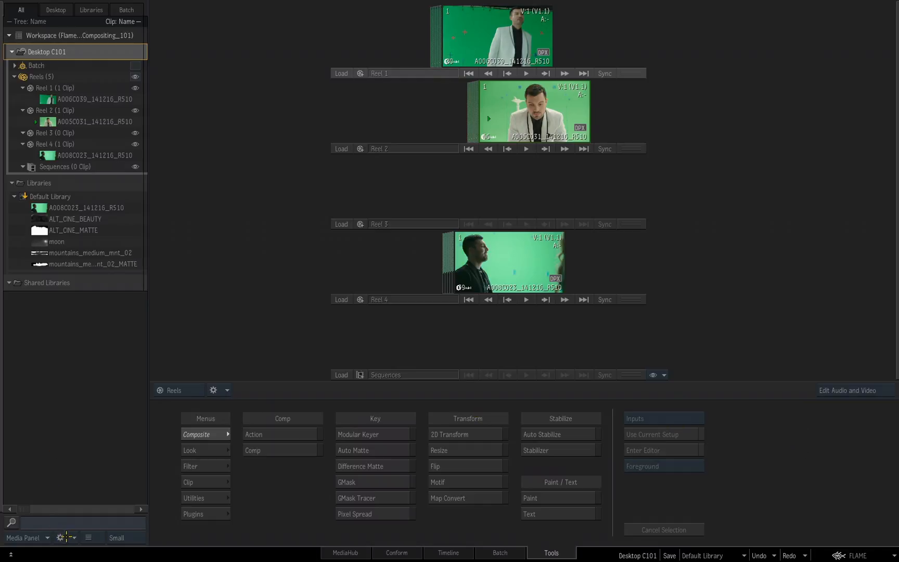
pyautogui.click(66, 538)
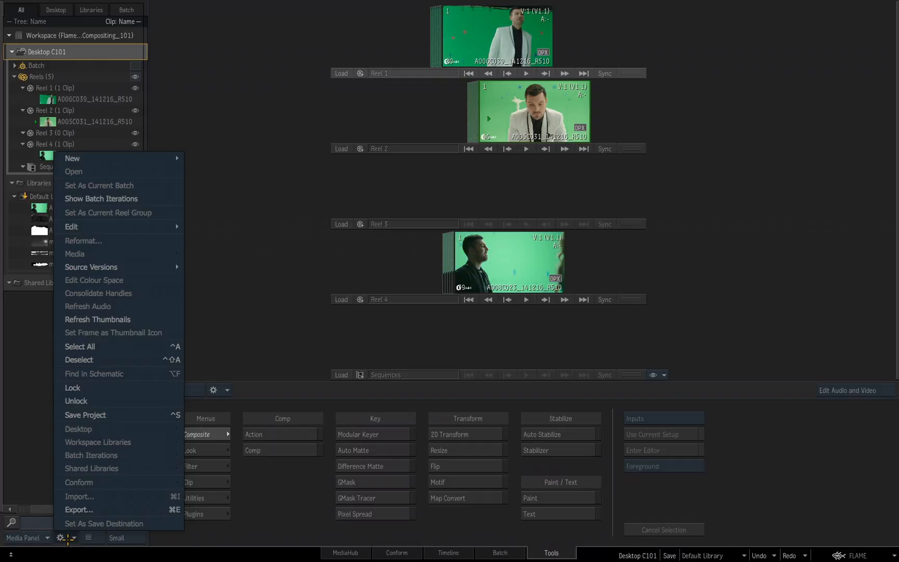
pyautogui.moveTo(85, 415)
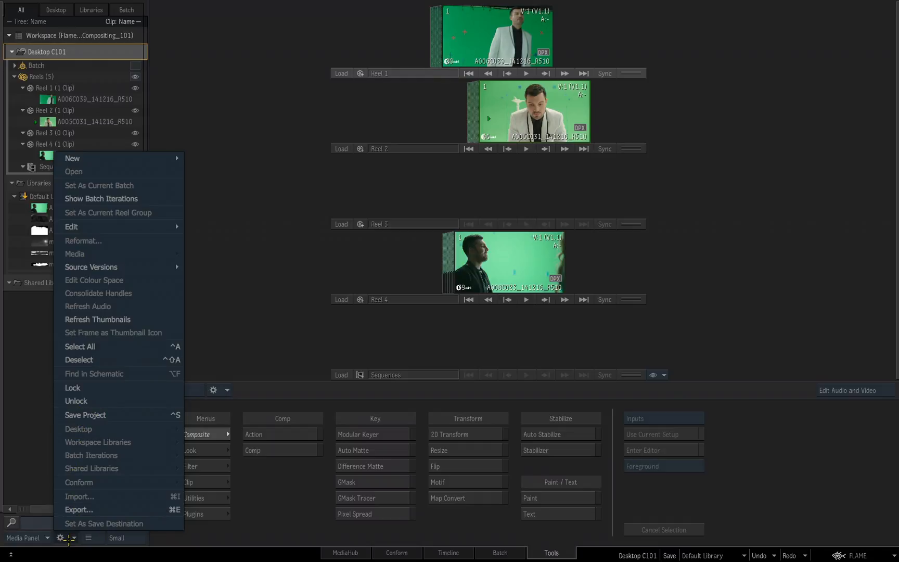
pyautogui.moveTo(103, 415)
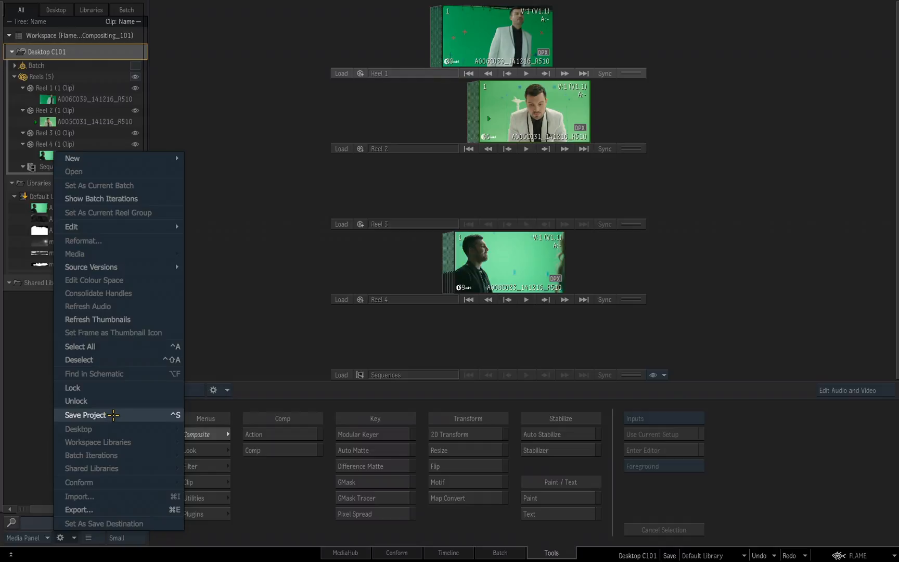
pyautogui.moveTo(72, 158)
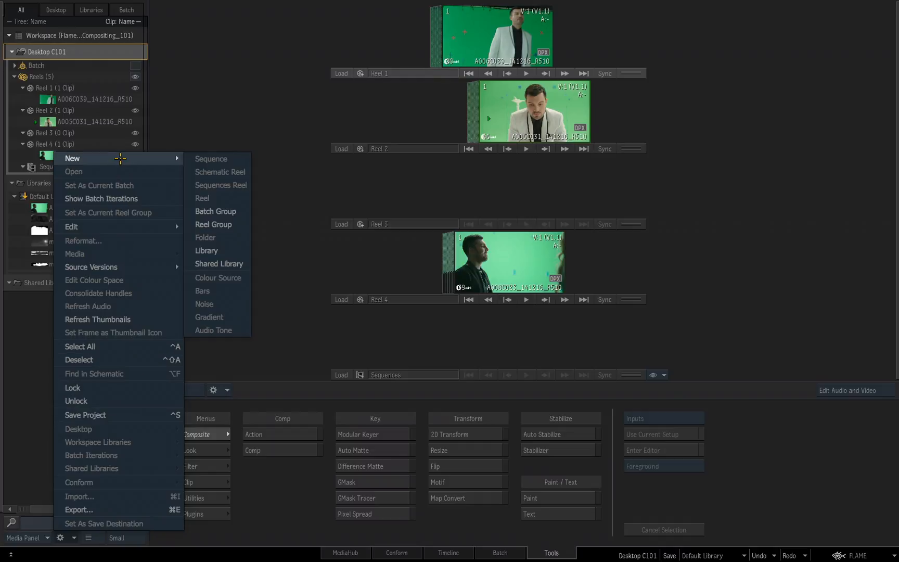
pyautogui.moveTo(207, 251)
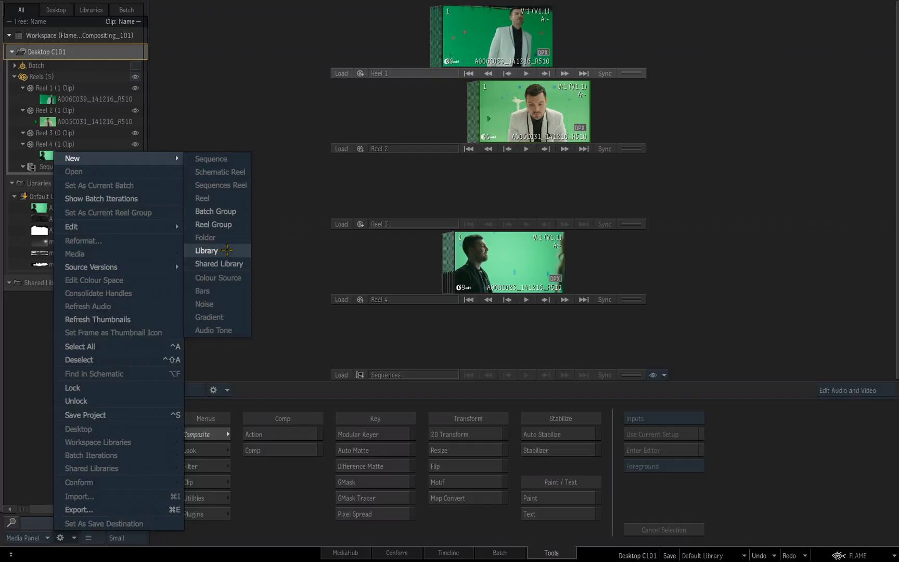
pyautogui.click(206, 251)
pyautogui.write('Library C1')
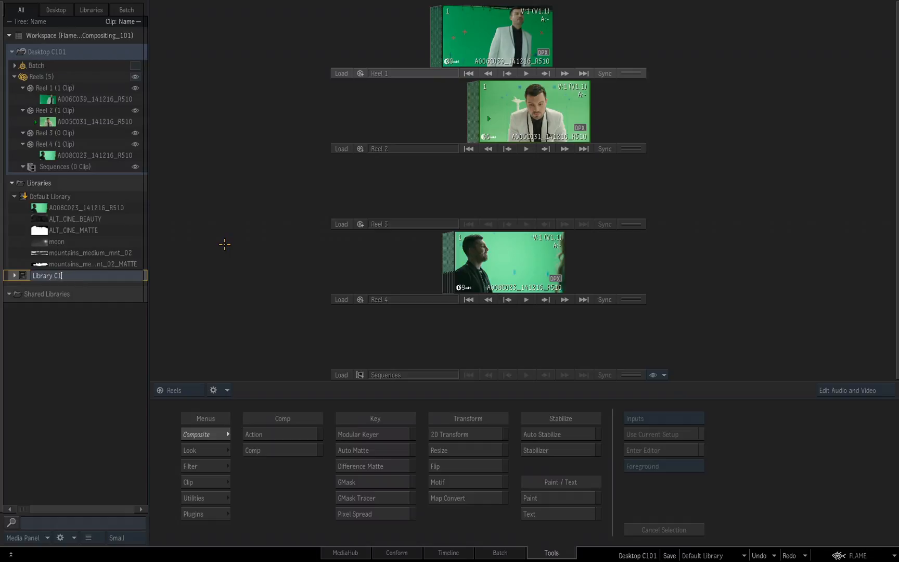
# Complete the new library's name as 'Library C101'.
pyautogui.write('01')
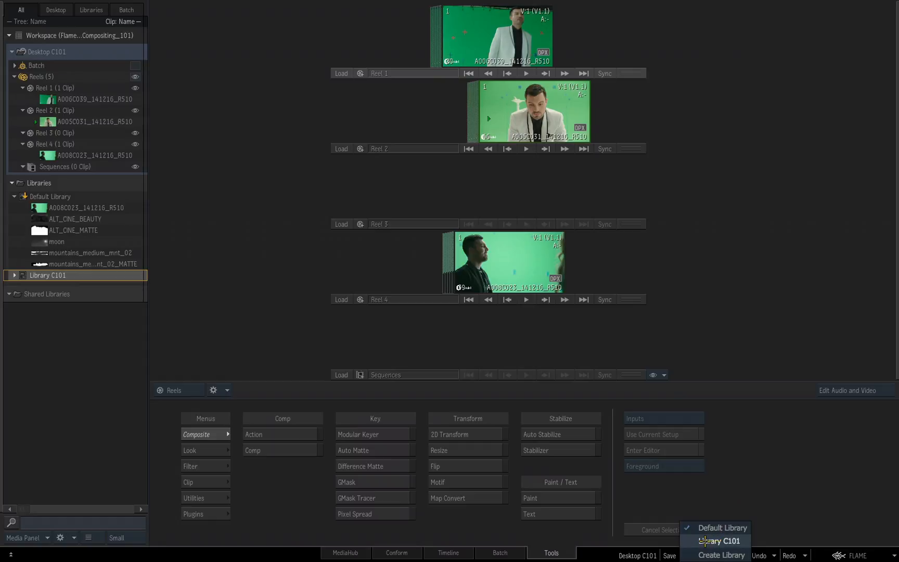
# Make Library C101 the desktop's active save destination instead of Default Library.
pyautogui.click(722, 540)
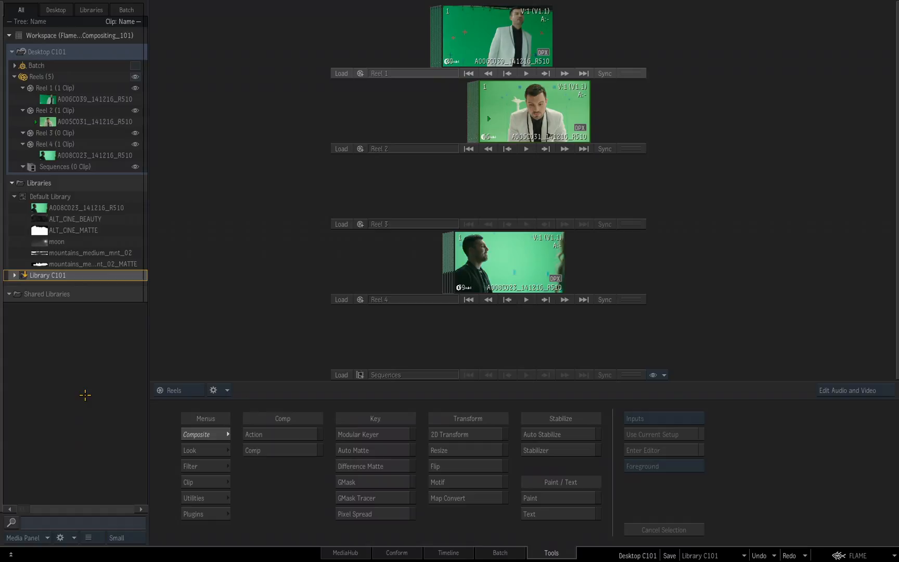
pyautogui.moveTo(82, 412)
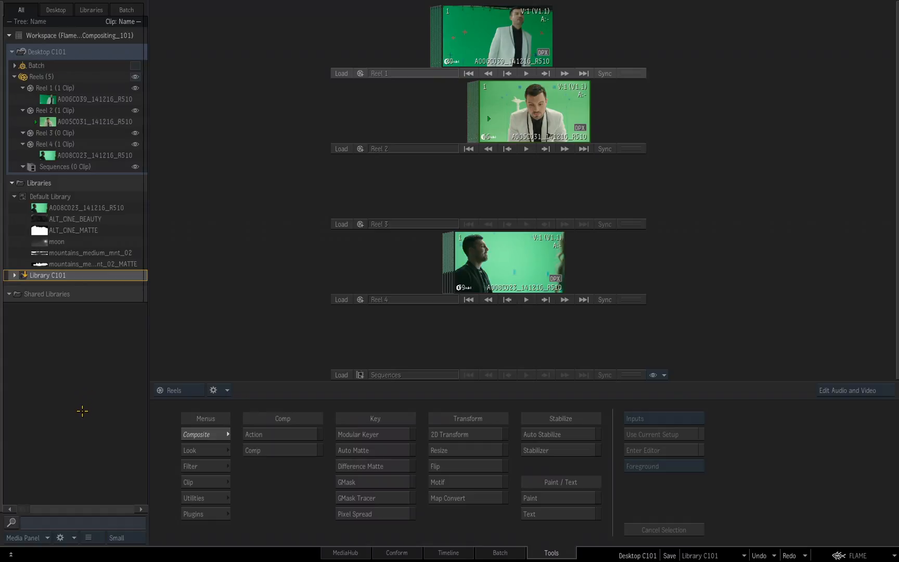
pyautogui.moveTo(78, 414)
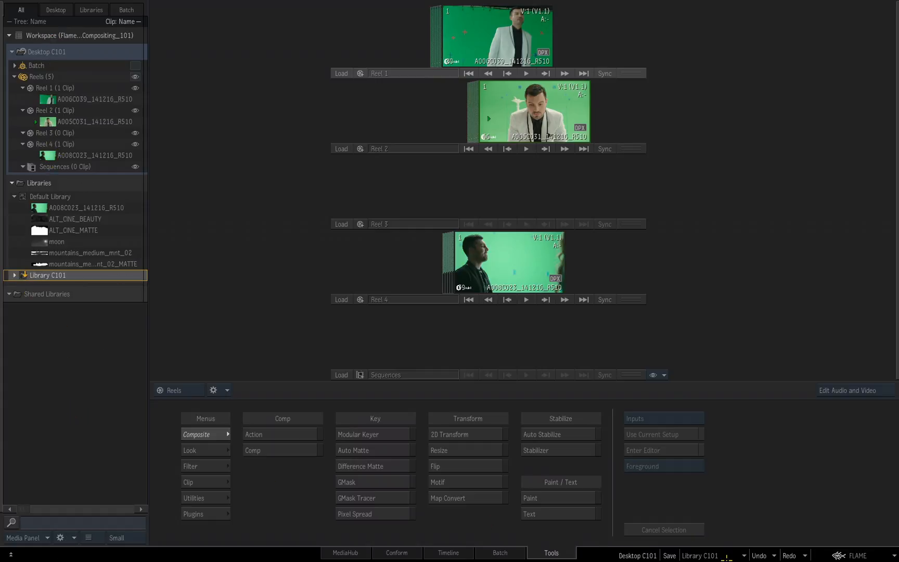
pyautogui.moveTo(741, 230)
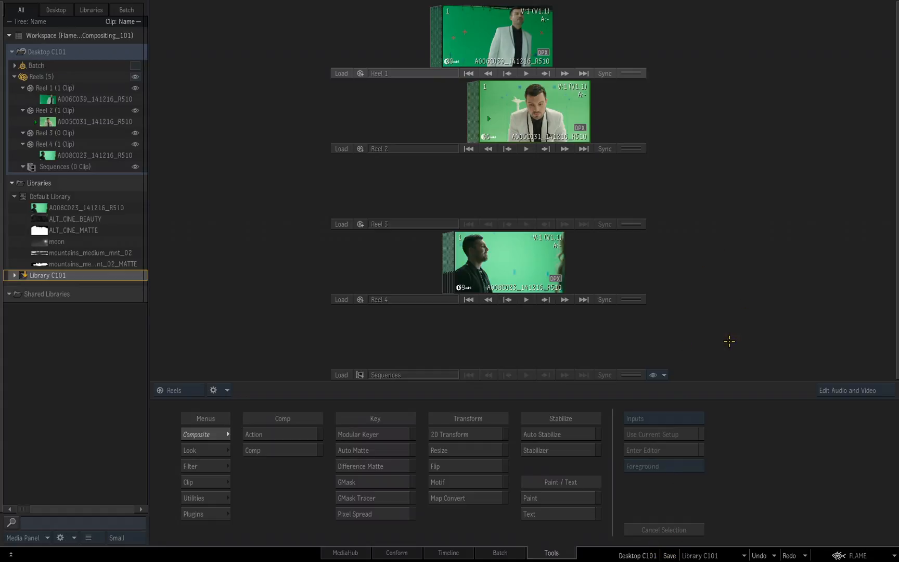
pyautogui.moveTo(750, 254)
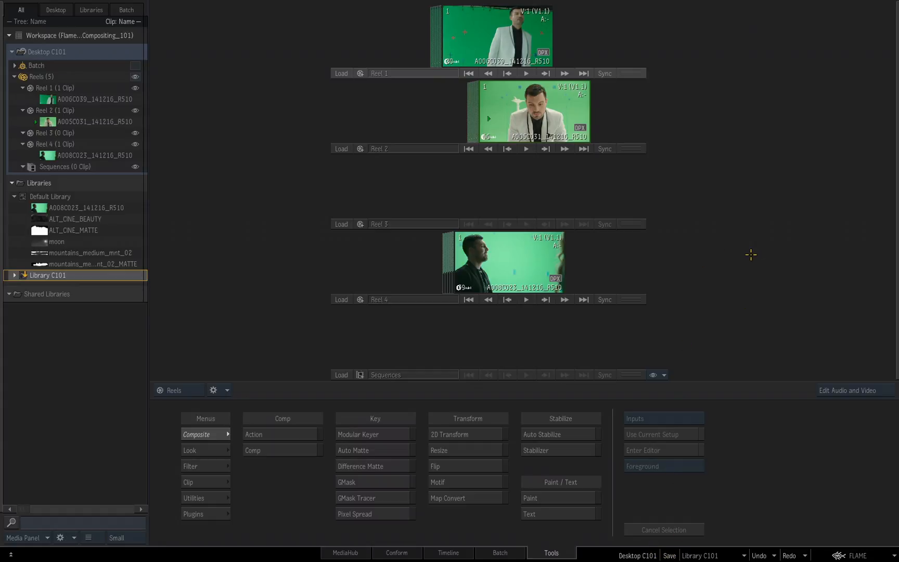
pyautogui.click(857, 554)
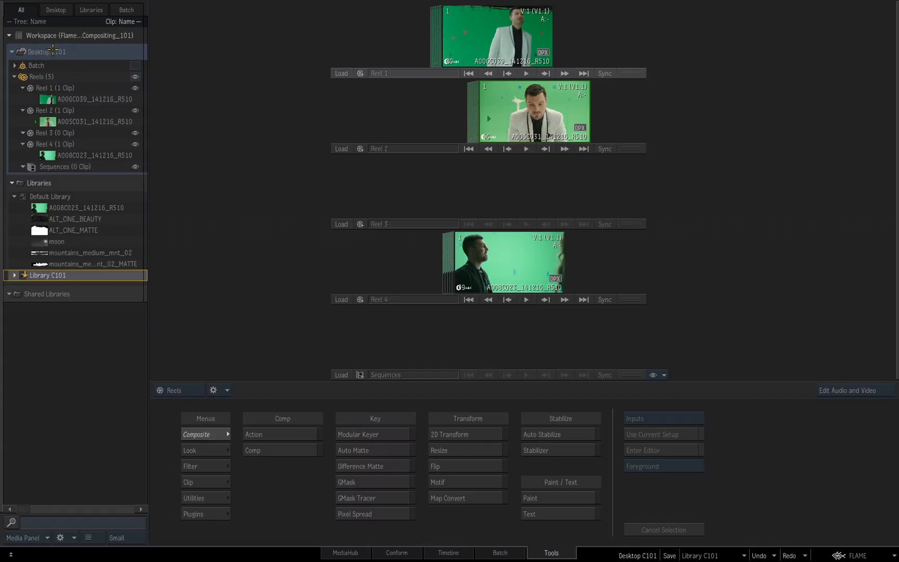
pyautogui.doubleClick(45, 276)
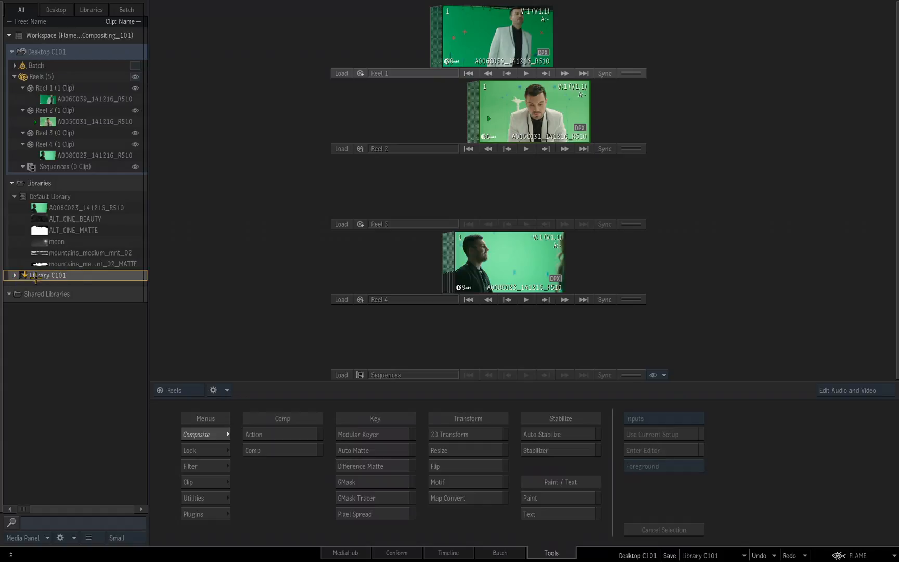
pyautogui.moveTo(765, 434)
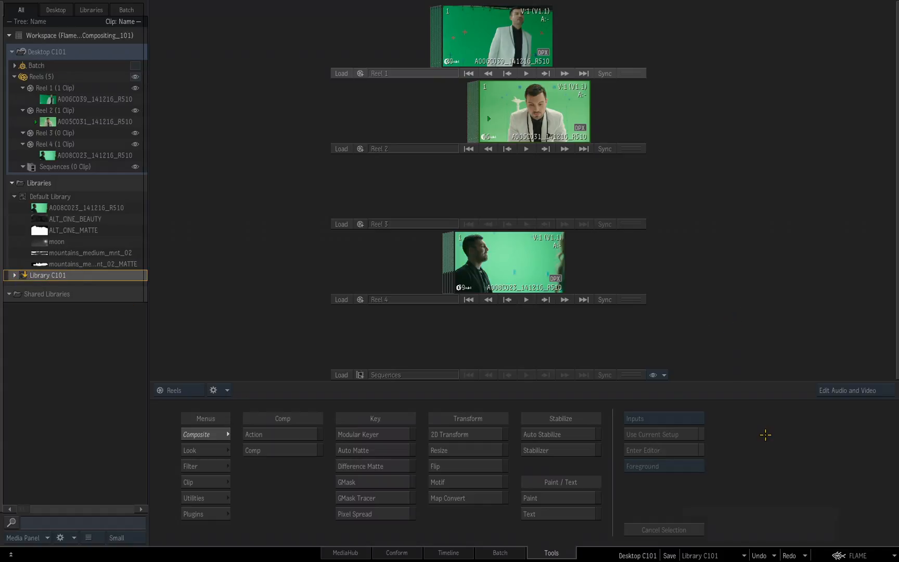
# Save Desktop C101 into Library C101 and expand it to show Batch and reels.
pyautogui.click(668, 556)
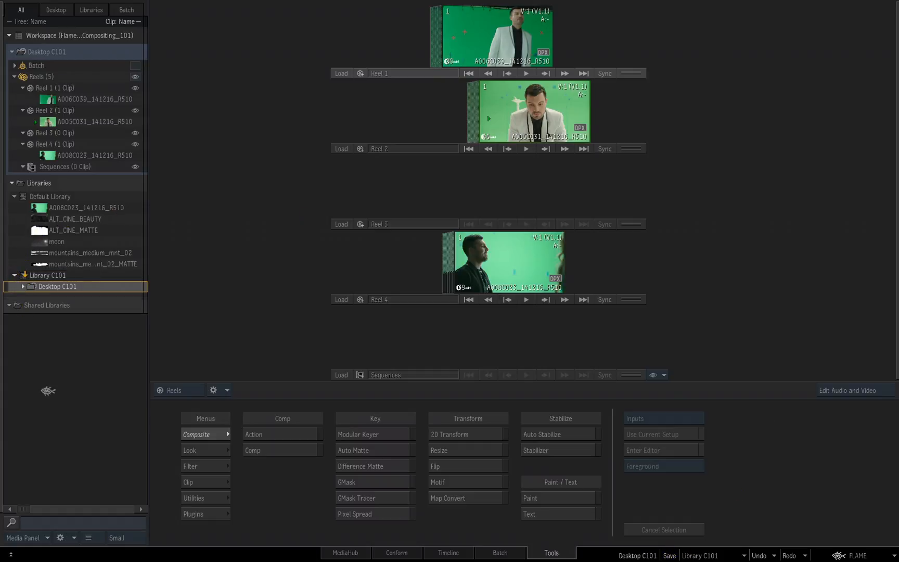
pyautogui.click(23, 286)
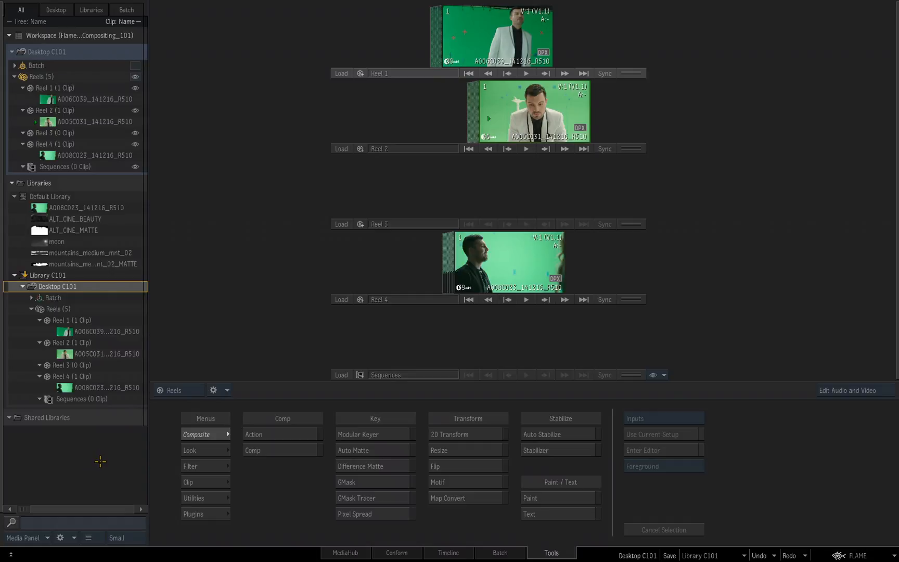
pyautogui.moveTo(103, 463)
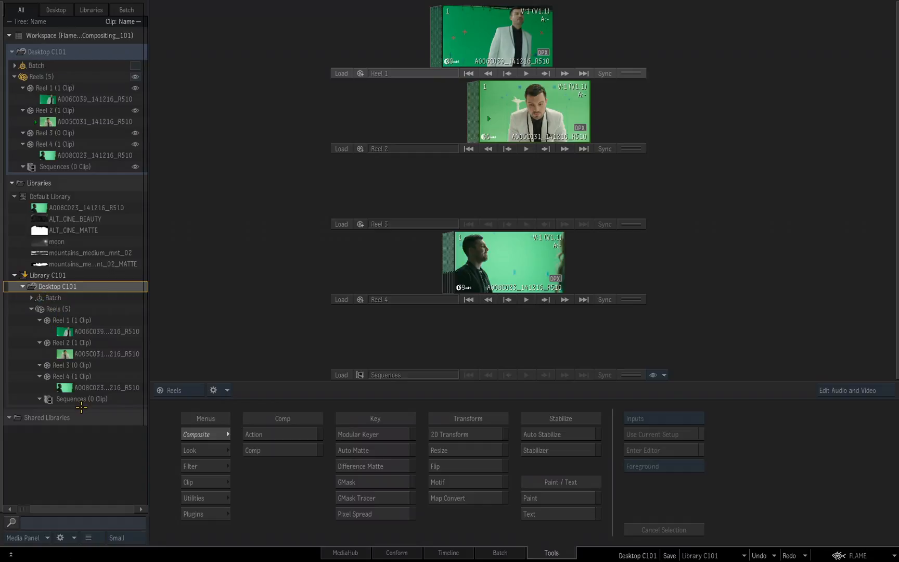
pyautogui.moveTo(87, 469)
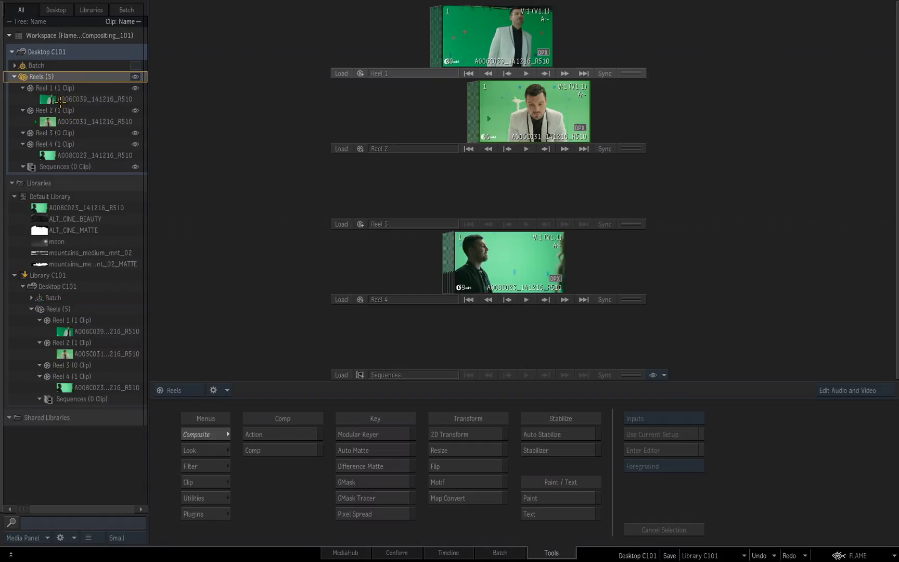
pyautogui.moveTo(146, 98)
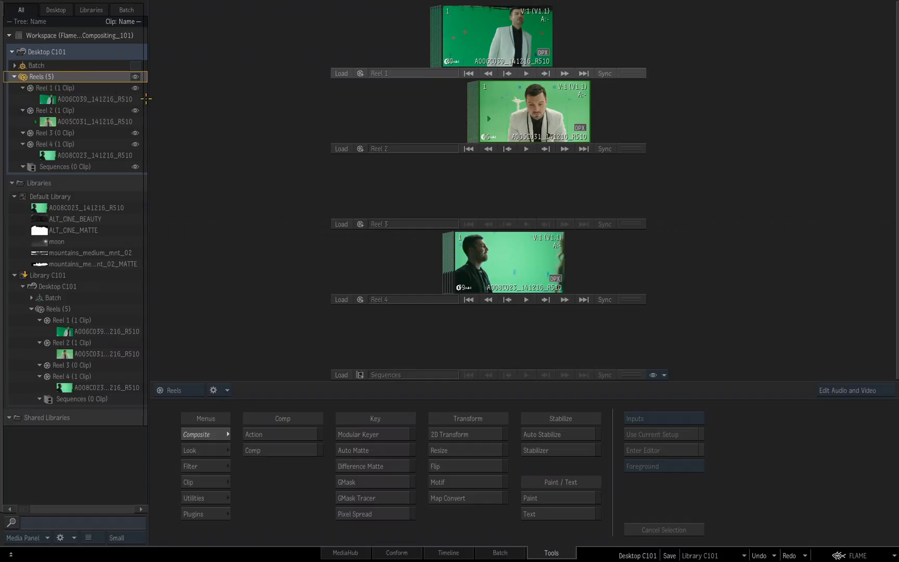
pyautogui.moveTo(305, 202)
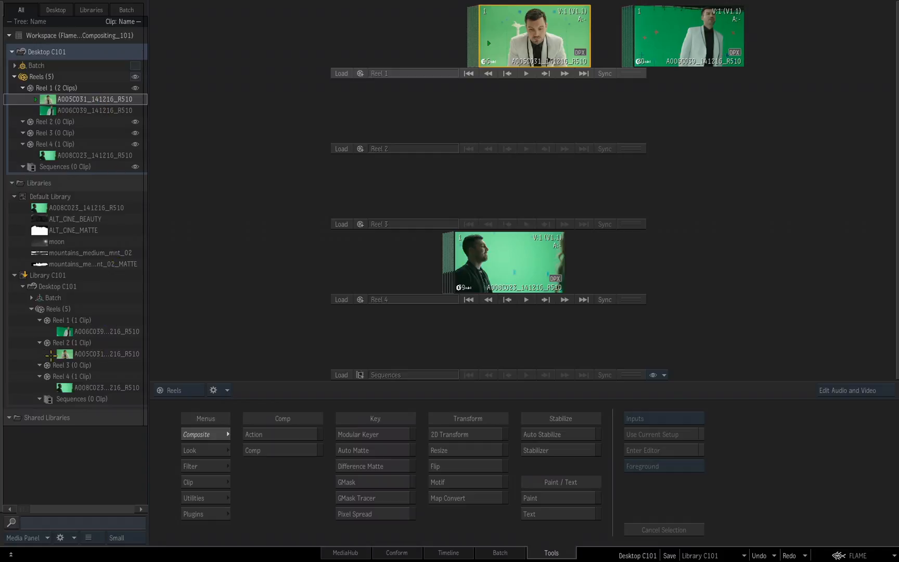
pyautogui.moveTo(253, 311)
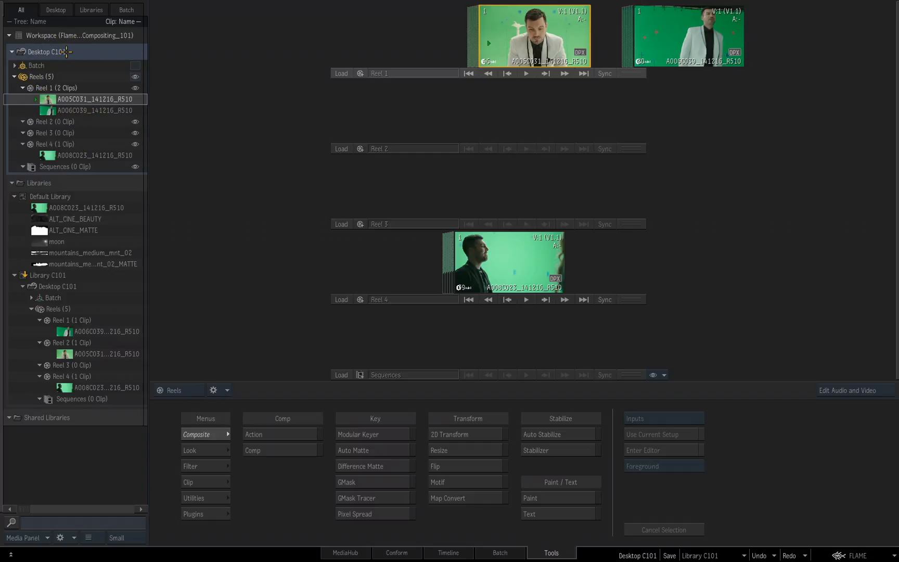
pyautogui.moveTo(367, 164)
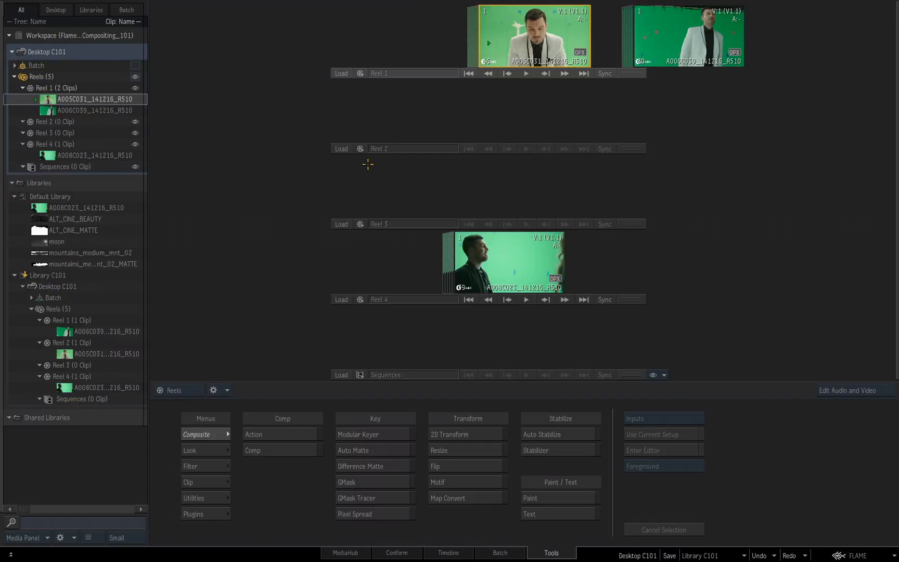
pyautogui.moveTo(718, 231)
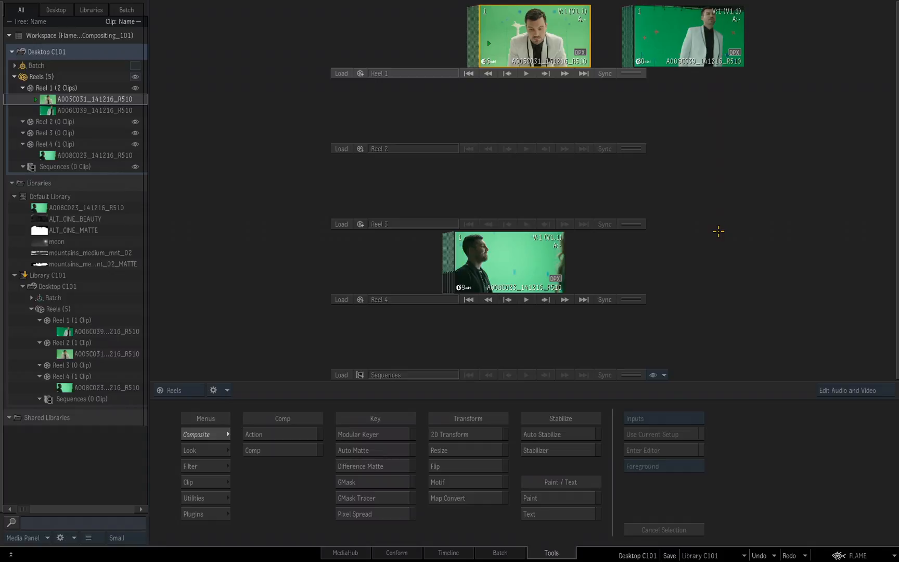
pyautogui.moveTo(713, 234)
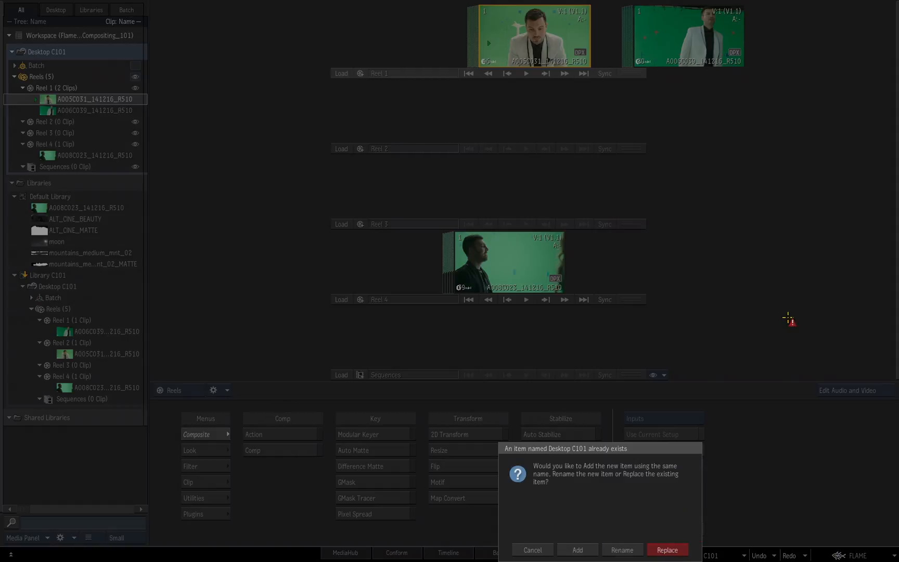
pyautogui.moveTo(748, 251)
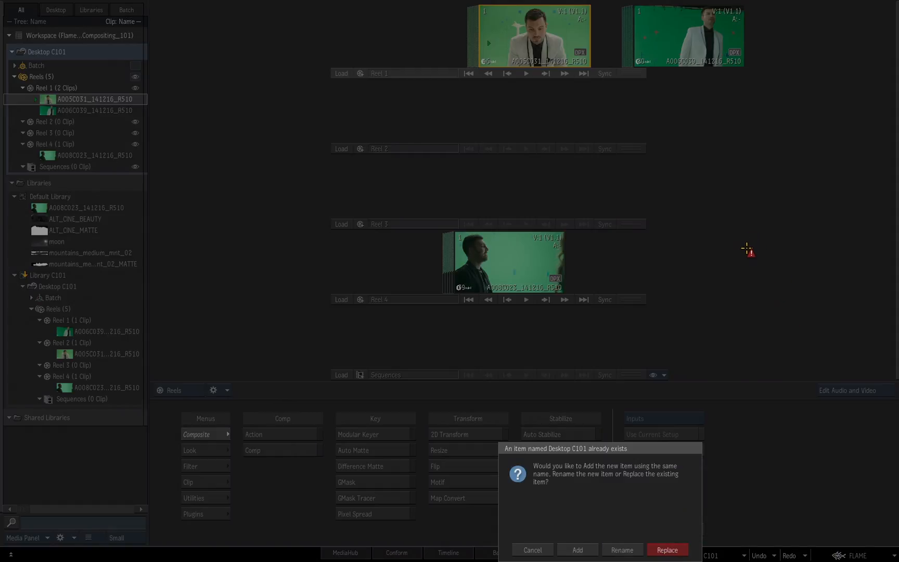
pyautogui.moveTo(736, 263)
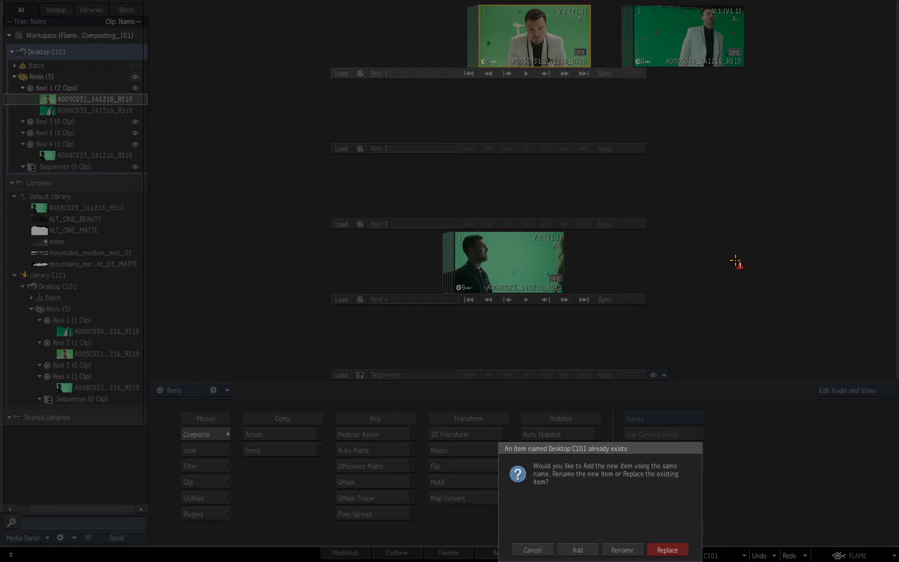
pyautogui.moveTo(685, 490)
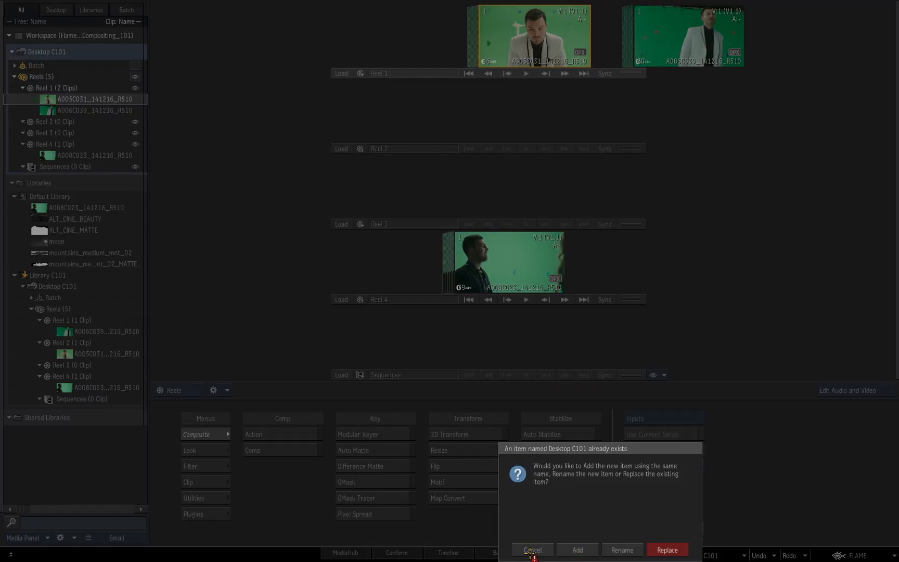
# Replace the earlier Desktop C101 copy in Library C101 with the updated desktop.
pyautogui.click(666, 549)
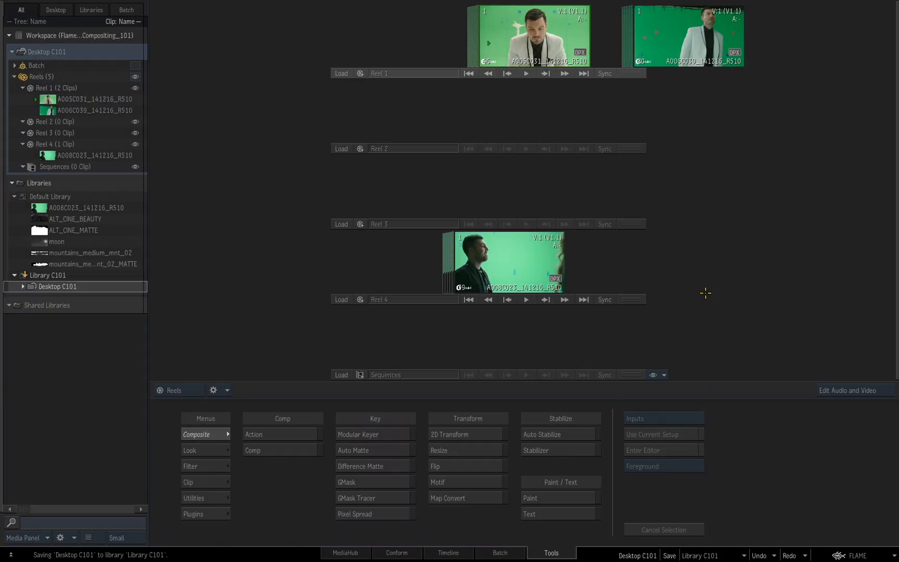
# Expand the re-saved Desktop C101 to check that Reel 1 holds two clips.
pyautogui.click(23, 286)
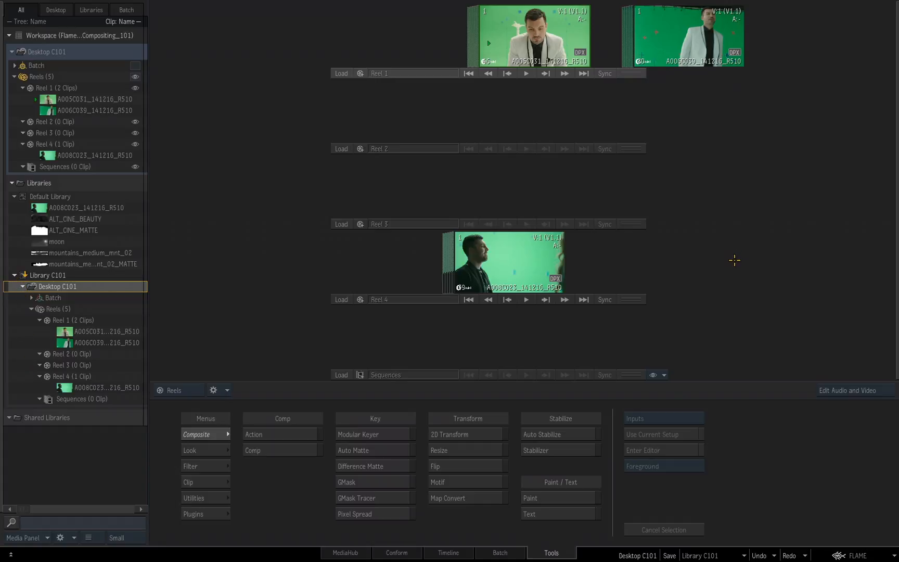
pyautogui.moveTo(728, 266)
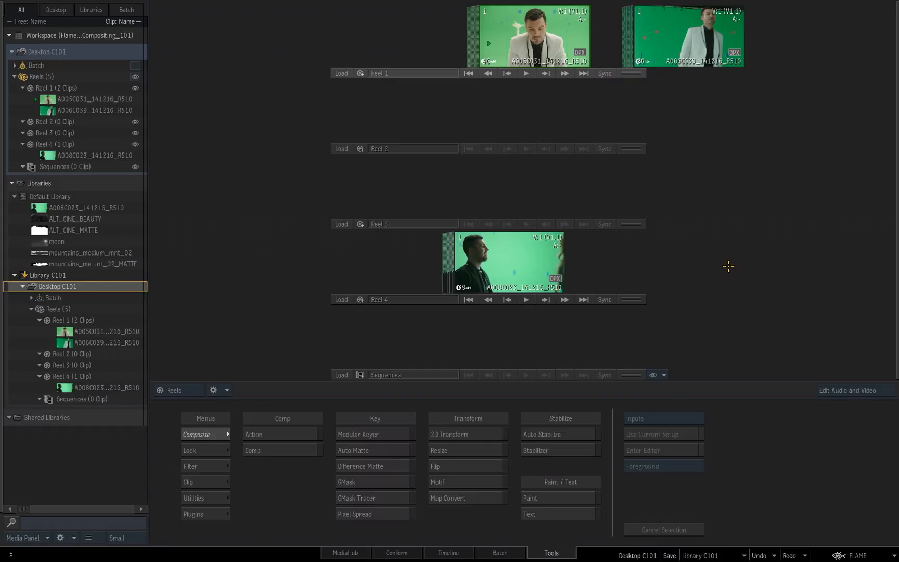
pyautogui.moveTo(667, 240)
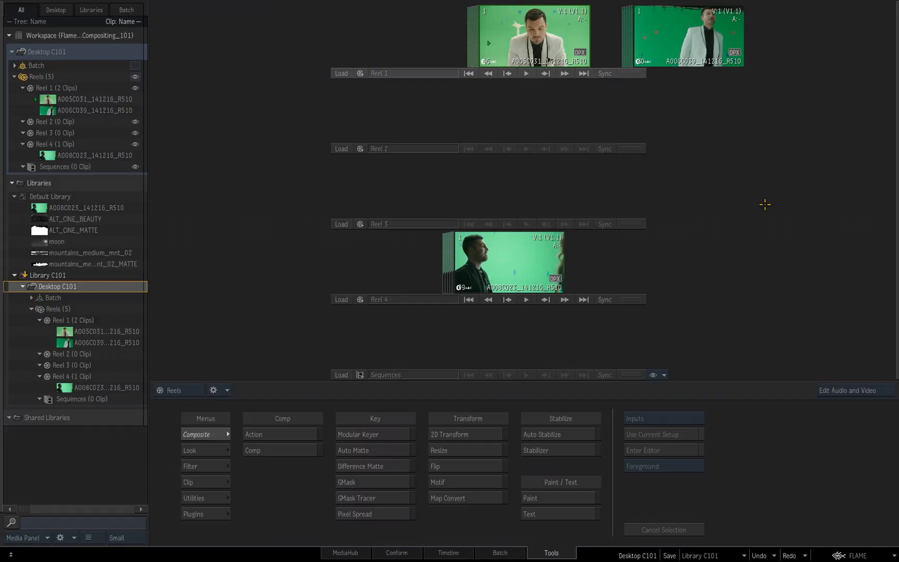
pyautogui.moveTo(764, 204)
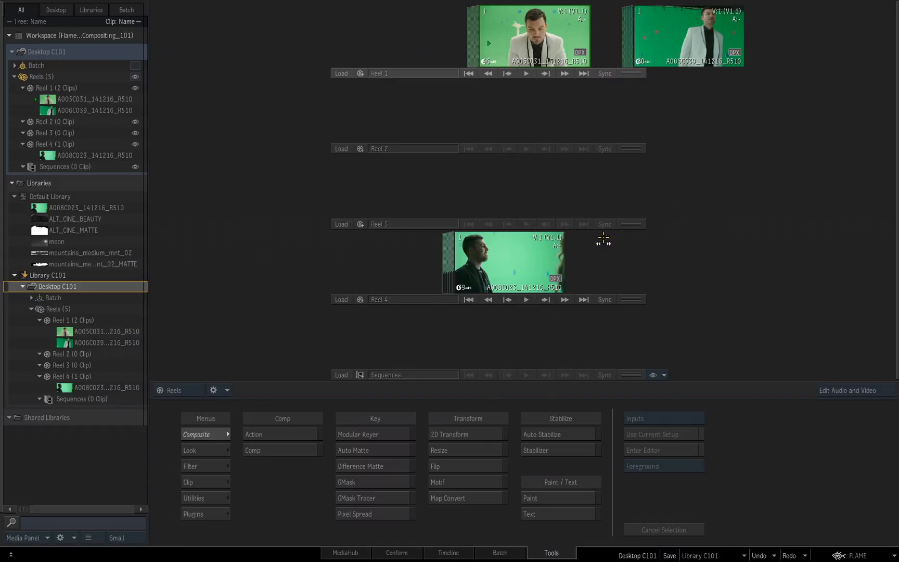
pyautogui.moveTo(720, 217)
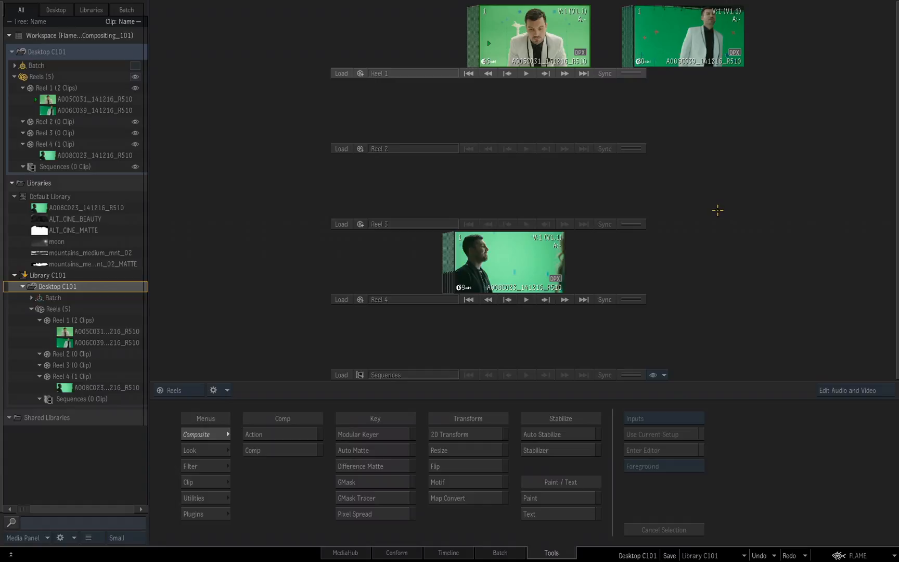
pyautogui.moveTo(694, 202)
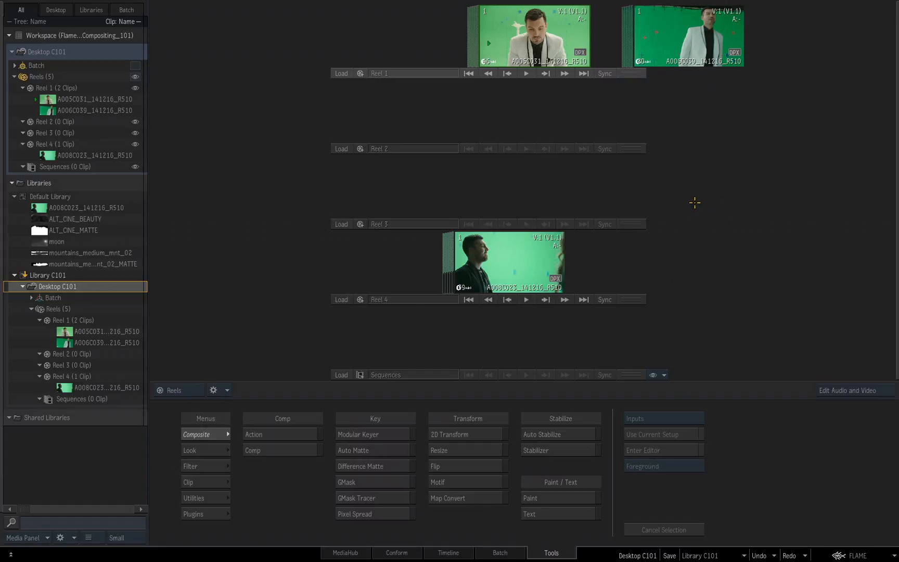
pyautogui.moveTo(607, 169)
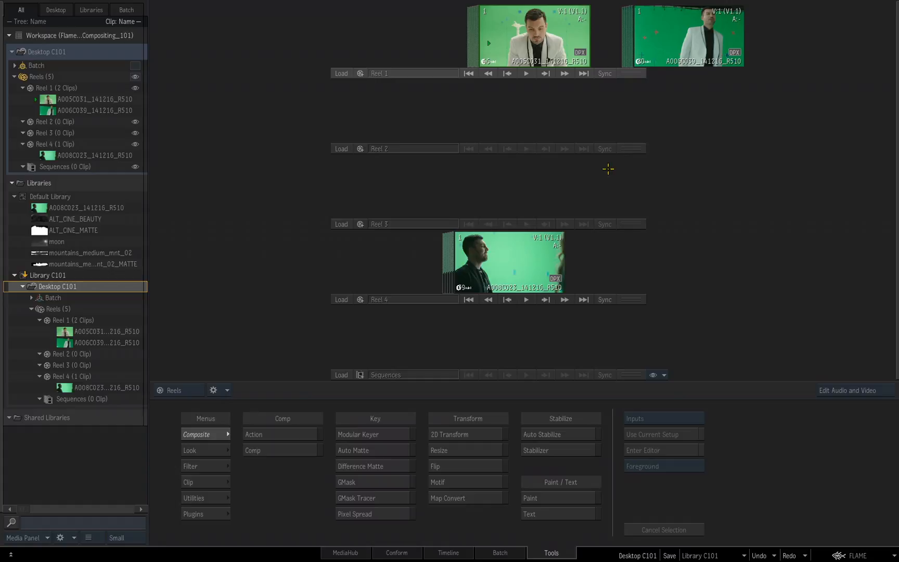
pyautogui.moveTo(754, 218)
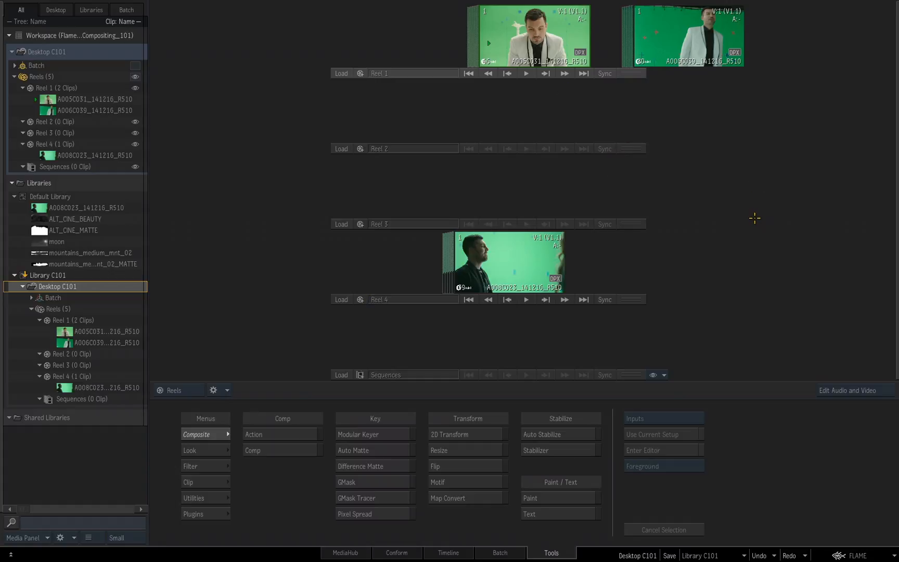
pyautogui.moveTo(728, 225)
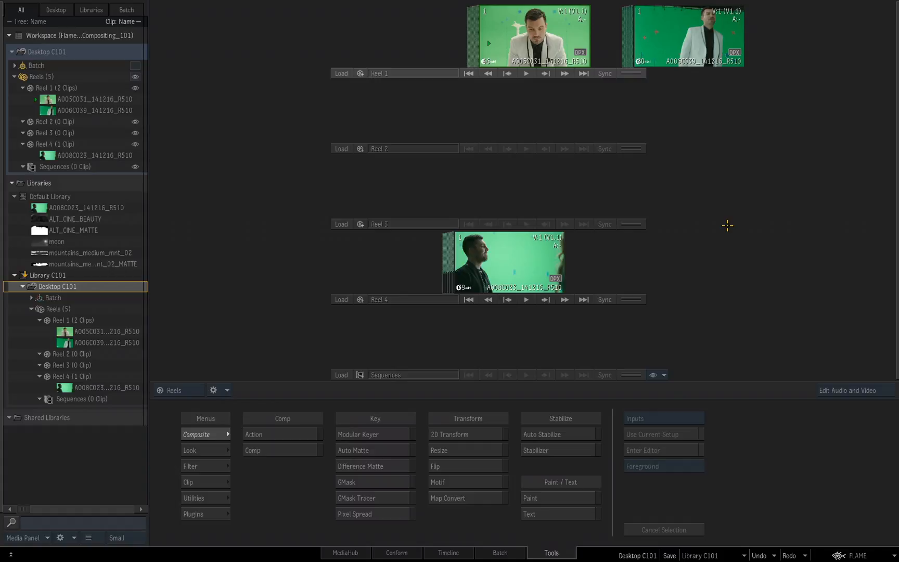
pyautogui.moveTo(722, 168)
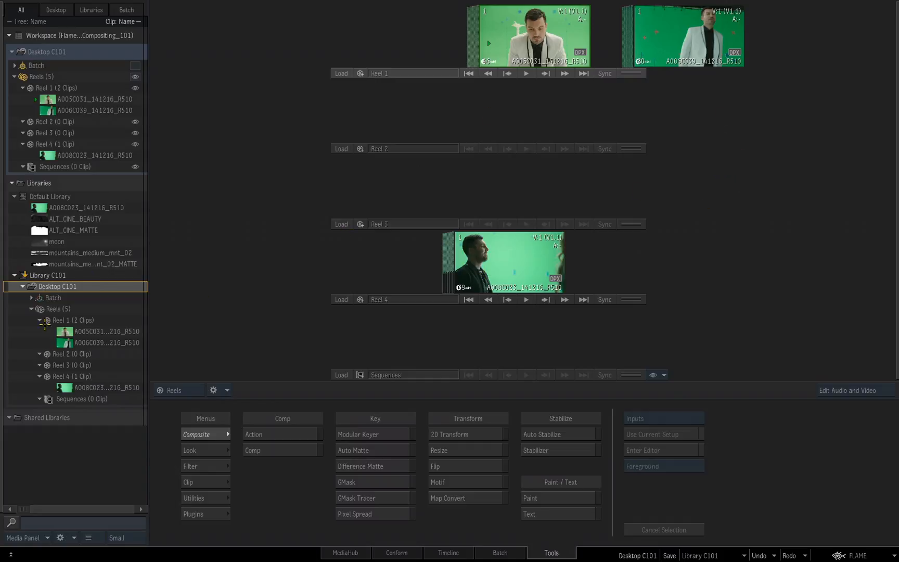
pyautogui.moveTo(708, 180)
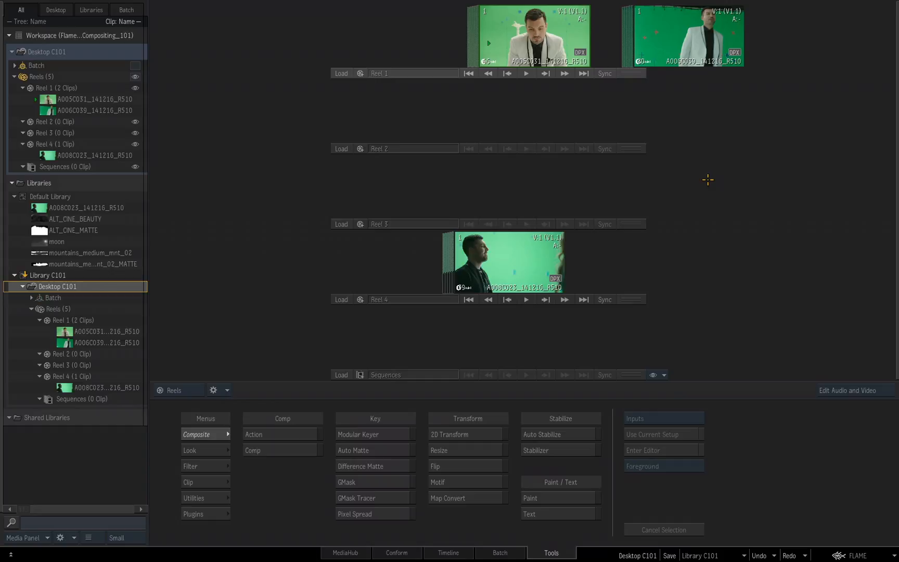
pyautogui.moveTo(757, 11)
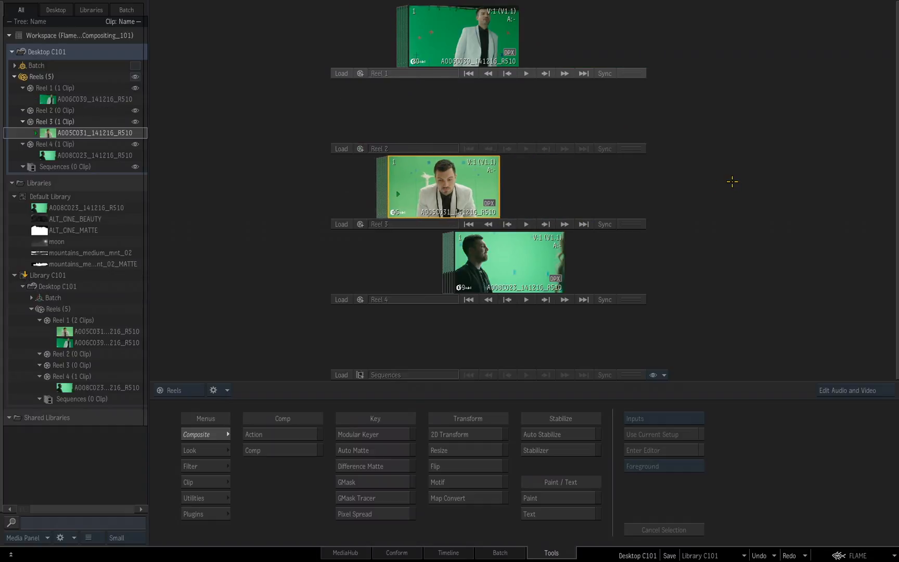
pyautogui.moveTo(444, 182)
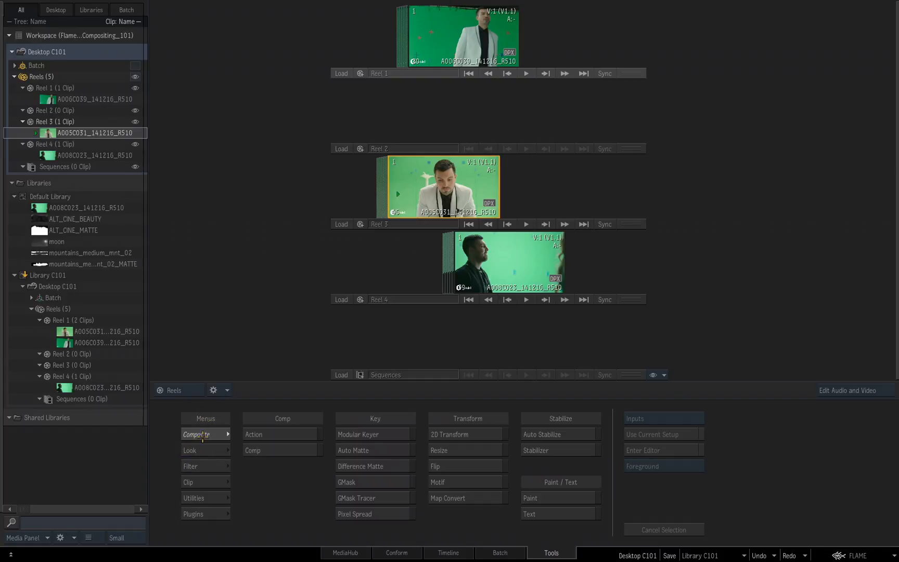
# Launch the Look > Colour Correct tool for the seated man clip.
pyautogui.click(197, 481)
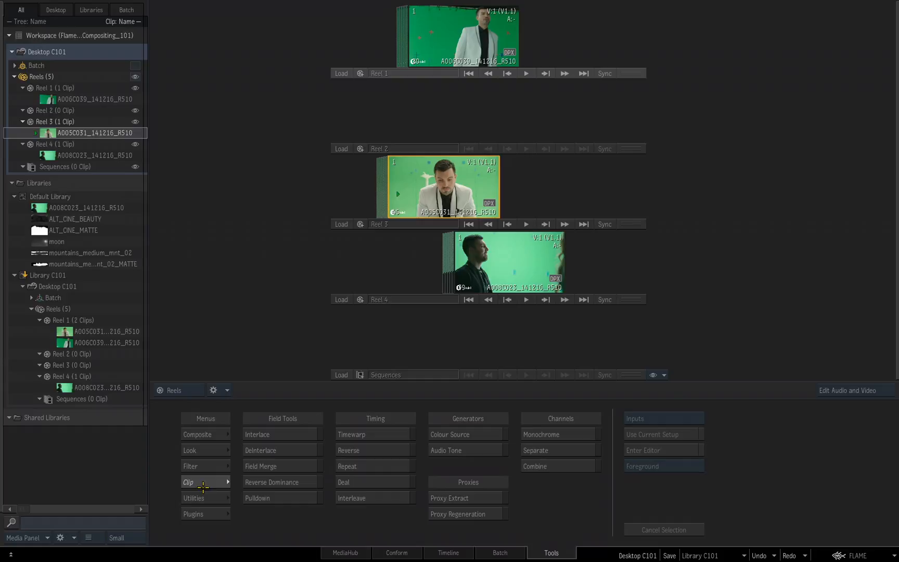
pyautogui.click(189, 449)
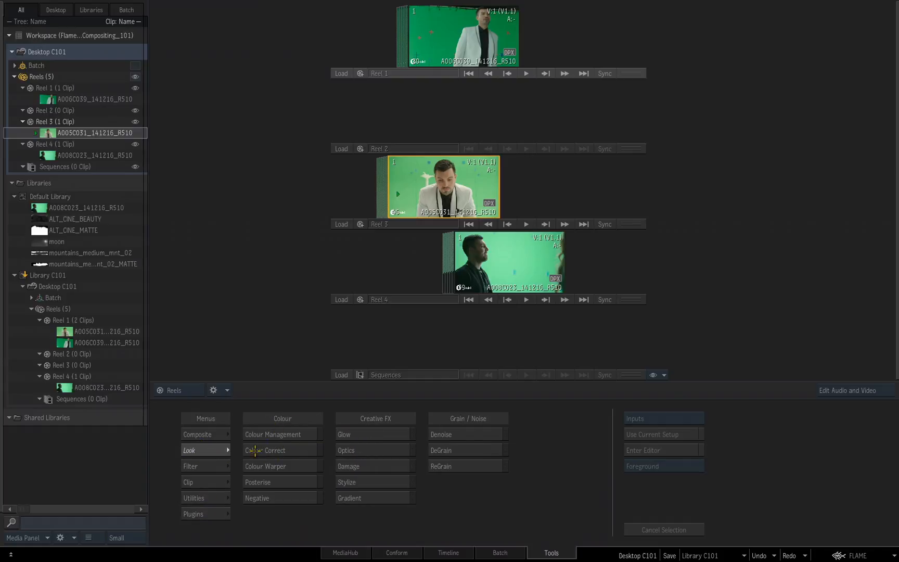
pyautogui.click(265, 450)
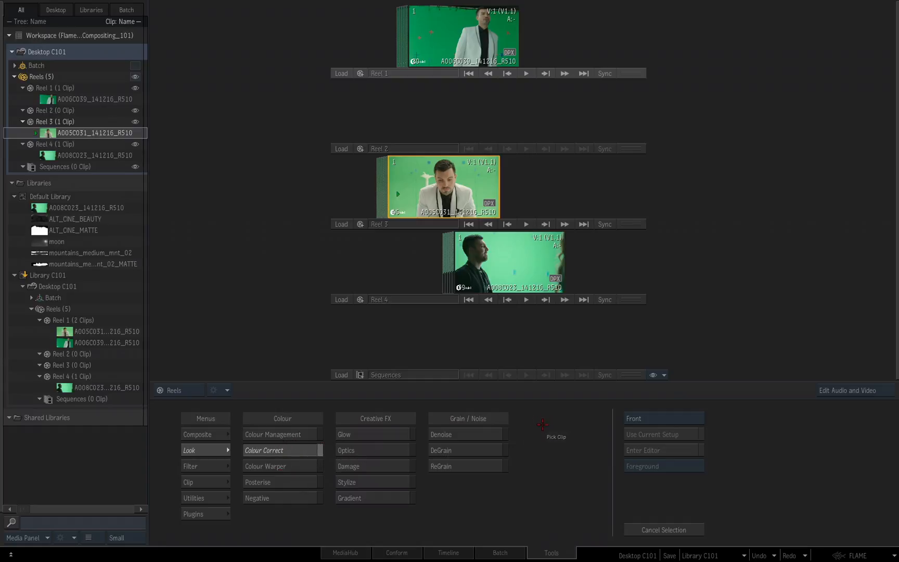
pyautogui.moveTo(543, 433)
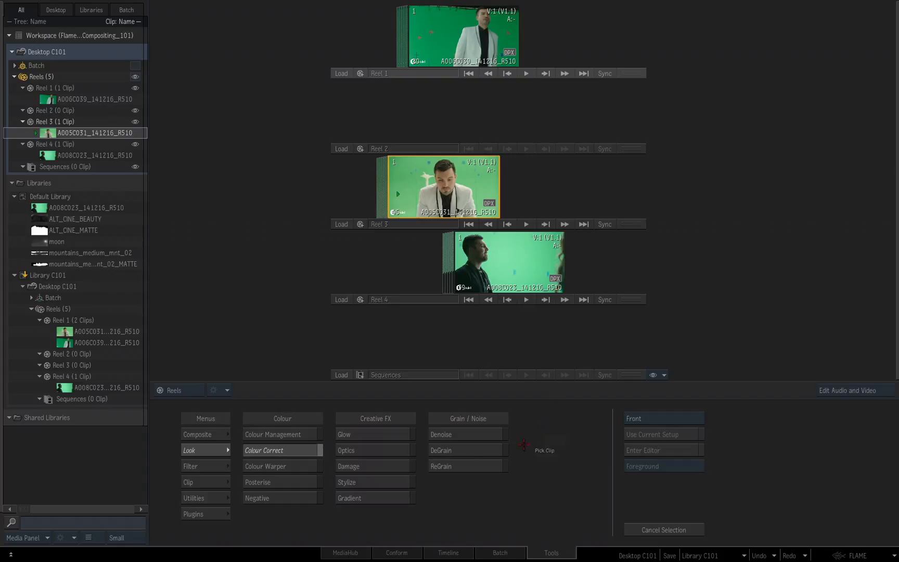
pyautogui.moveTo(754, 453)
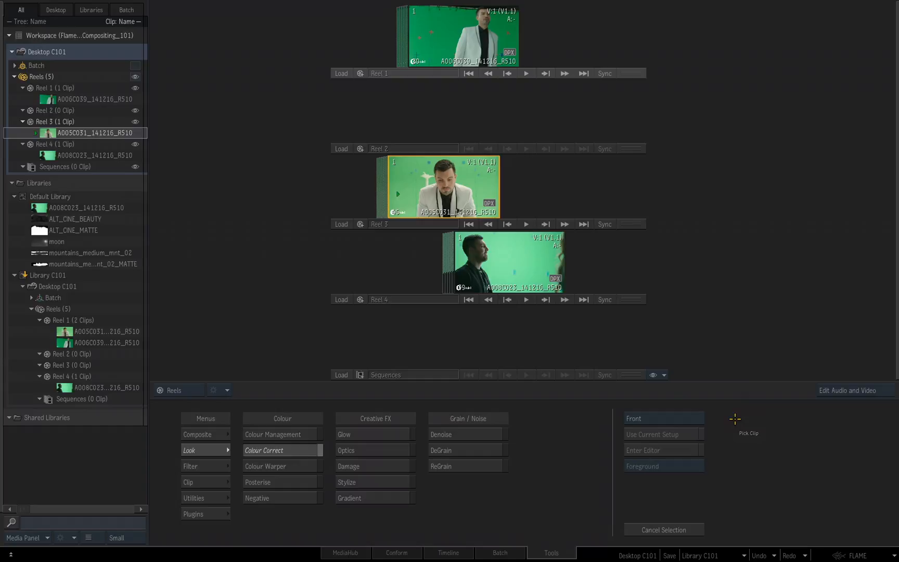
pyautogui.moveTo(439, 192)
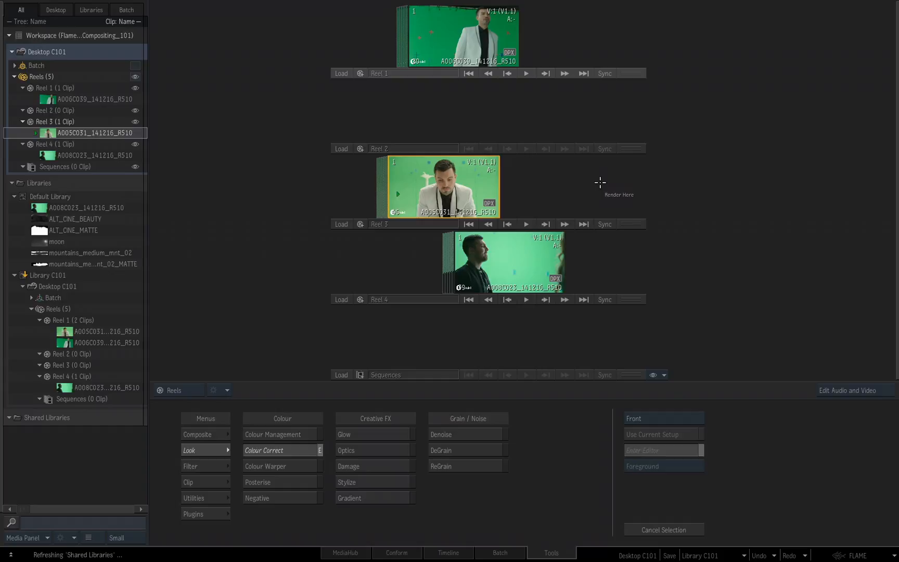
pyautogui.moveTo(534, 101)
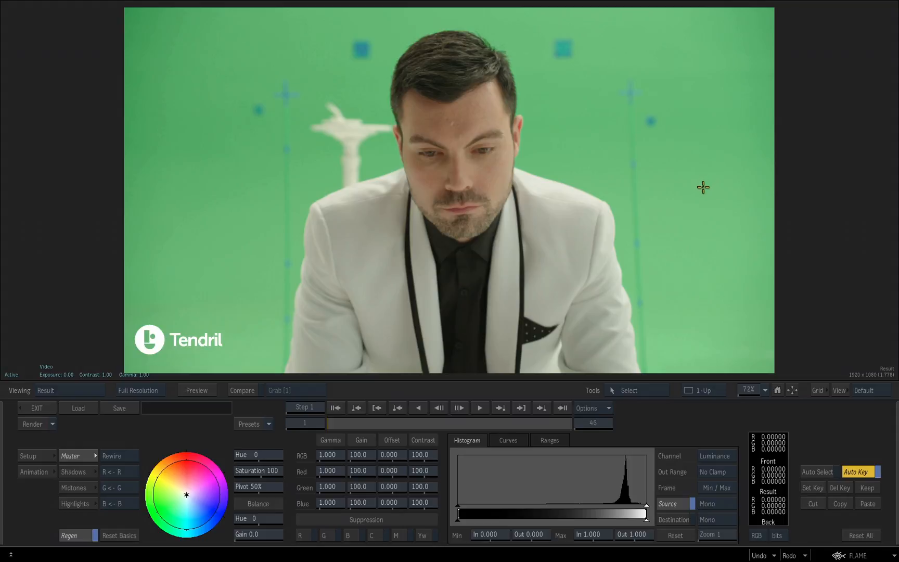
pyautogui.moveTo(682, 206)
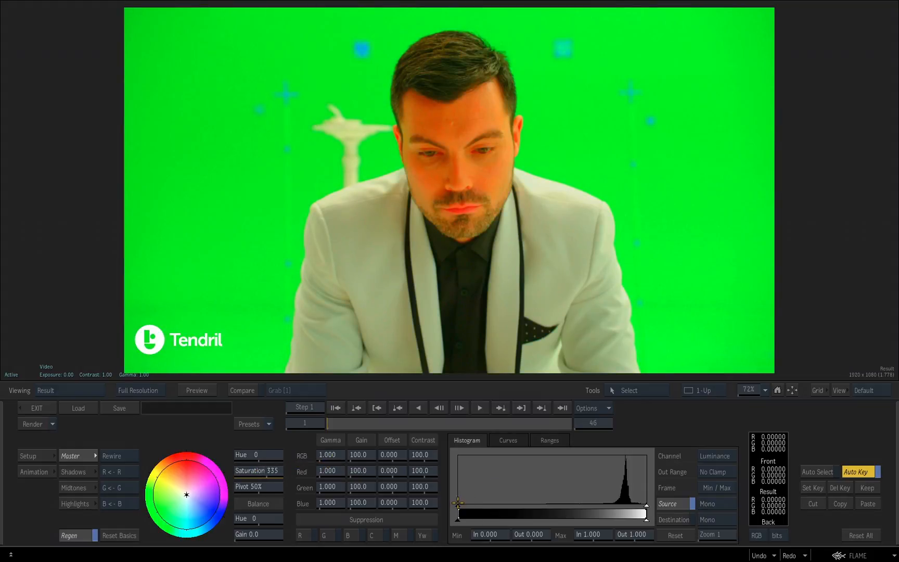
# Raise the input black level to 0.398 to darken the shadows.
pyautogui.moveTo(456, 503); pyautogui.dragTo(601, 503)
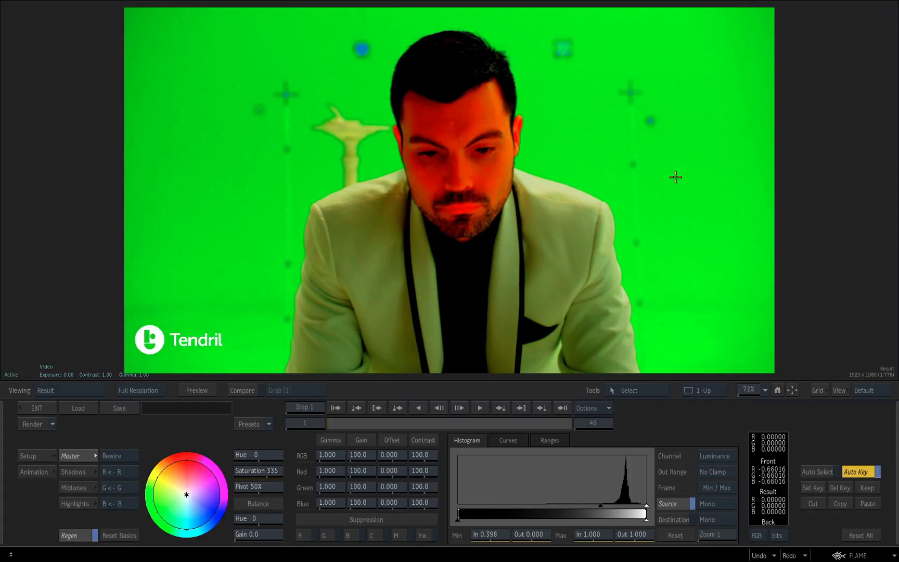
pyautogui.moveTo(601, 283)
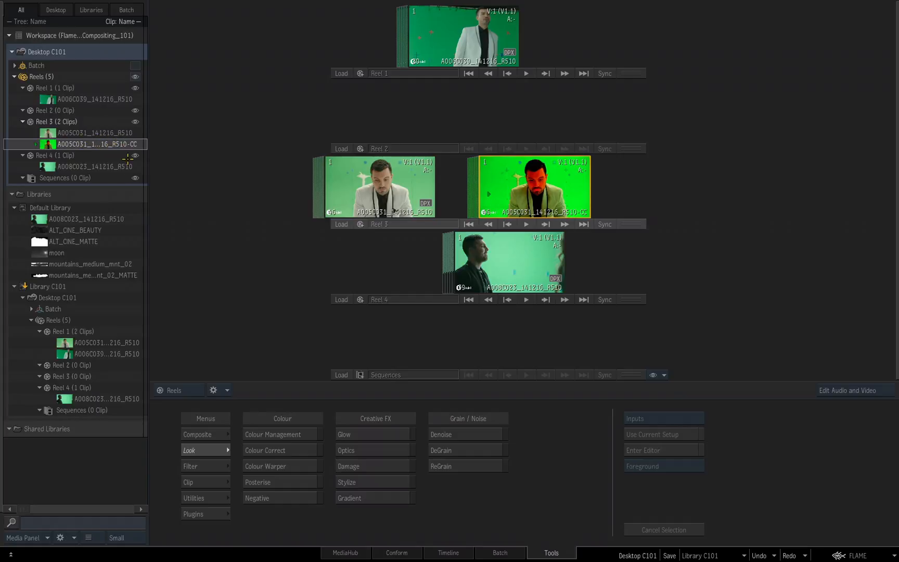
pyautogui.moveTo(208, 134)
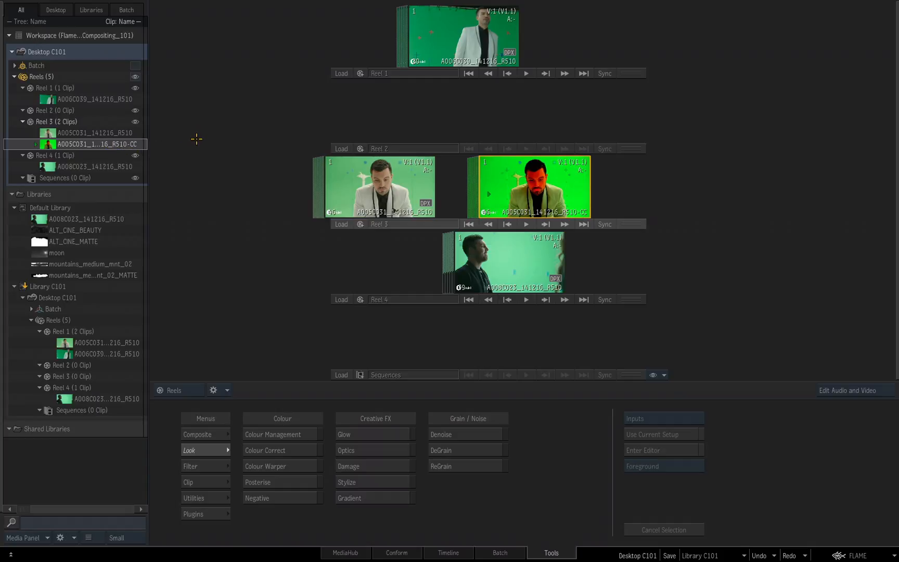
pyautogui.moveTo(200, 142)
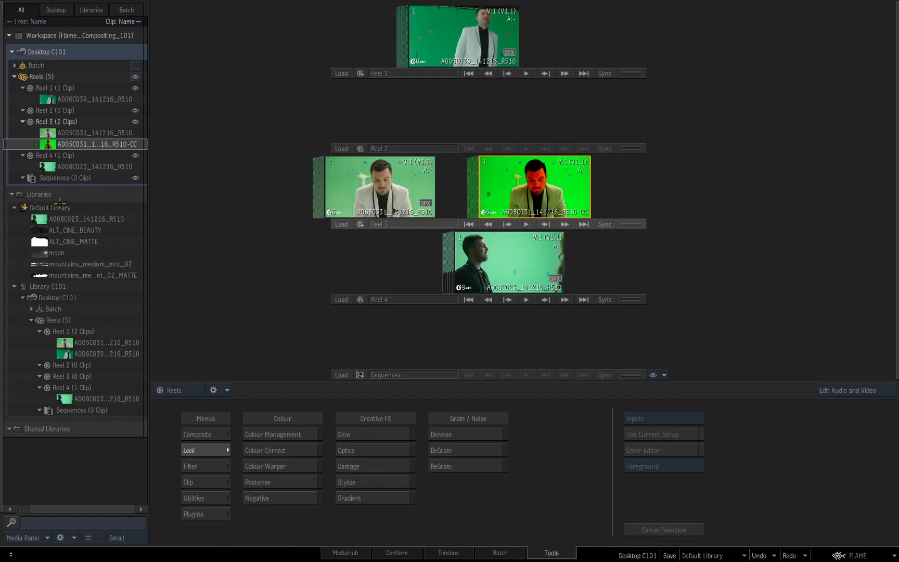
pyautogui.moveTo(737, 213)
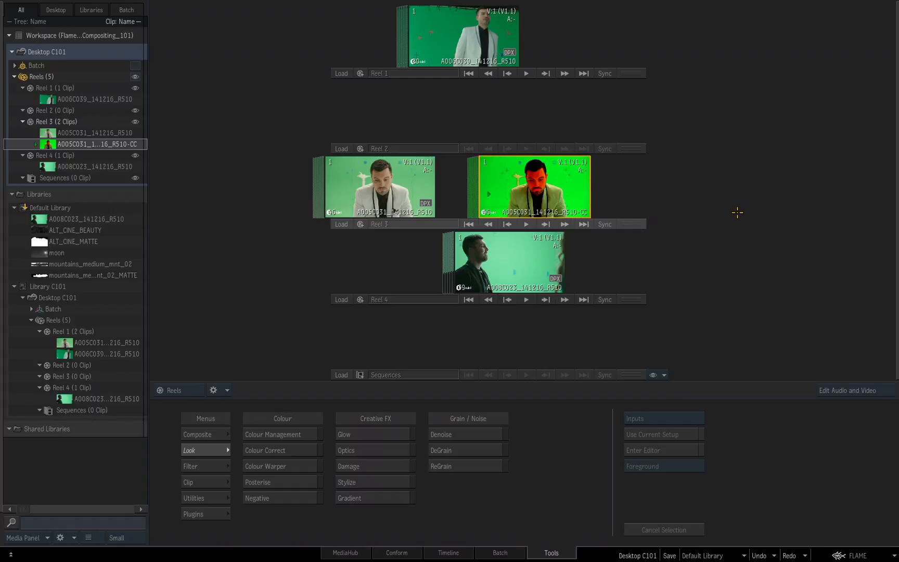
pyautogui.moveTo(732, 221)
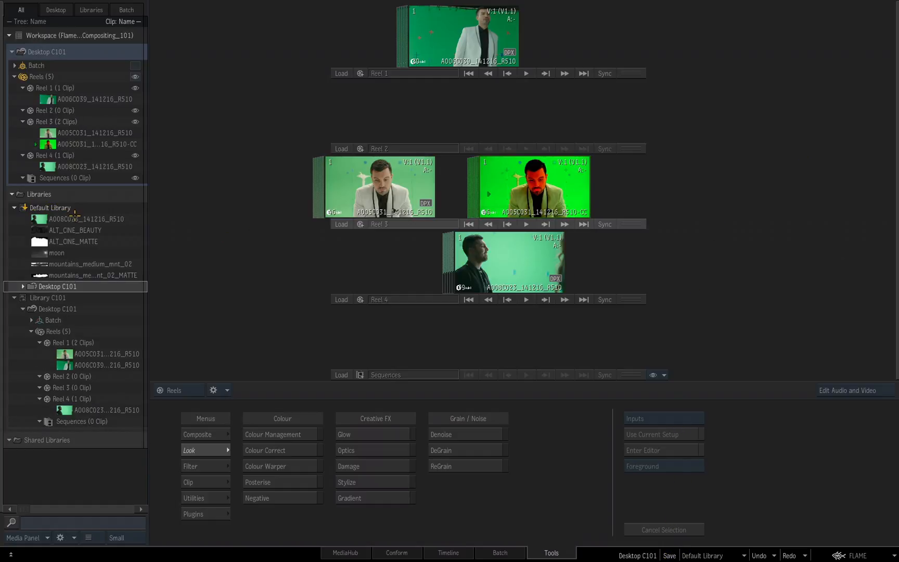
# Save Desktop C101, with the colour-corrected Reel 3 clip, into Default Library.
pyautogui.click(56, 252)
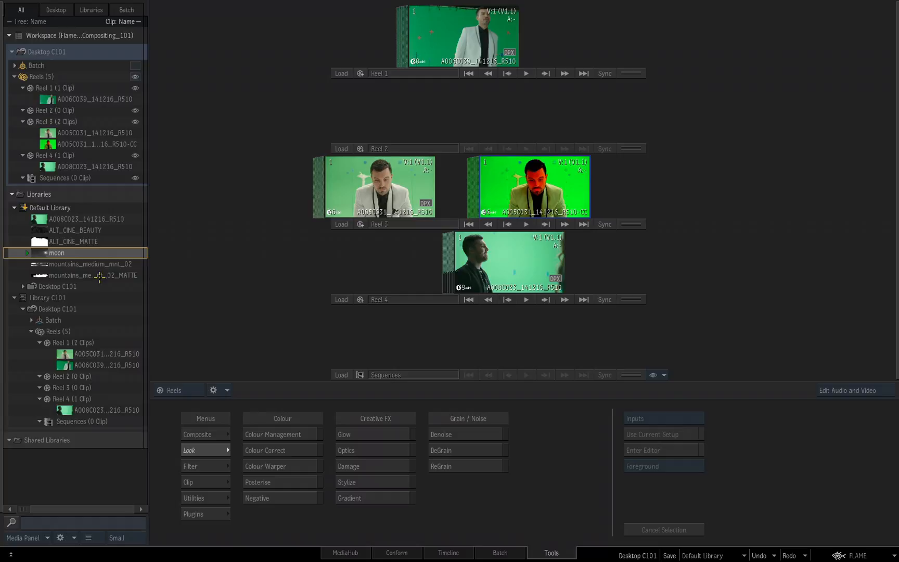
# Scroll the Media Panel to reveal Desktop C101's reels under Default Library.
pyautogui.scroll(-3)
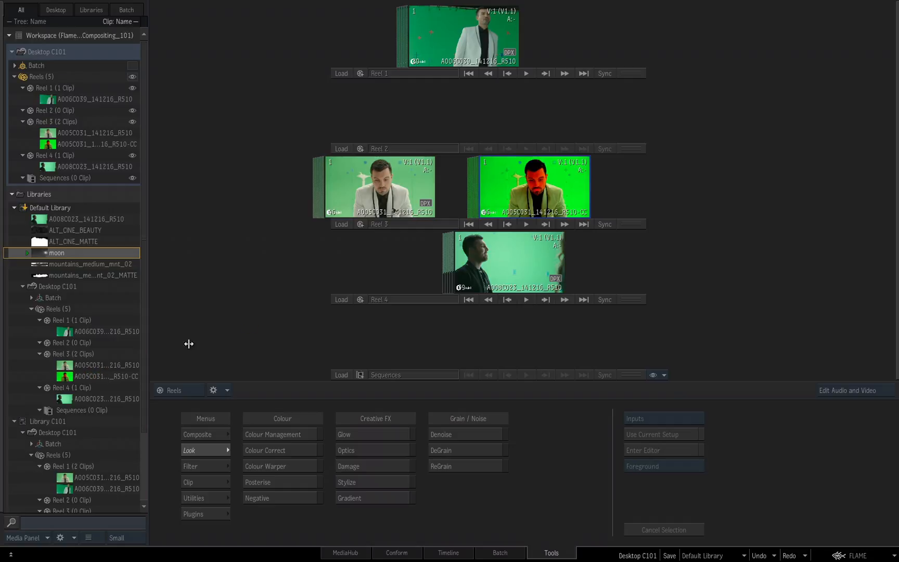
pyautogui.moveTo(193, 305)
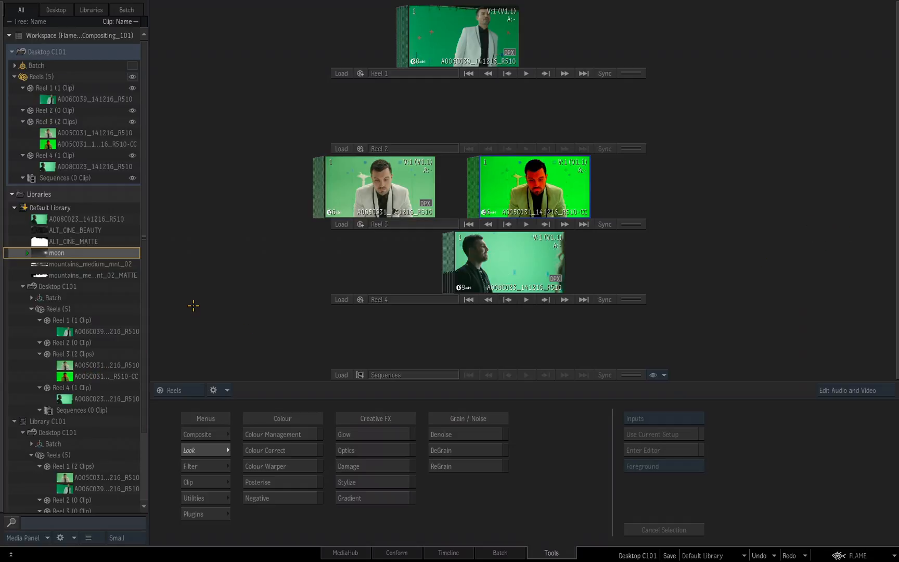
pyautogui.moveTo(401, 260)
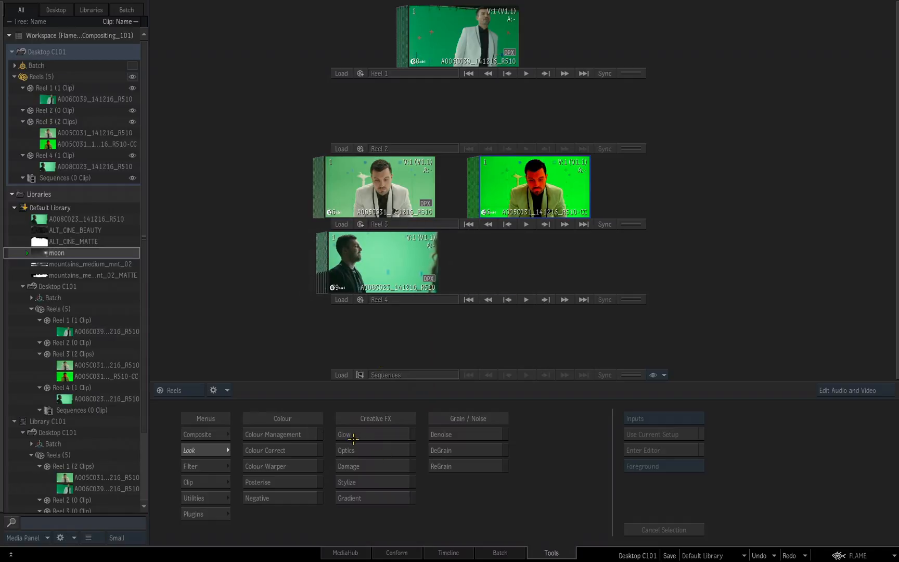
# Render a GLOW_Result glow version of the profile shot into Reel 4, then collapse Default Library.
pyautogui.click(343, 434)
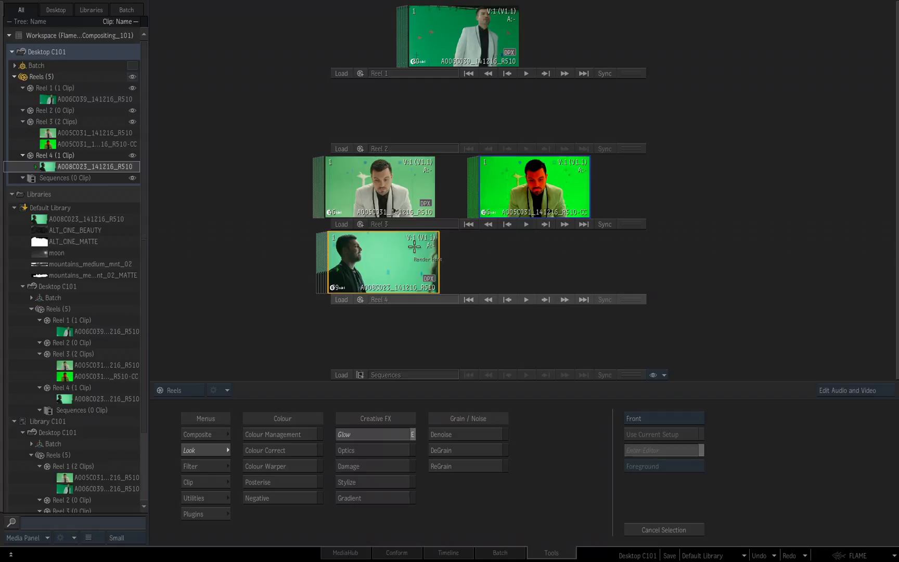
pyautogui.click(344, 433)
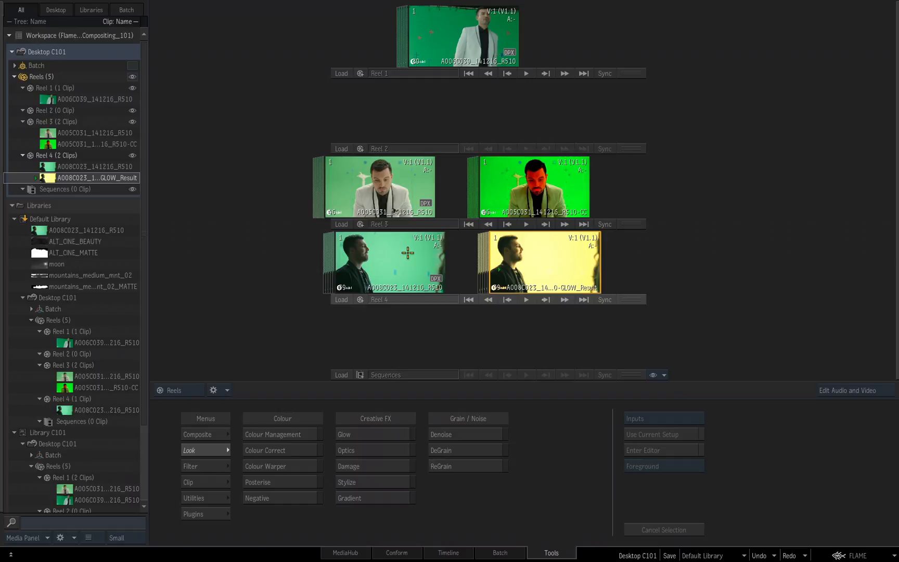
pyautogui.moveTo(441, 244)
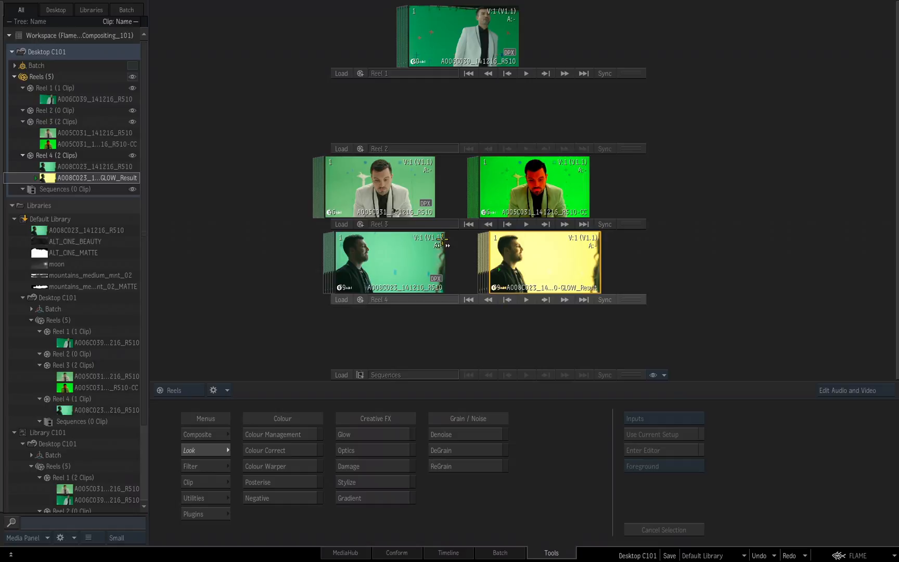
pyautogui.moveTo(23, 294)
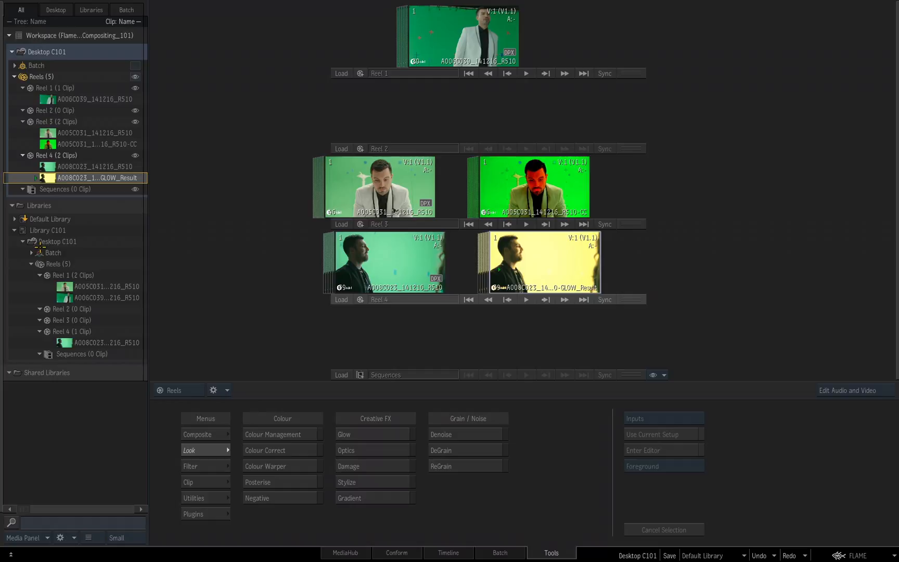
# Rename the desktop saved under Library C101 to 'Desktop Replace'.
pyautogui.click(57, 241)
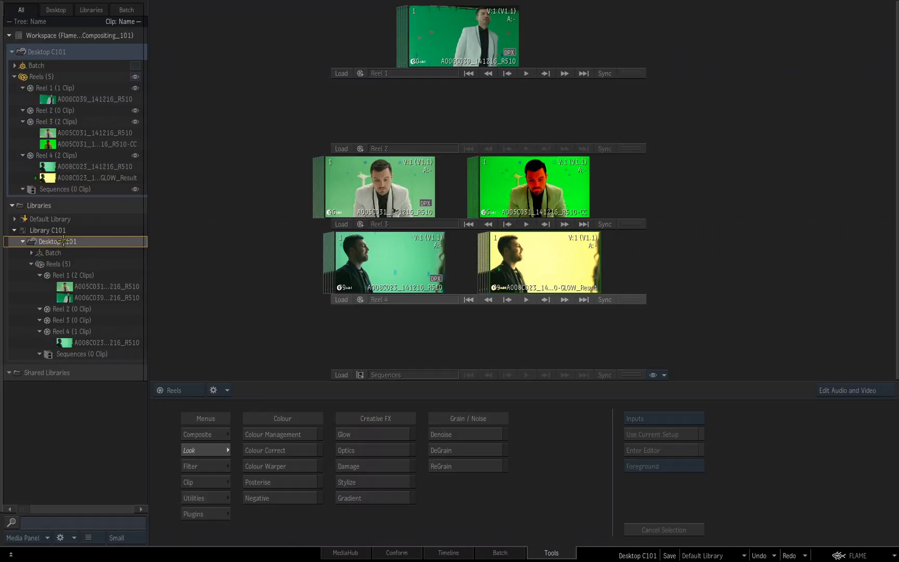
pyautogui.doubleClick(60, 241)
pyautogui.write('Replace')
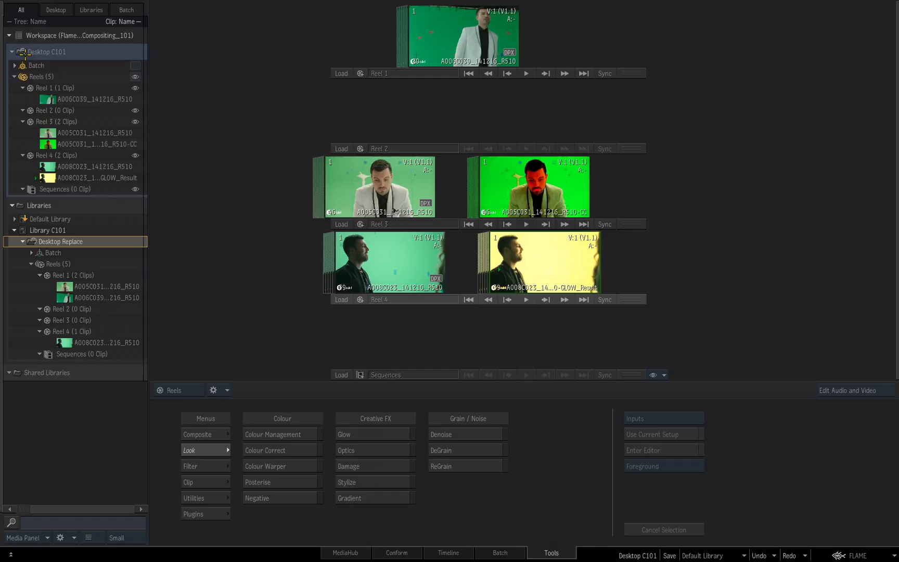
pyautogui.moveTo(197, 65)
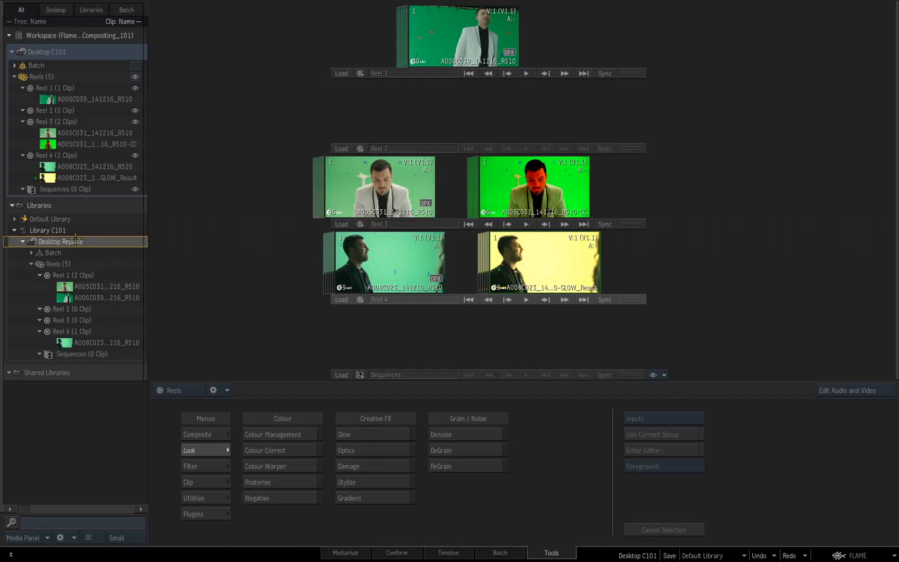
# Replace the open Desktop C101 with Desktop Replace from Library C101.
pyautogui.rightClick(59, 240)
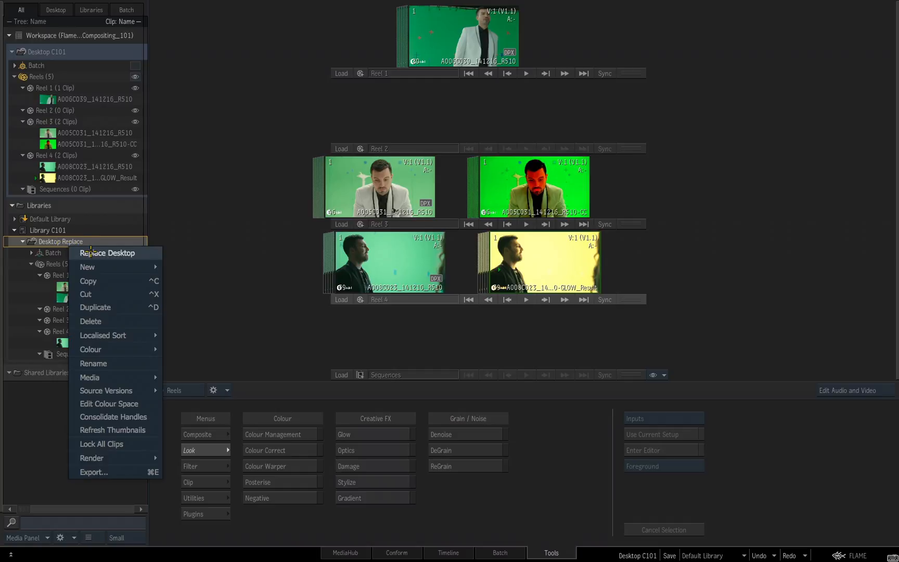
pyautogui.click(94, 363)
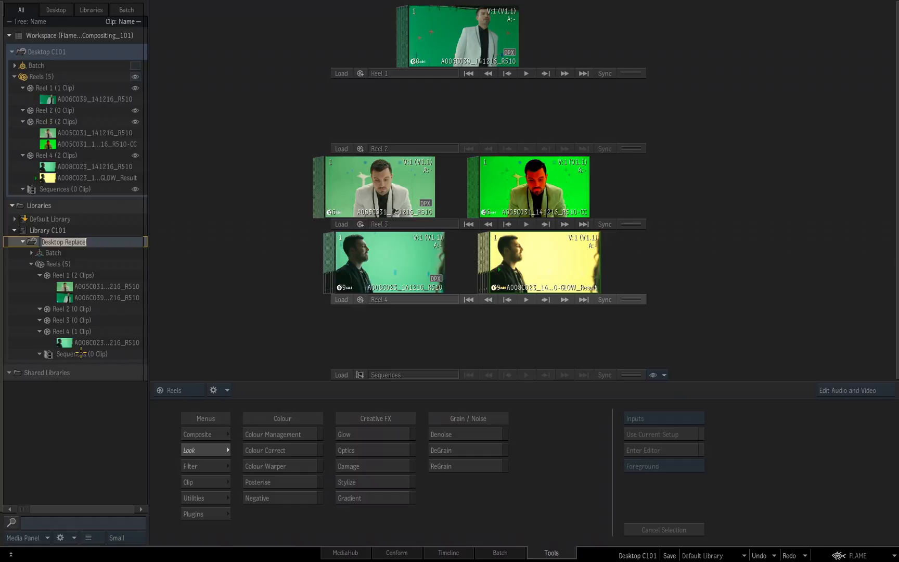
pyautogui.rightClick(63, 241)
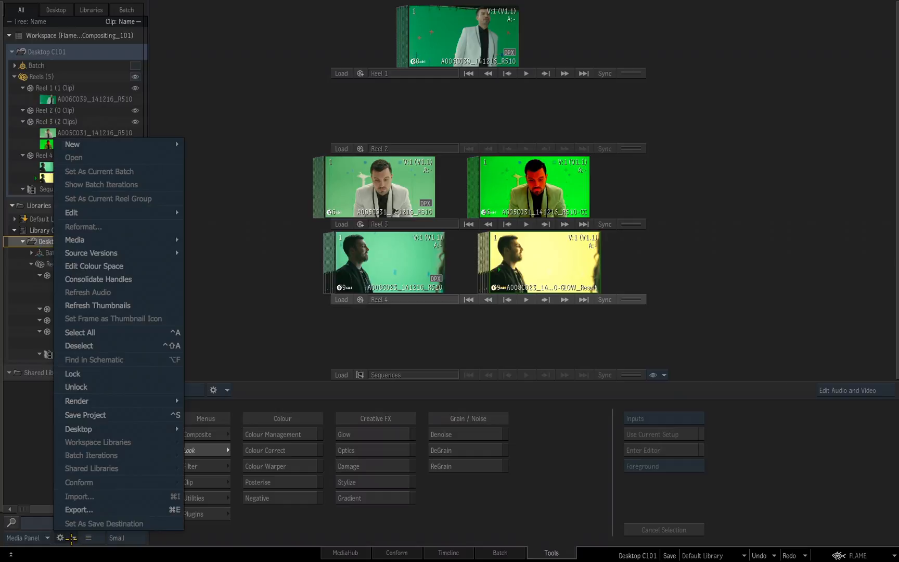
pyautogui.moveTo(77, 429)
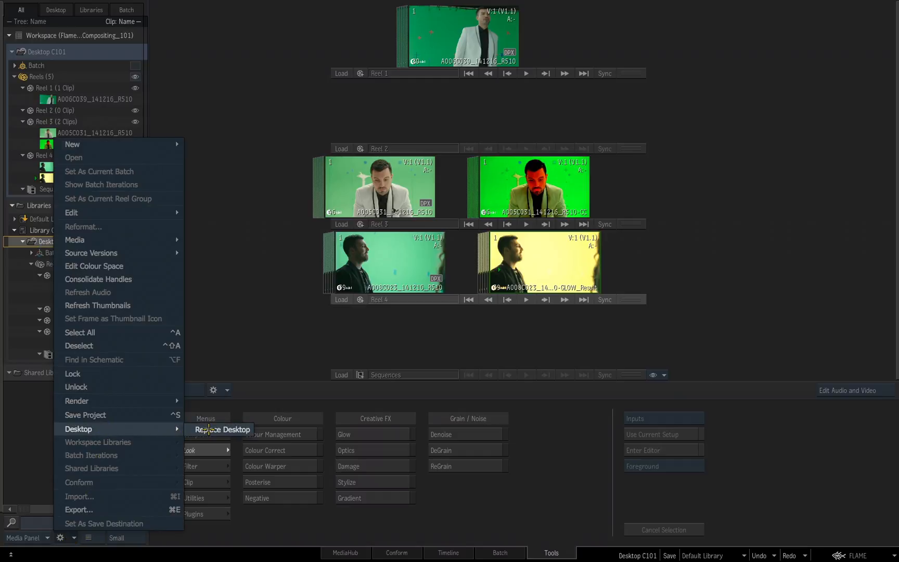
pyautogui.click(223, 429)
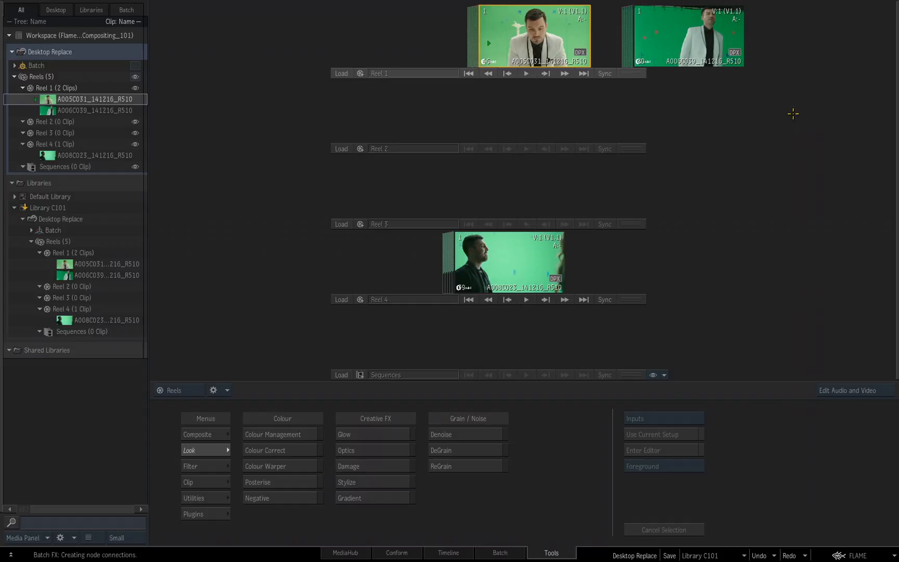
pyautogui.moveTo(517, 374)
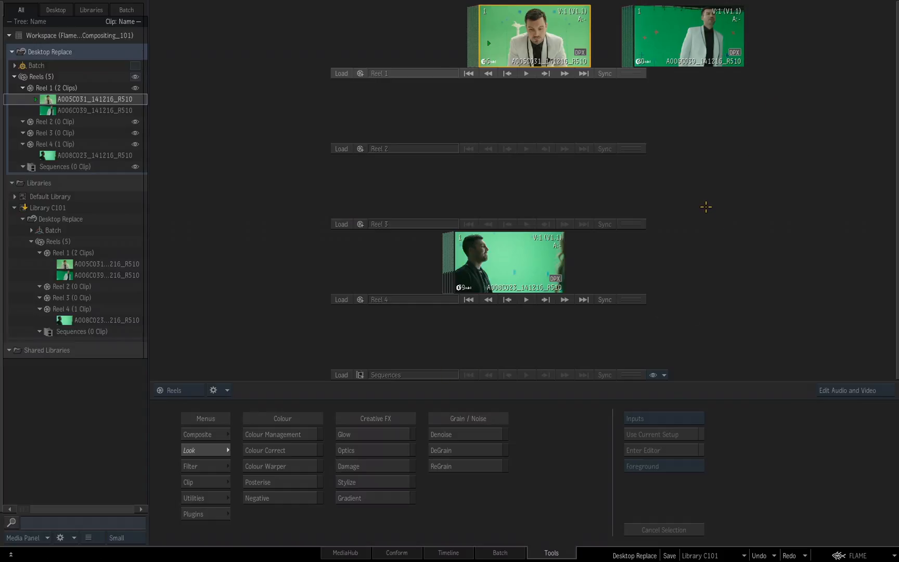
pyautogui.moveTo(709, 203)
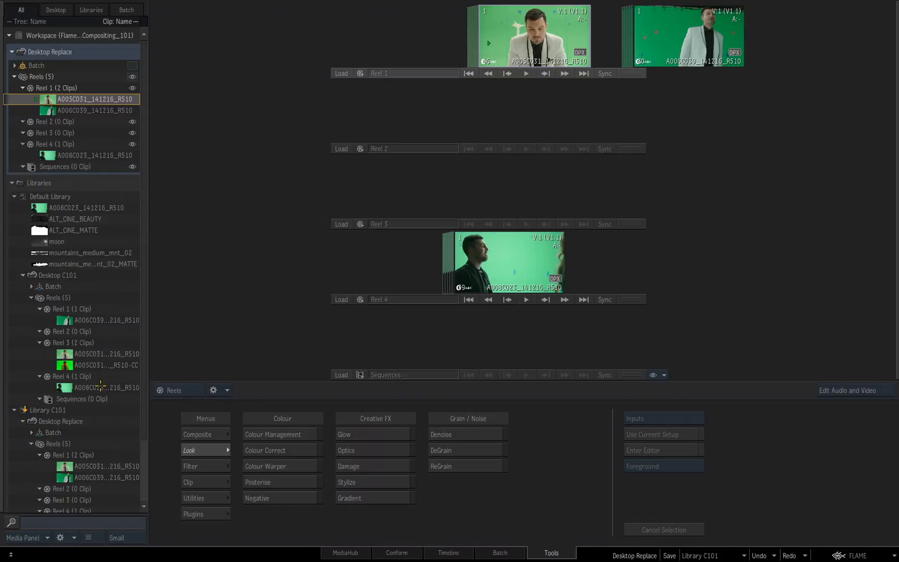
pyautogui.moveTo(105, 377)
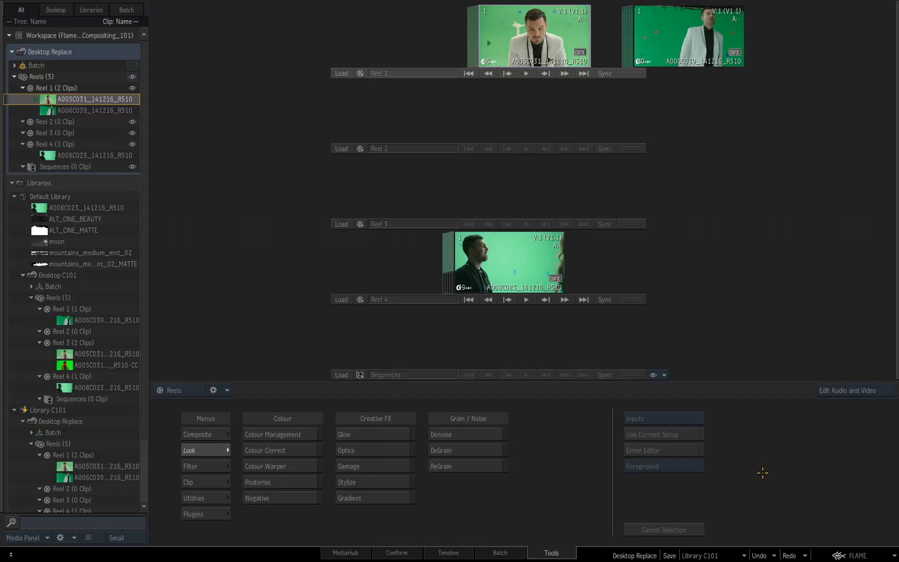
# Undo the last change and bring up the FLAME application menu.
pyautogui.press('ctrl+z')
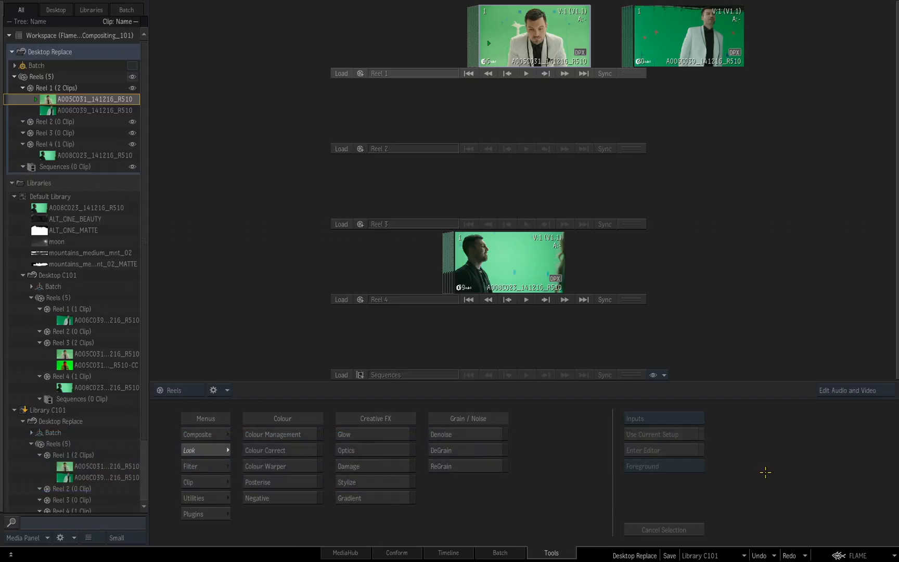
pyautogui.moveTo(777, 461)
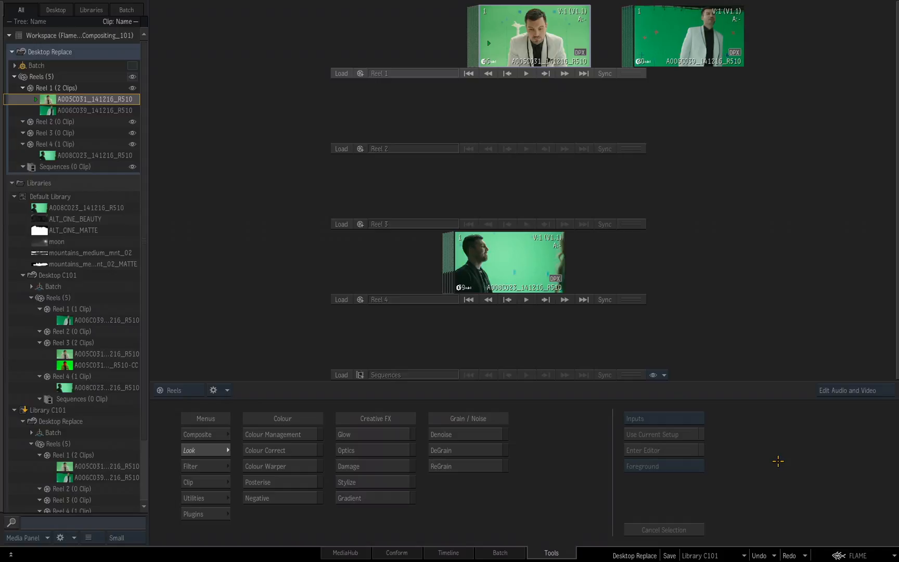
pyautogui.moveTo(725, 167)
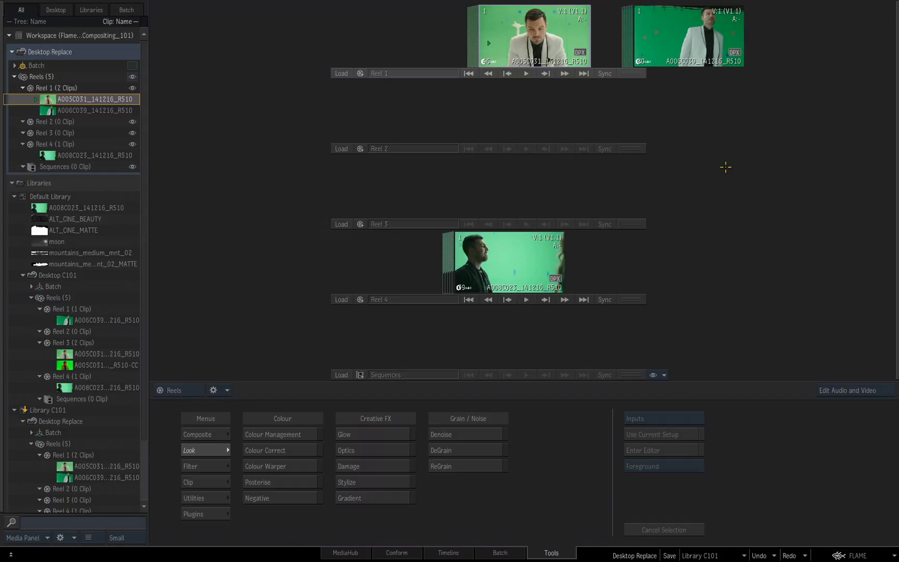
pyautogui.moveTo(713, 198)
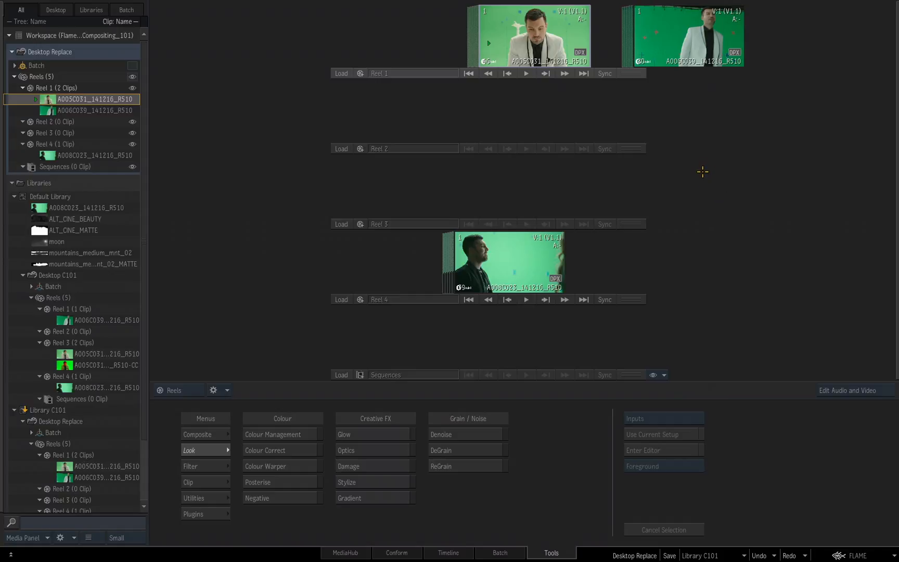
pyautogui.moveTo(703, 168)
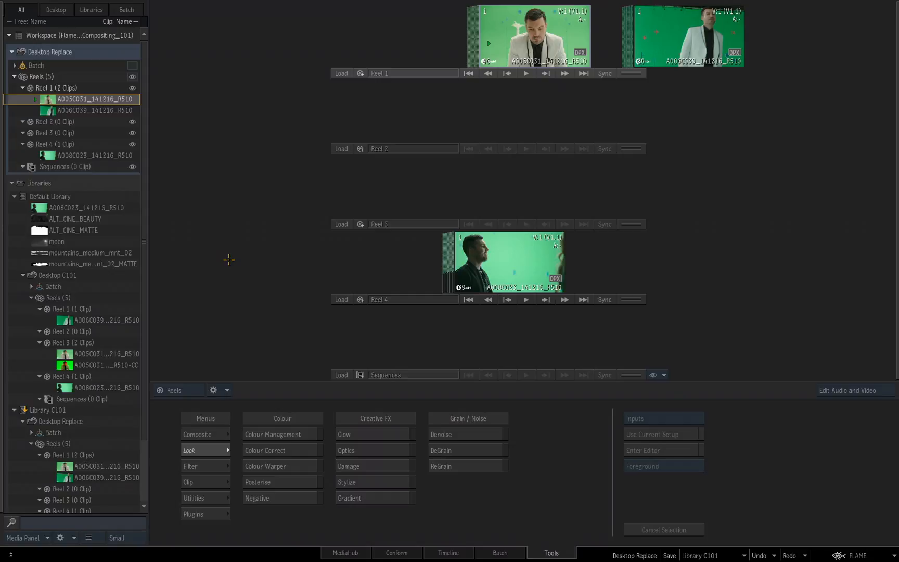
pyautogui.click(856, 556)
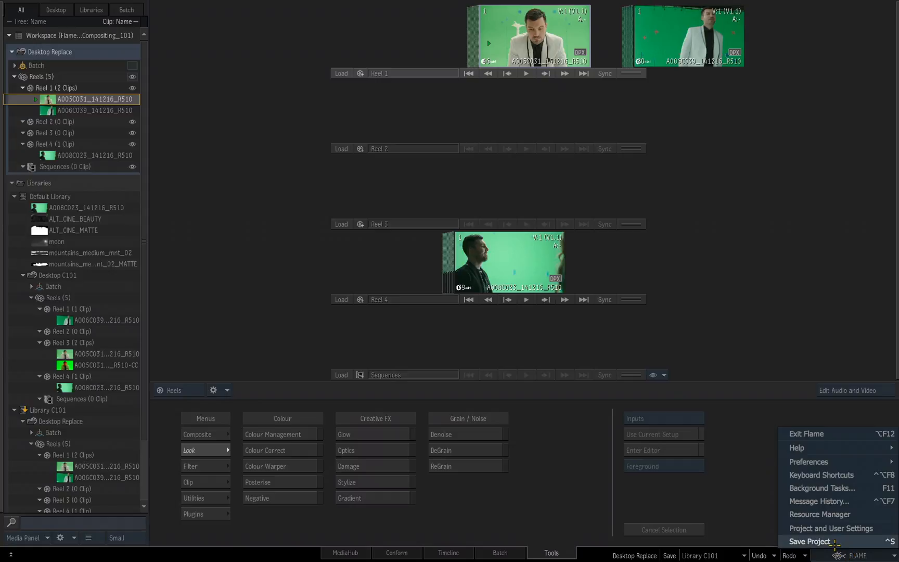
# Save the project workspace 'Workspace (Flame_2017_Compositing_101)'.
pyautogui.click(809, 540)
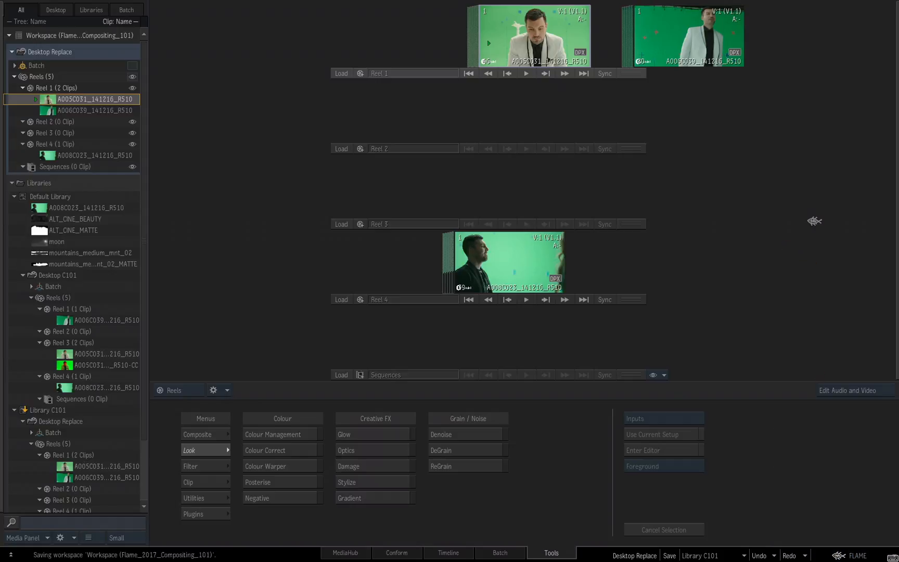
pyautogui.moveTo(777, 235)
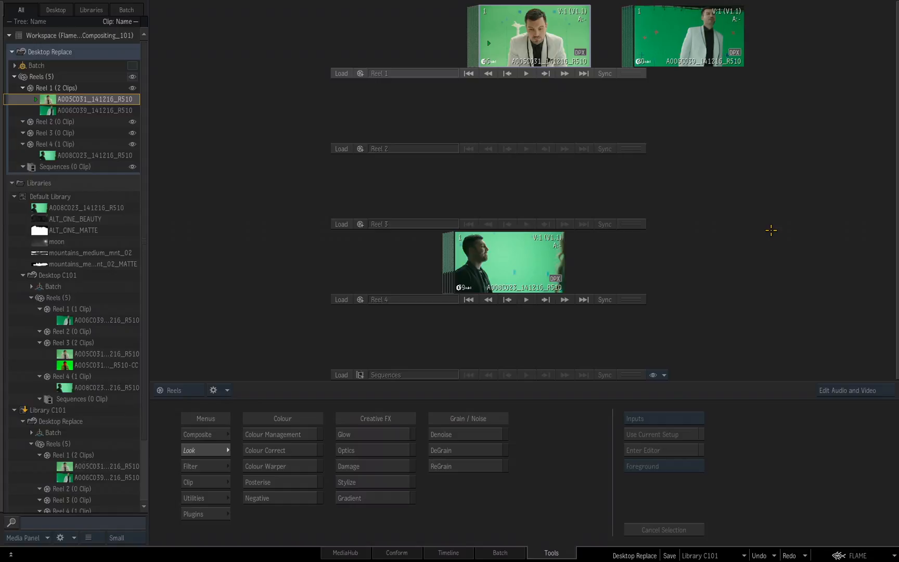
pyautogui.moveTo(377, 192)
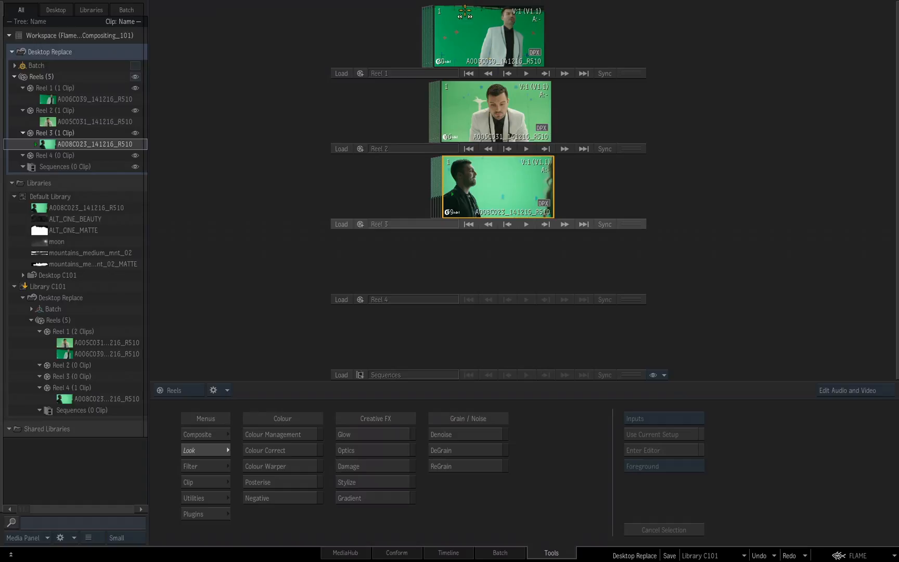
pyautogui.moveTo(763, 175)
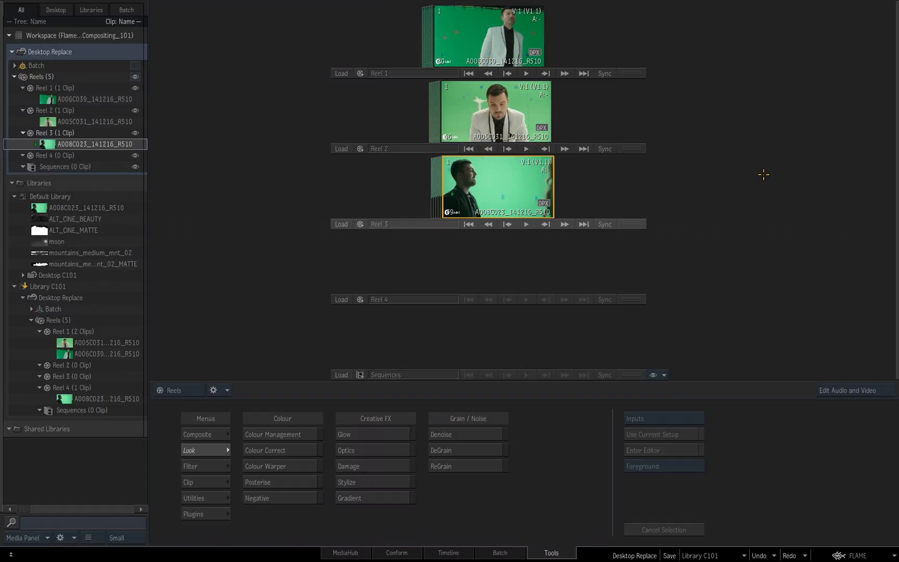
pyautogui.moveTo(758, 141)
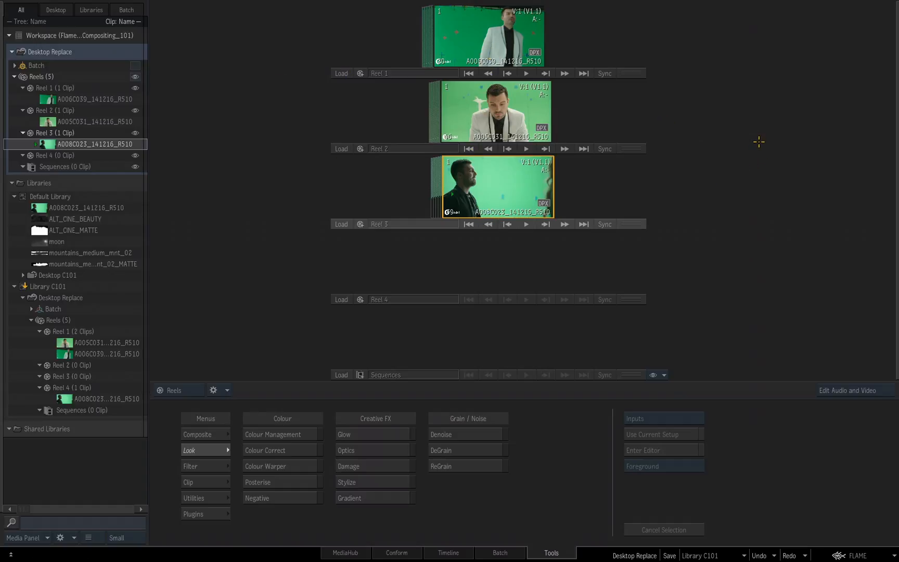
# Copy the beauty, matte, moon and mountains clips into Reel 4 of the desktop and Desktop C101.
pyautogui.click(51, 197)
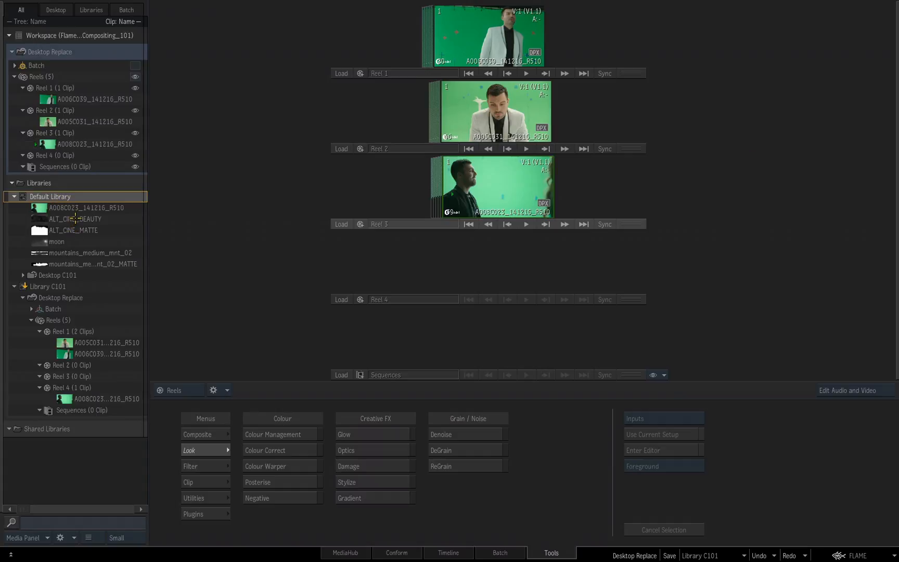
pyautogui.click(86, 264)
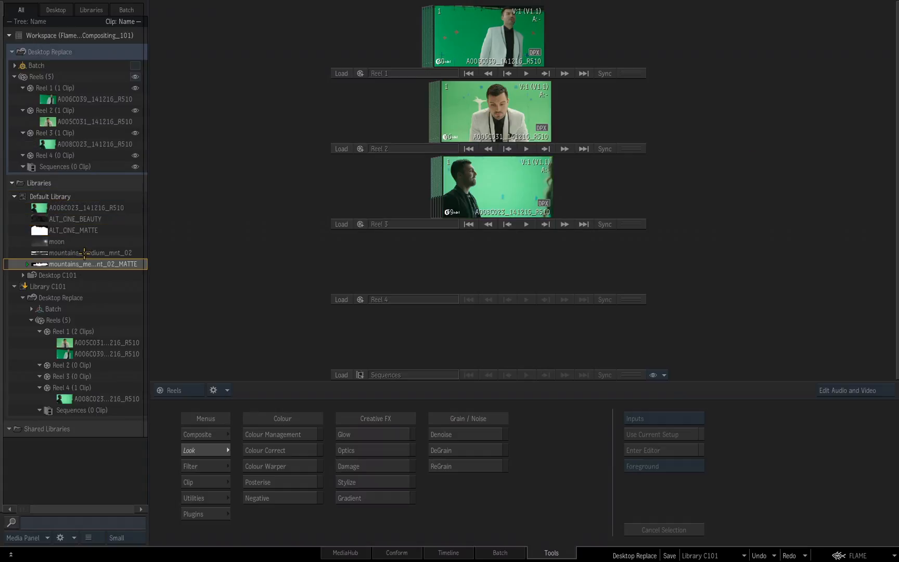
pyautogui.click(75, 218)
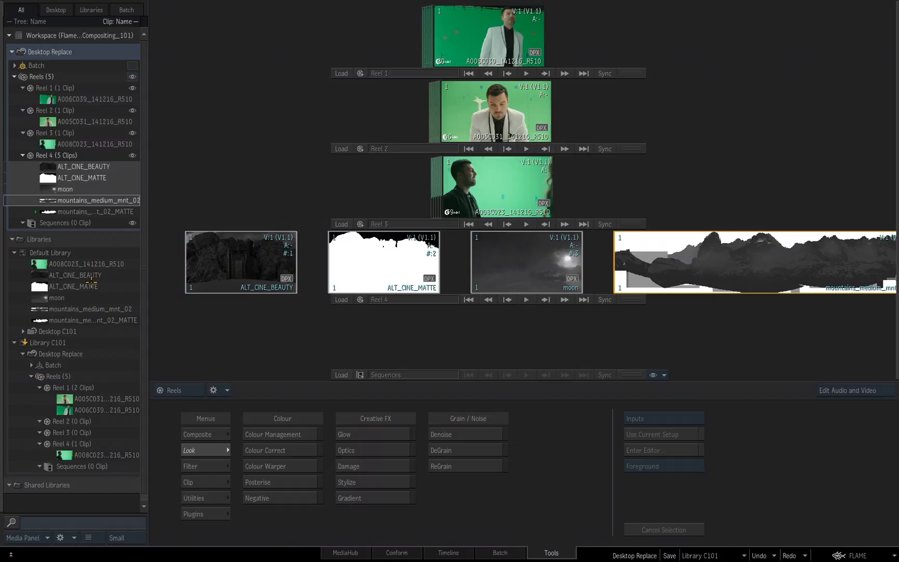
pyautogui.moveTo(91, 118)
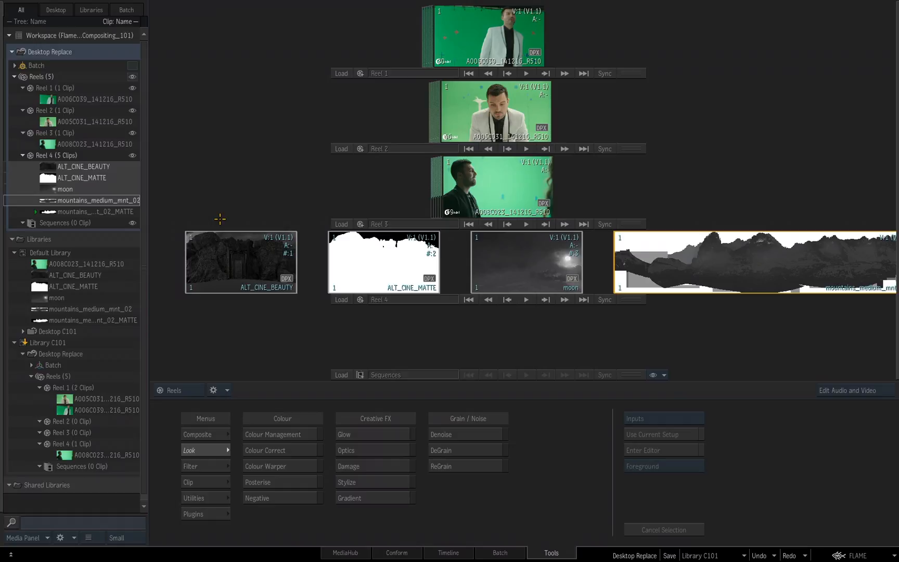
pyautogui.moveTo(156, 219)
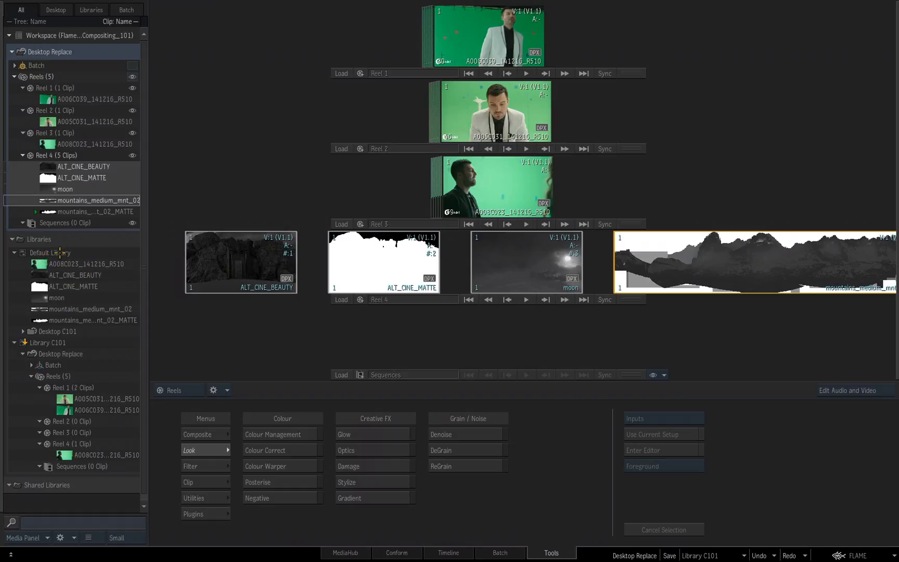
pyautogui.click(50, 252)
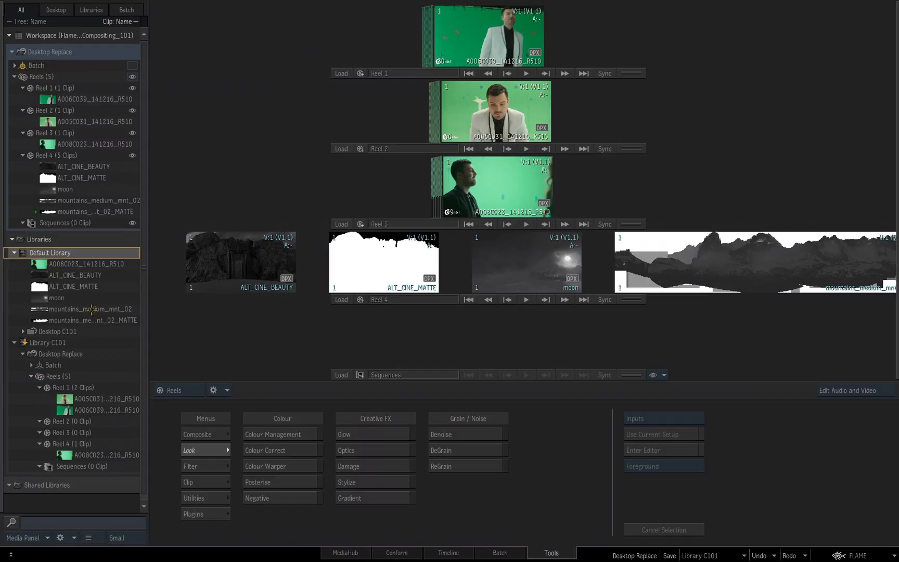
pyautogui.moveTo(706, 253)
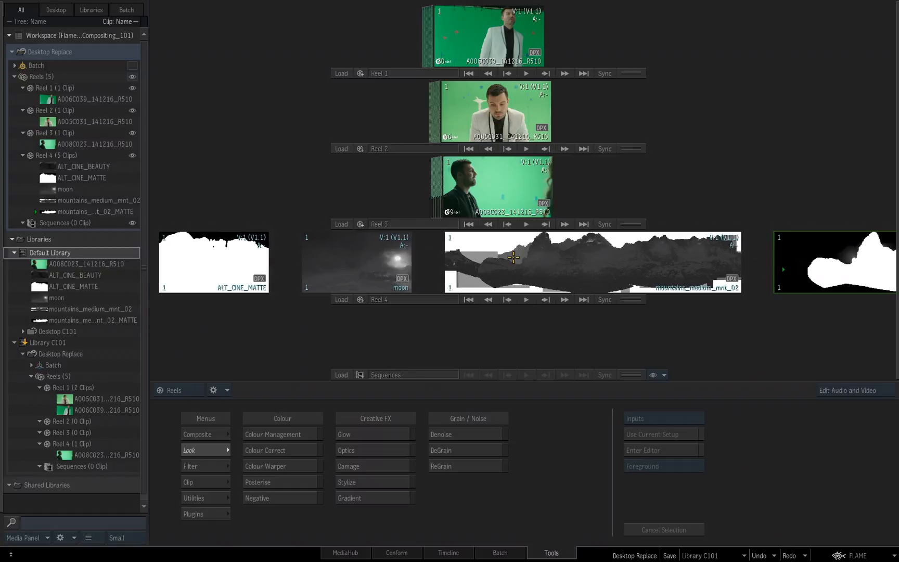
pyautogui.moveTo(20, 331)
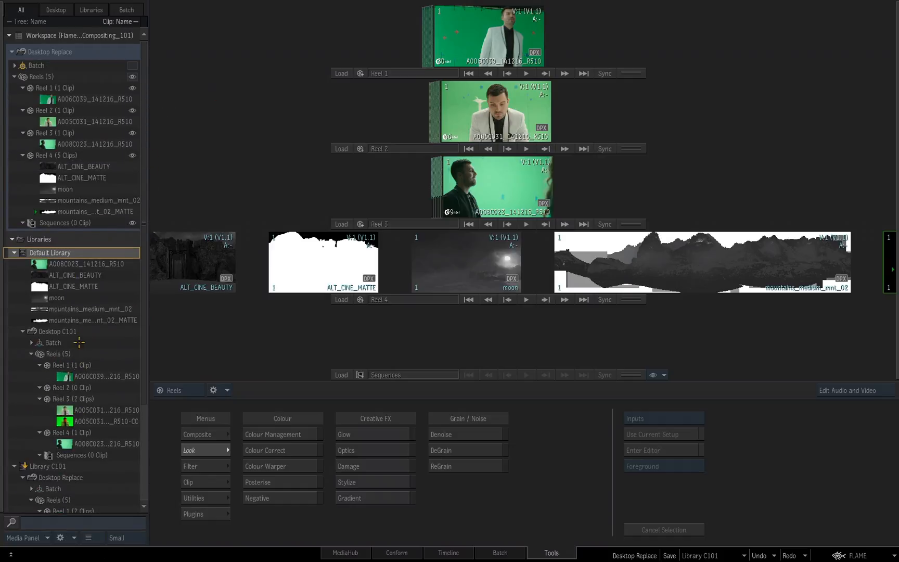
pyautogui.moveTo(338, 163)
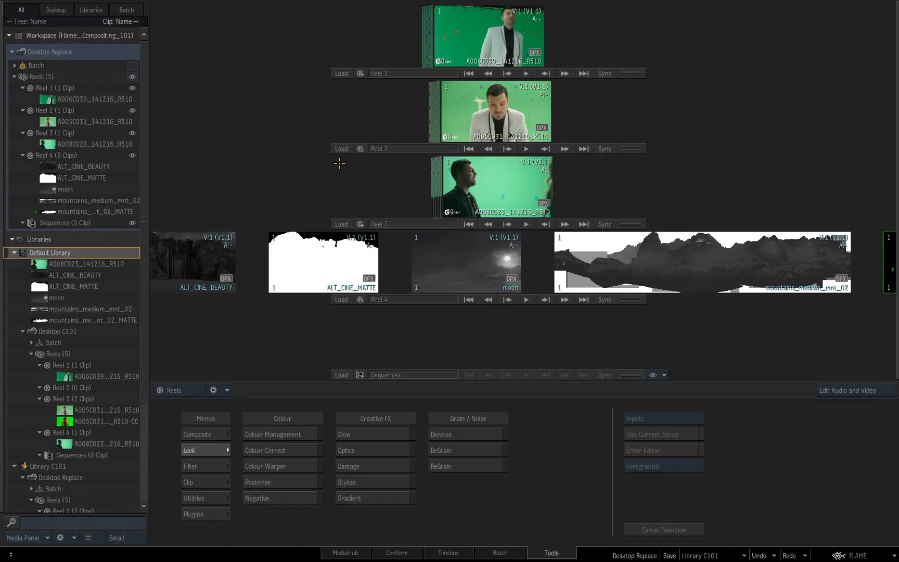
pyautogui.click(80, 275)
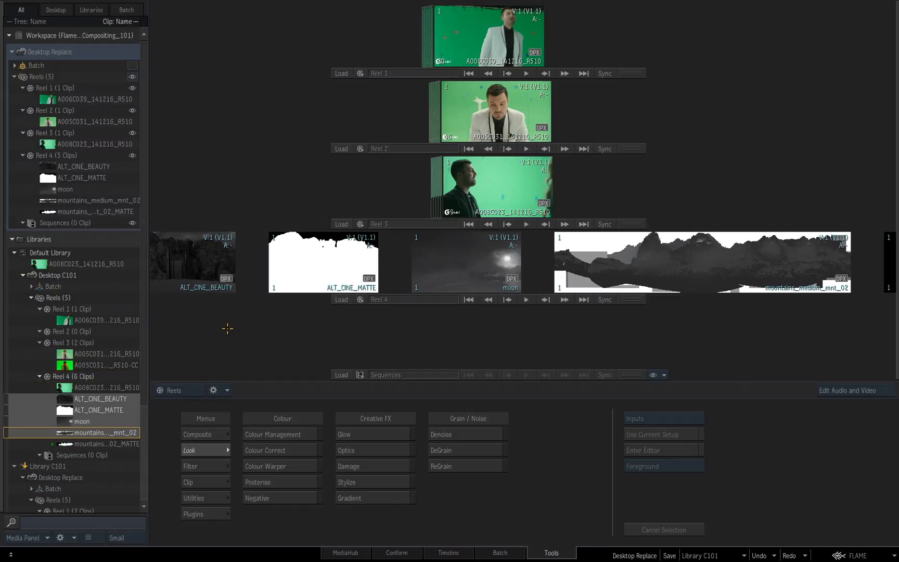
pyautogui.moveTo(224, 322)
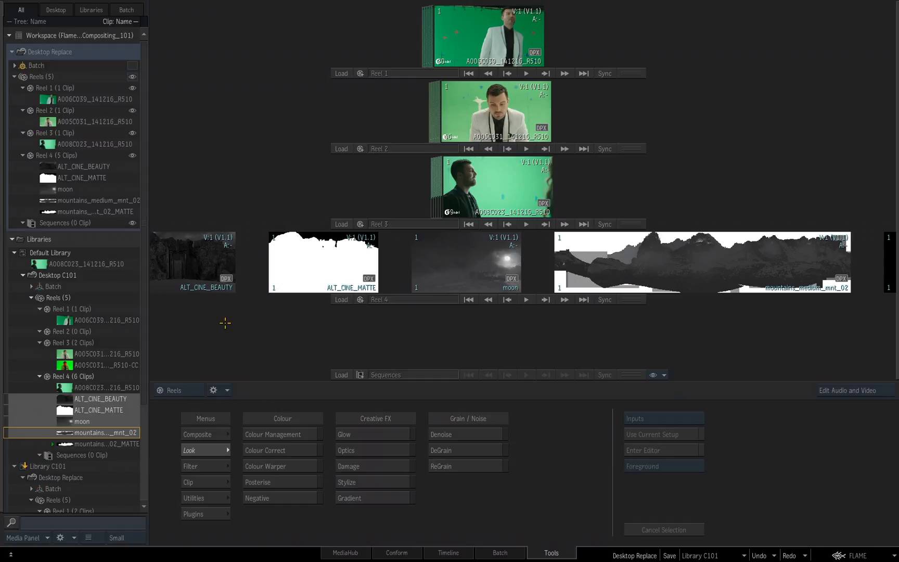
# Remove the colour-corrected second clip from Reel 3 of the saved Desktop C101.
pyautogui.click(100, 365)
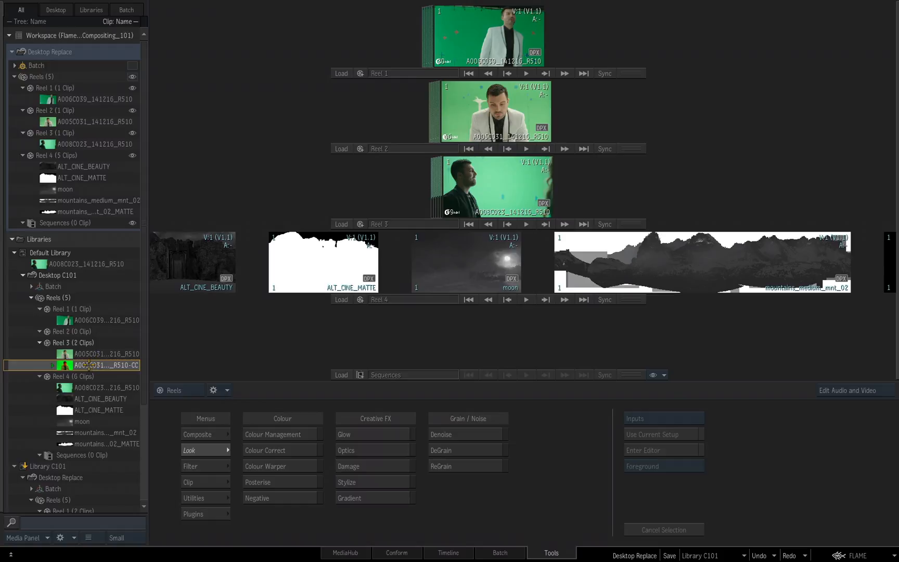
pyautogui.rightClick(89, 365)
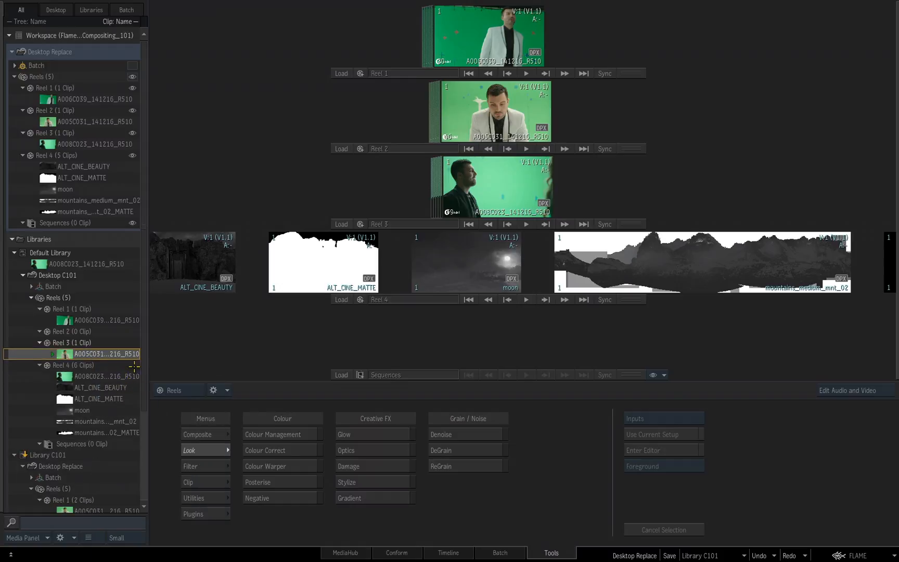
pyautogui.moveTo(100, 446)
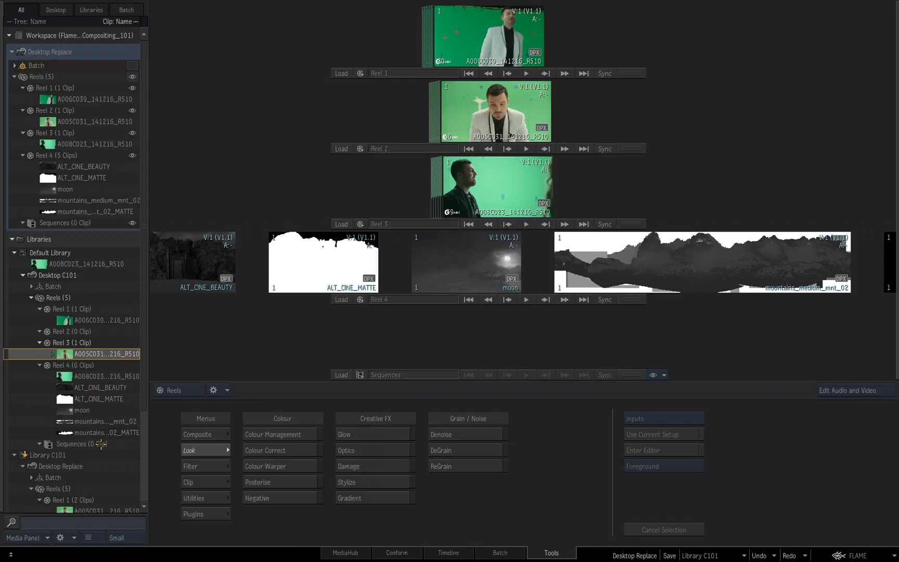
pyautogui.moveTo(105, 287)
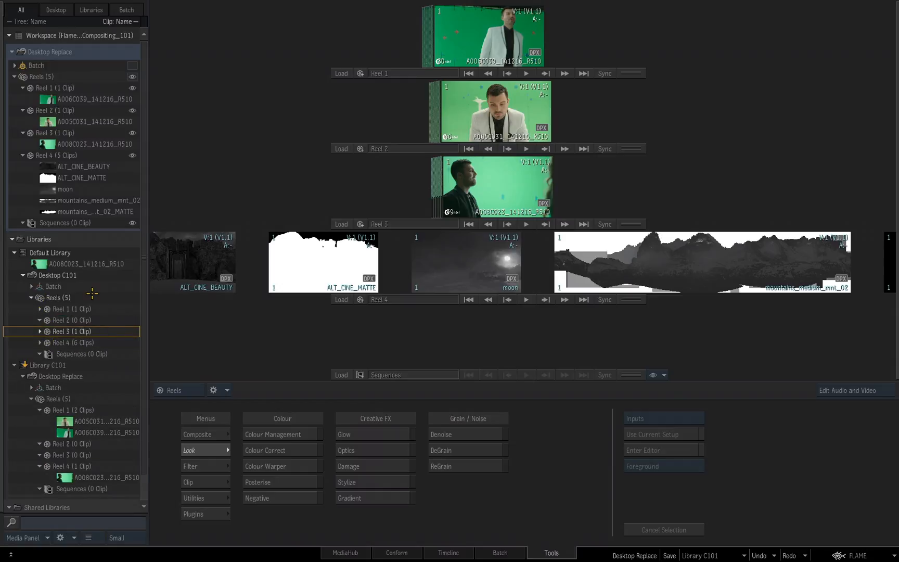
# Load Default Library's Desktop C101 in place of Desktop Replace, then select Library C101.
pyautogui.click(57, 276)
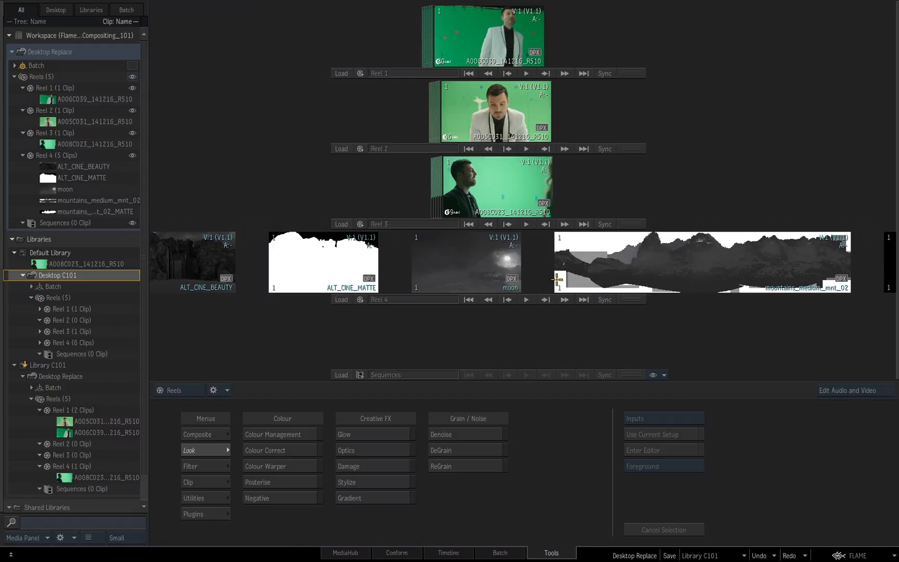
pyautogui.moveTo(176, 83)
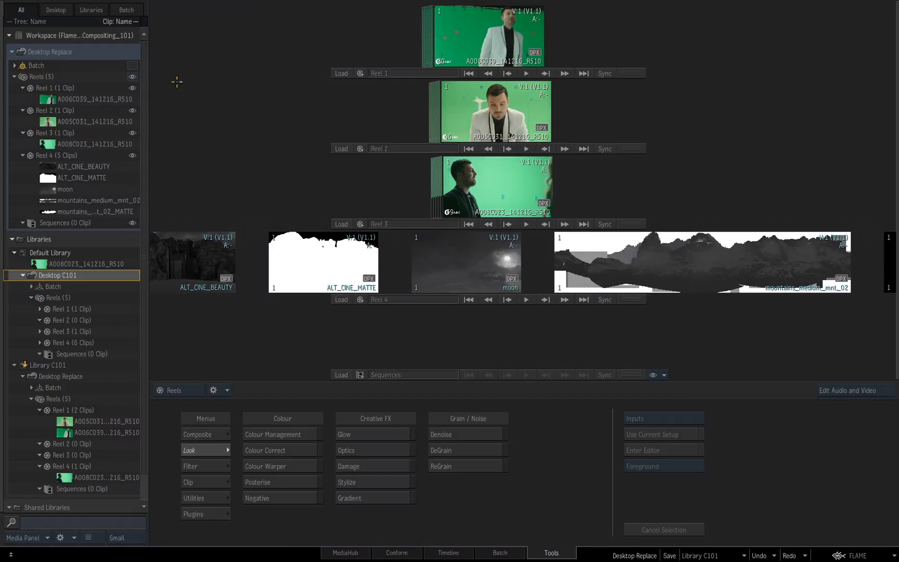
pyautogui.moveTo(255, 275)
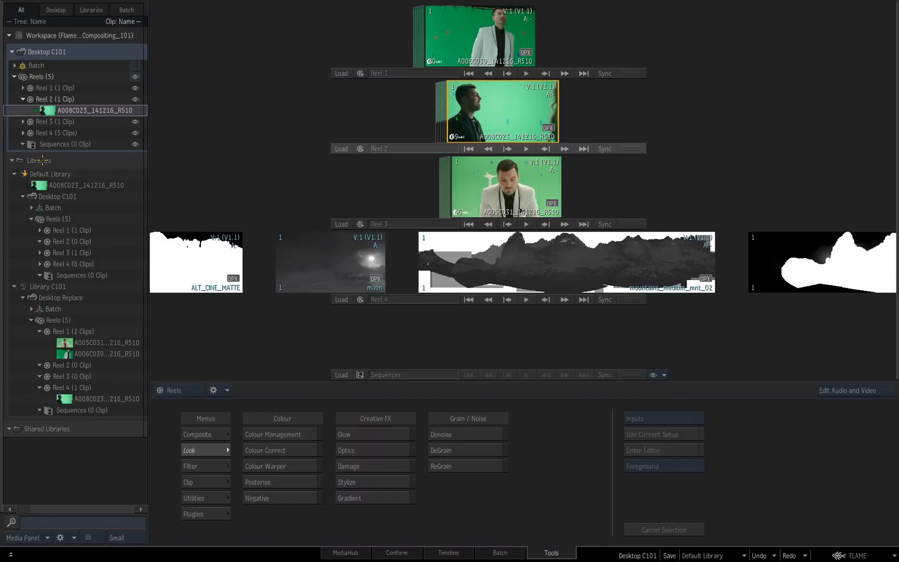
pyautogui.click(51, 286)
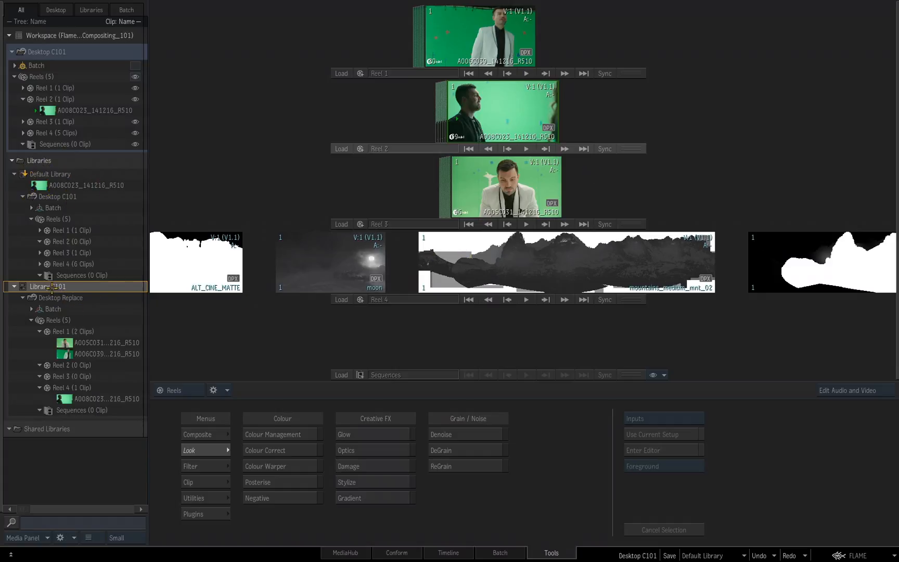
# Delete Library C101, drag out the loose A008C023_141216_R510 clip, and expand the desktop reels.
pyautogui.rightClick(51, 286)
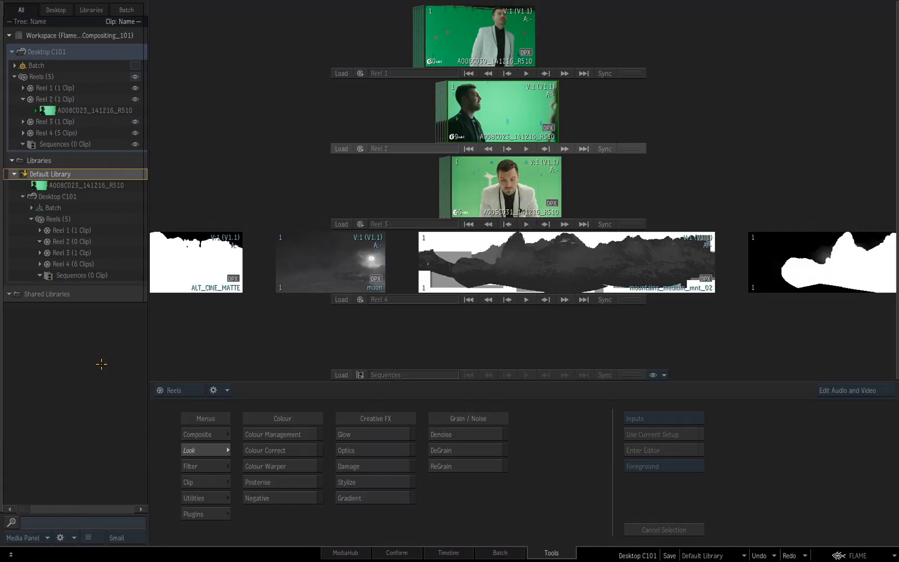
pyautogui.moveTo(721, 154)
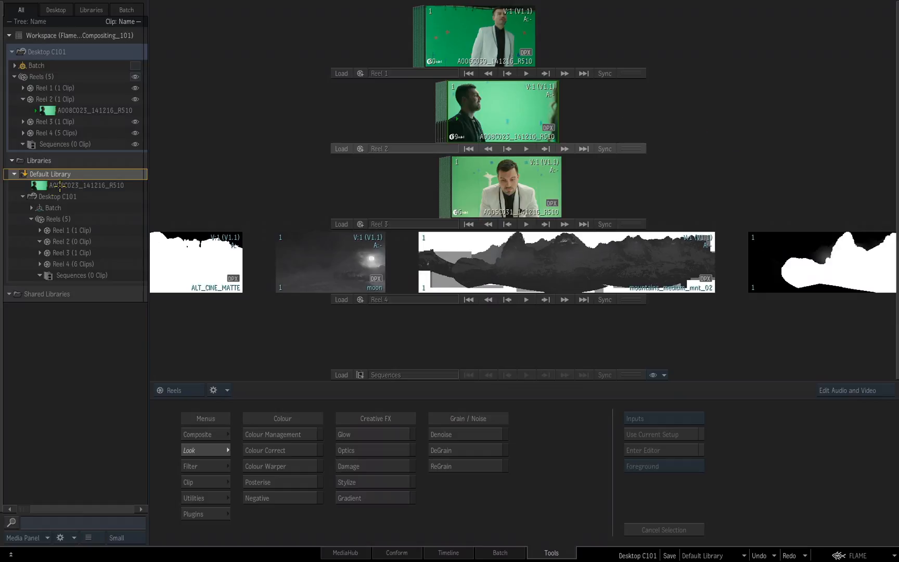
pyautogui.click(86, 185)
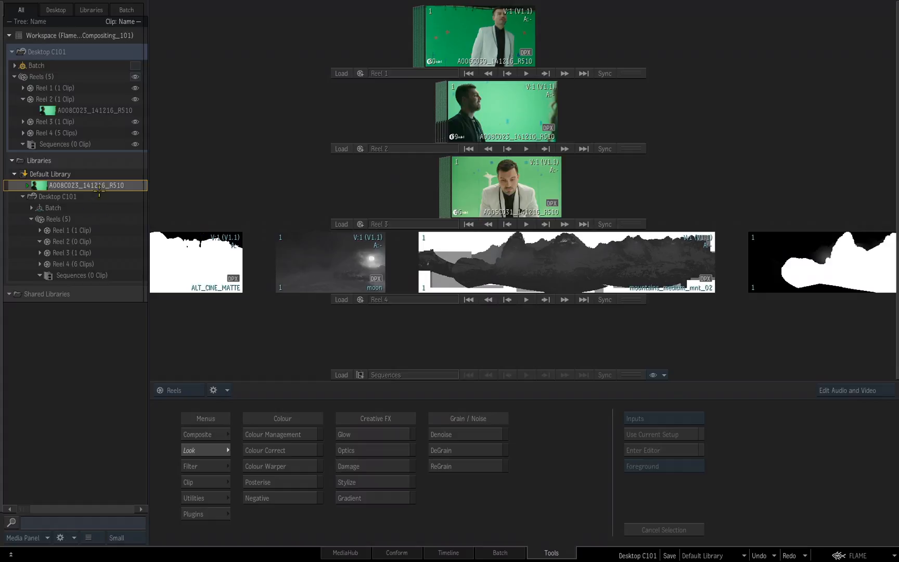
pyautogui.moveTo(84, 185); pyautogui.dragTo(255, 502)
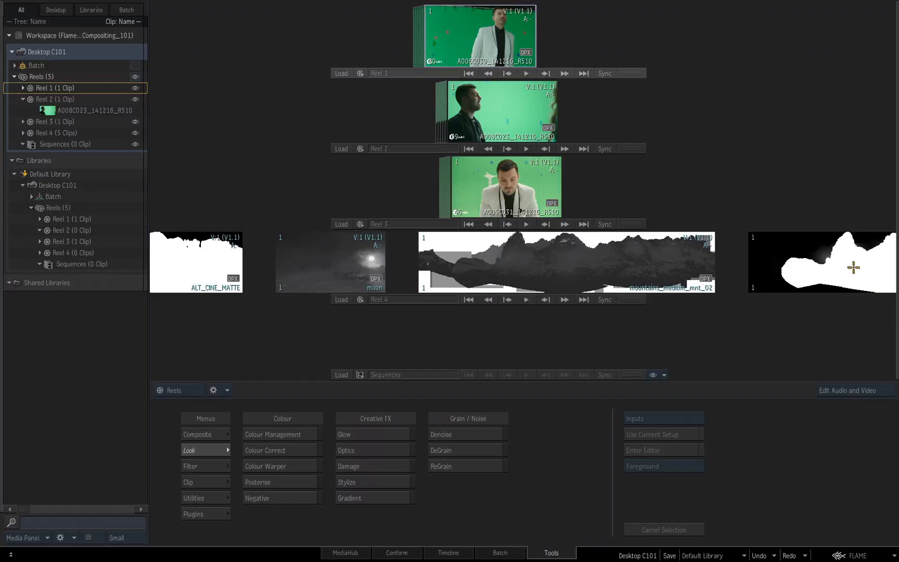
pyautogui.moveTo(708, 112)
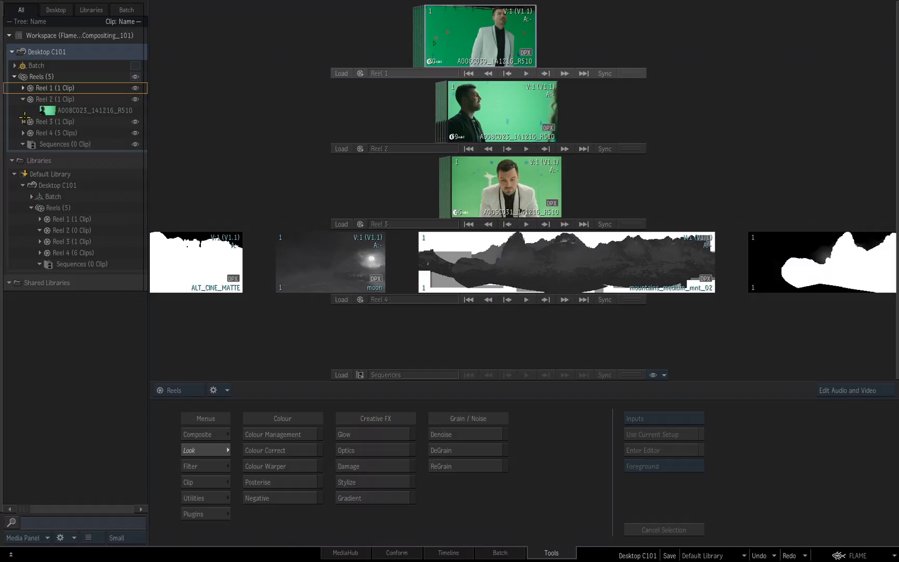
pyautogui.click(23, 121)
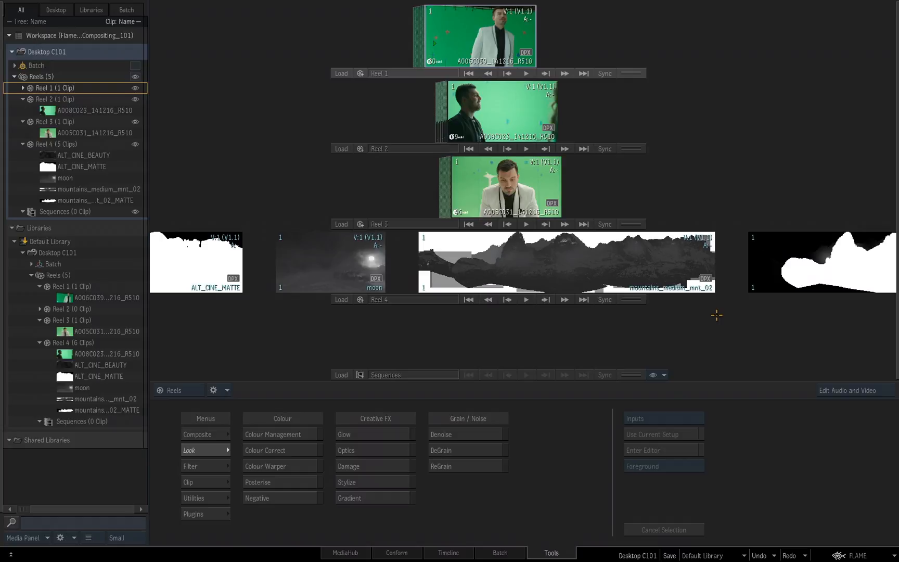
pyautogui.moveTo(714, 319)
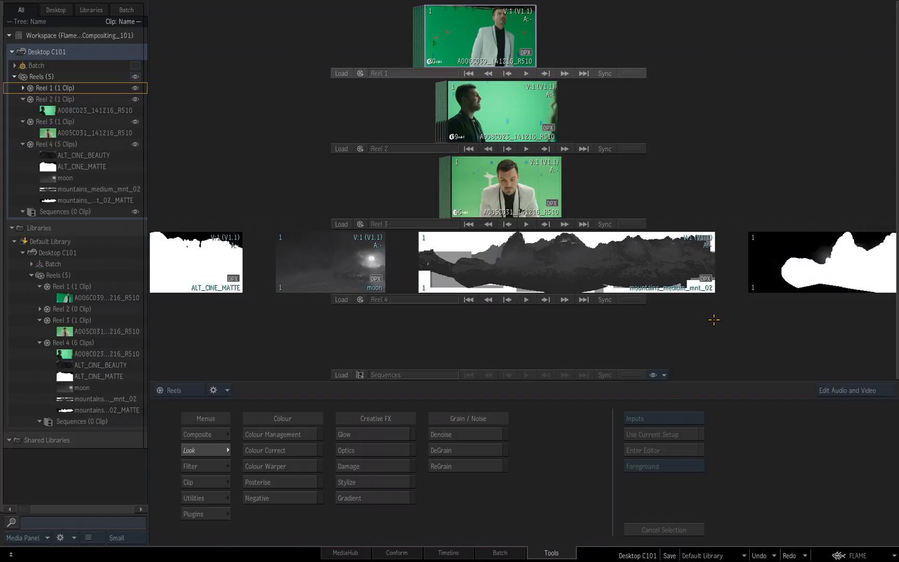
pyautogui.moveTo(707, 325)
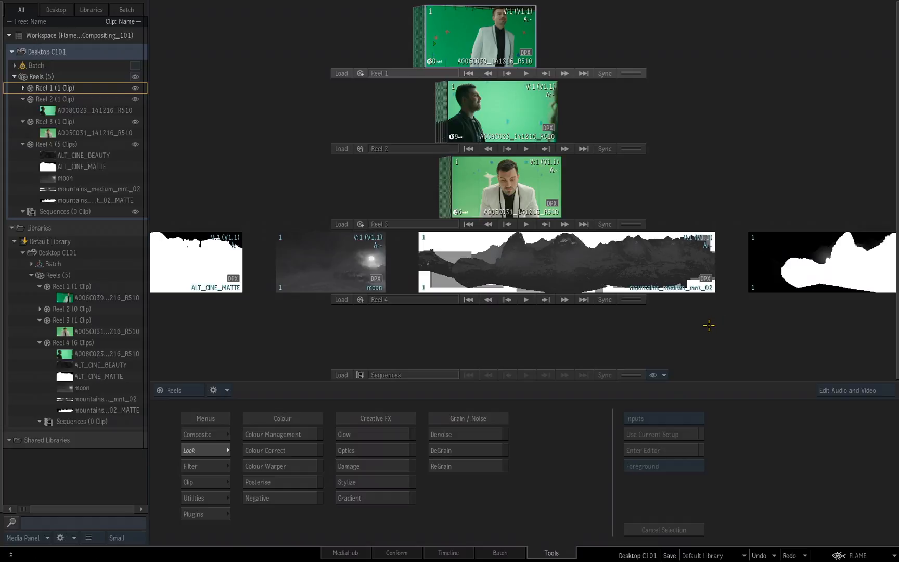
pyautogui.moveTo(697, 221)
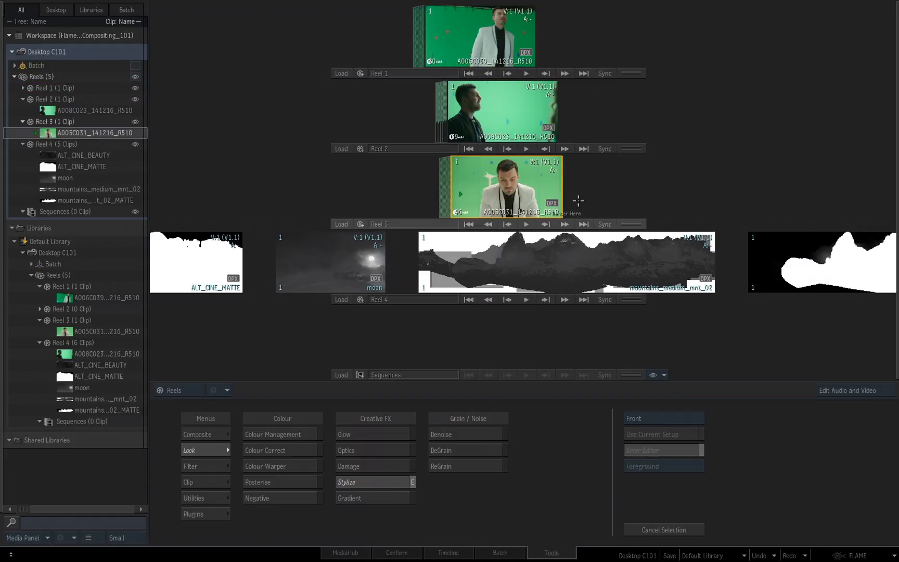
# Process Stylize with the seated man clip A005C031 from Reel 3 as Front input.
pyautogui.click(346, 482)
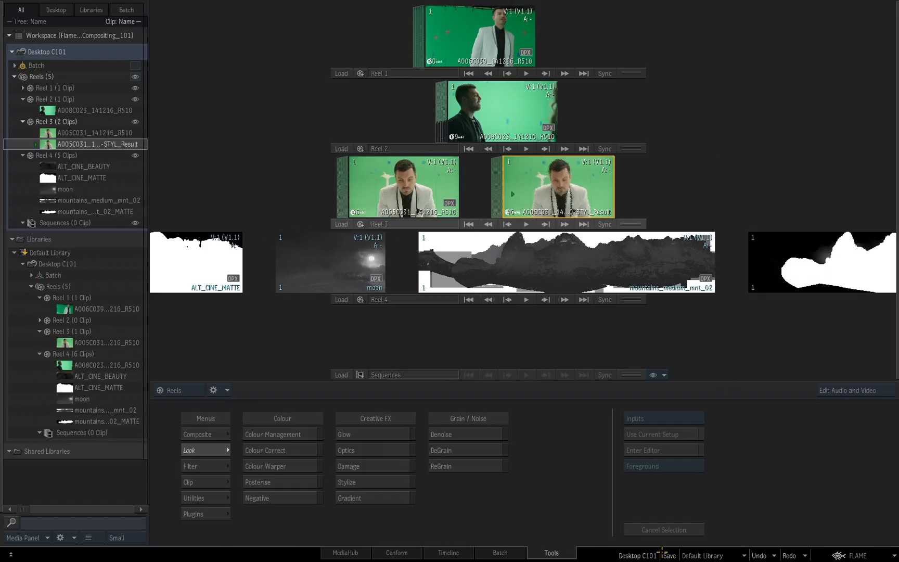
pyautogui.moveTo(742, 530)
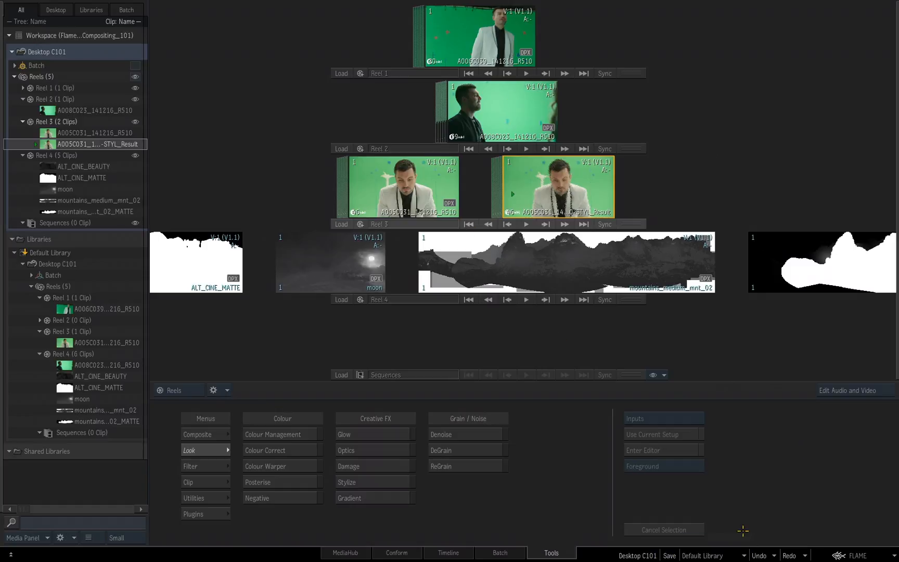
pyautogui.moveTo(40, 253)
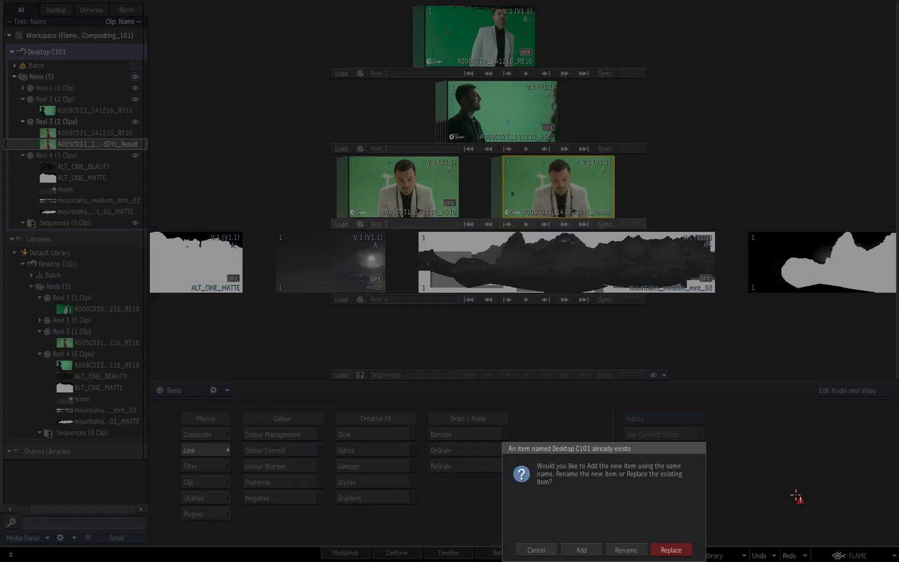
pyautogui.moveTo(793, 496)
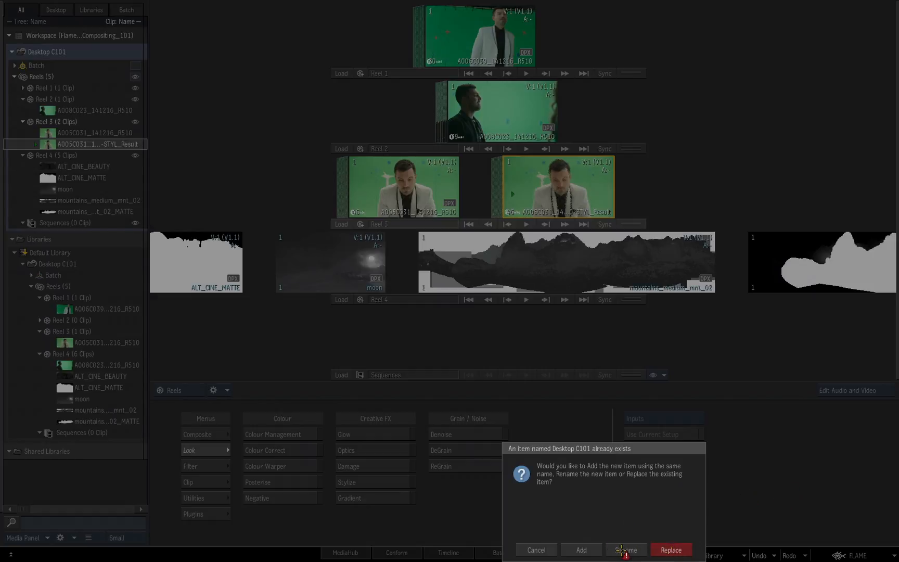
# Choose Rename for the conflicting Desktop C101 copy instead of replacing it.
pyautogui.click(624, 550)
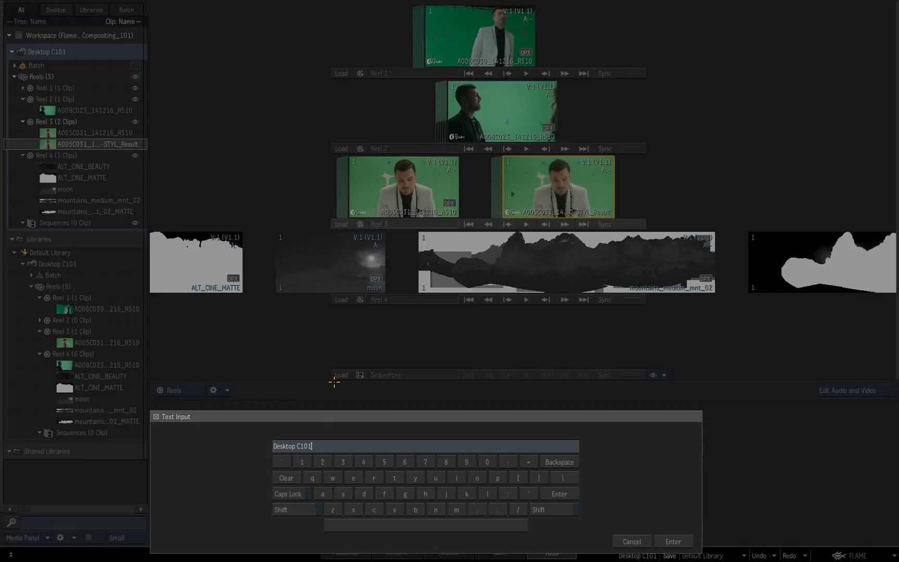
# Edit the new desktop copy's name to Desktop C102.
pyautogui.click(672, 541)
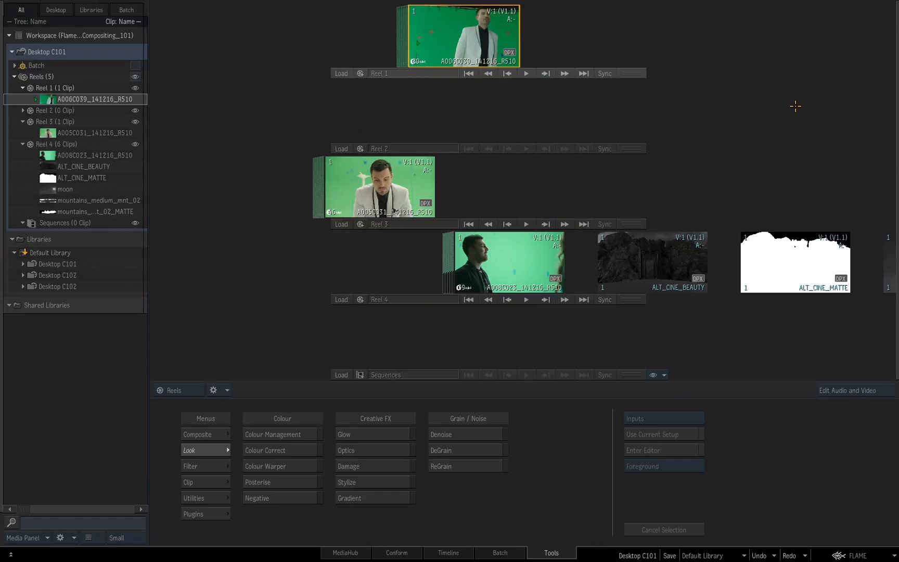
# Delete the Desktop C102 iterations, then expand Desktop C101 to check its reels.
pyautogui.click(58, 275)
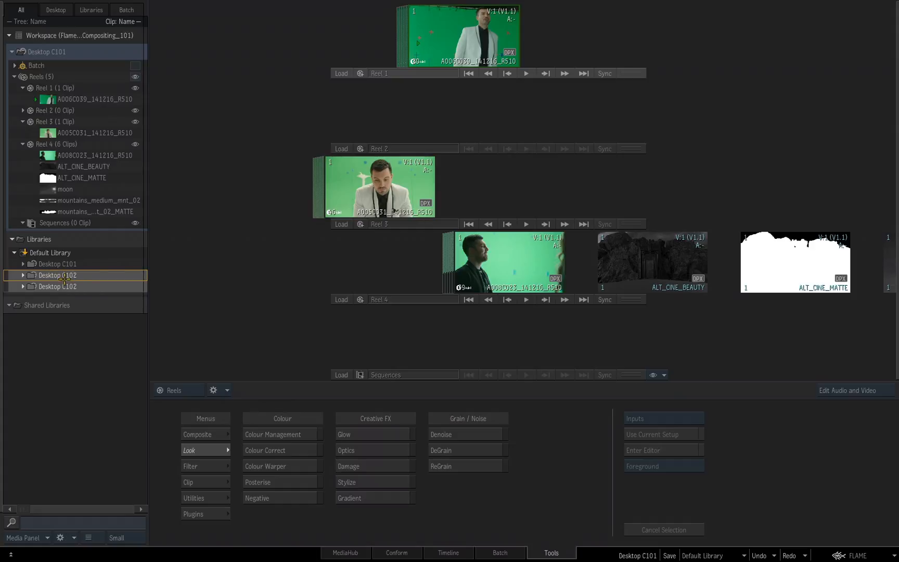
pyautogui.rightClick(57, 277)
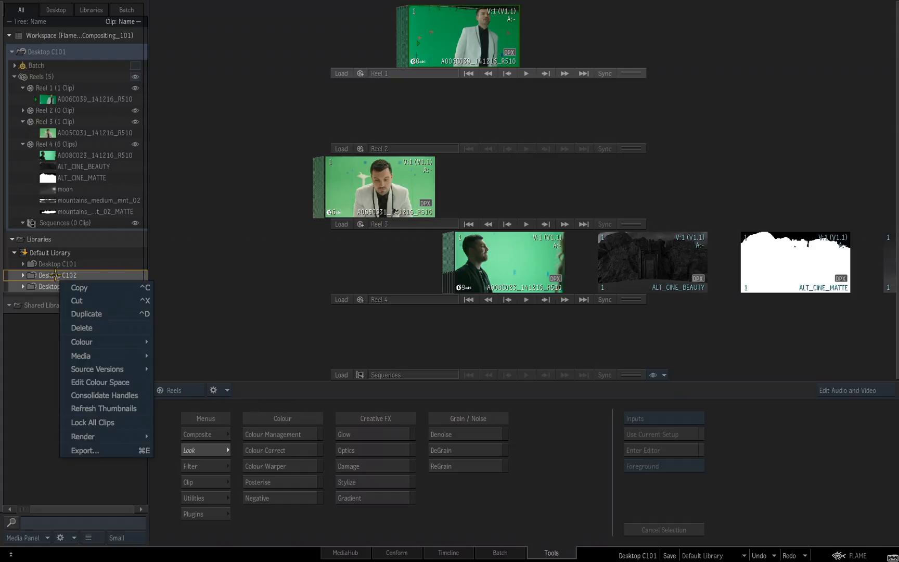
pyautogui.click(82, 327)
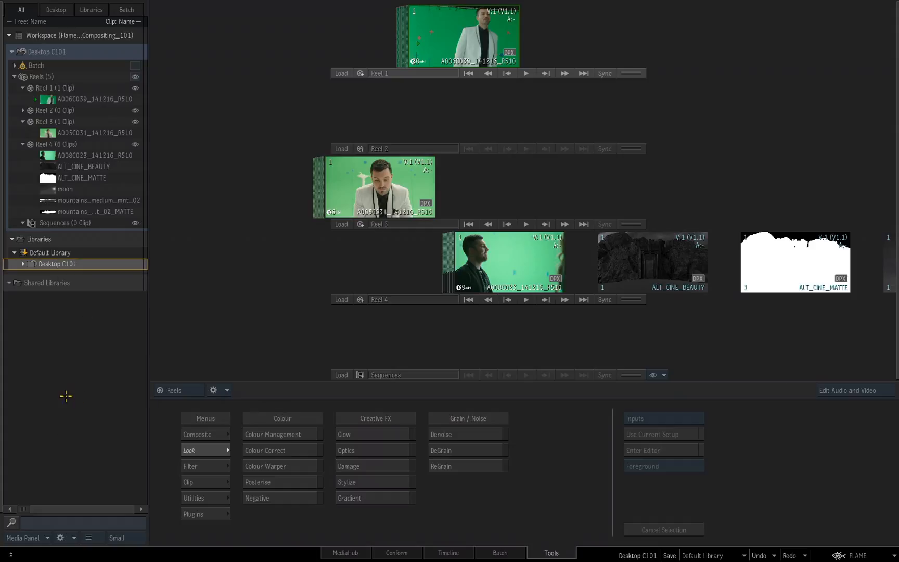
pyautogui.click(24, 264)
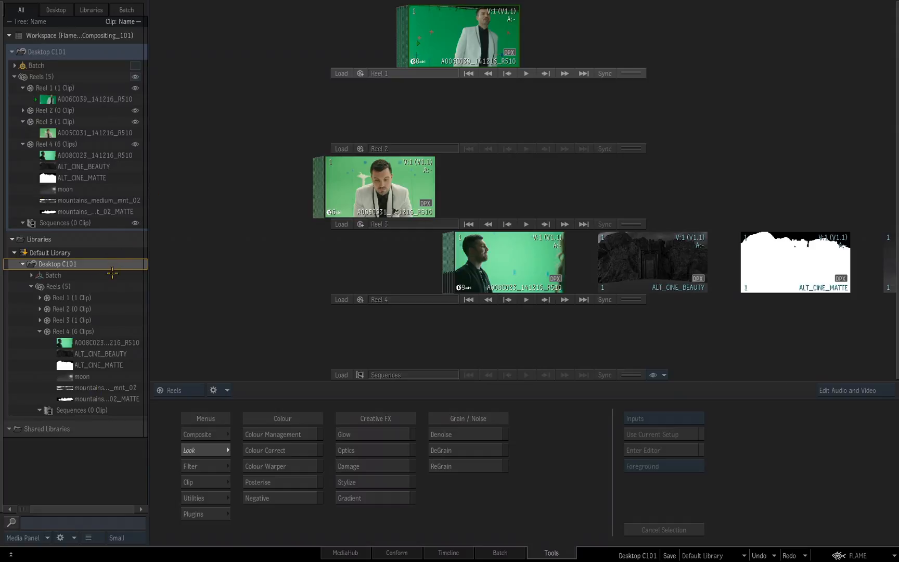
pyautogui.moveTo(687, 111)
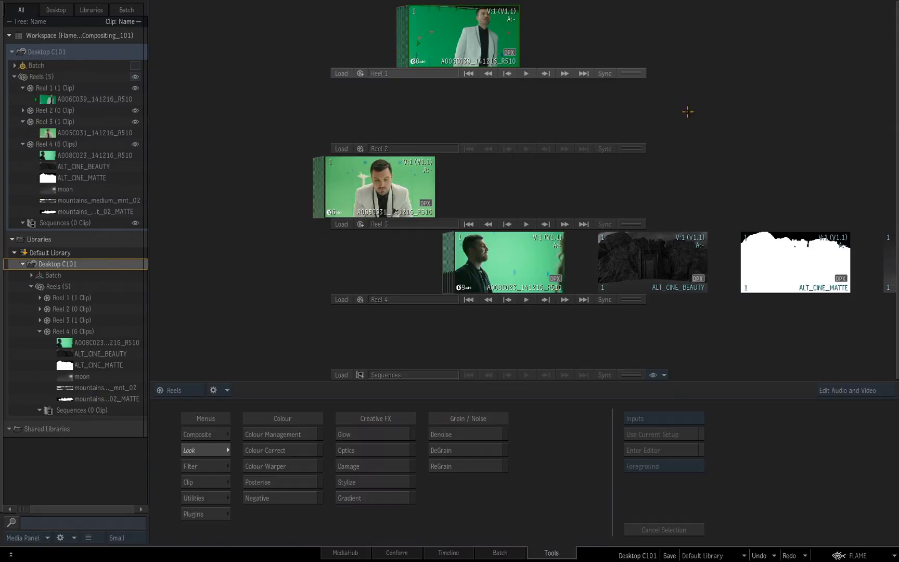